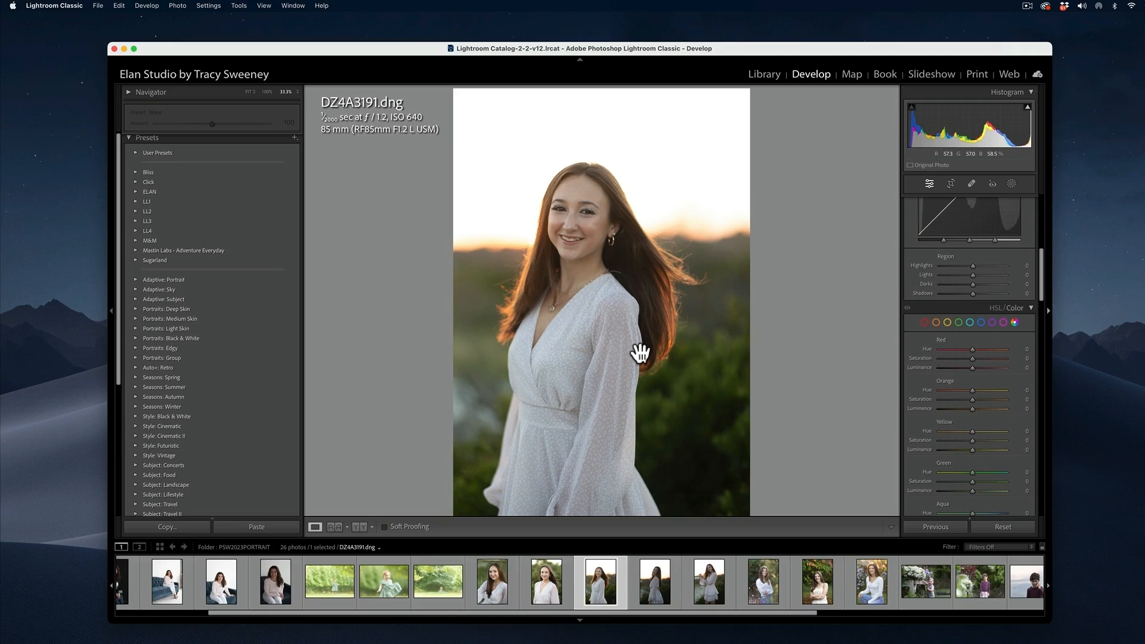
mouse_move(663, 351)
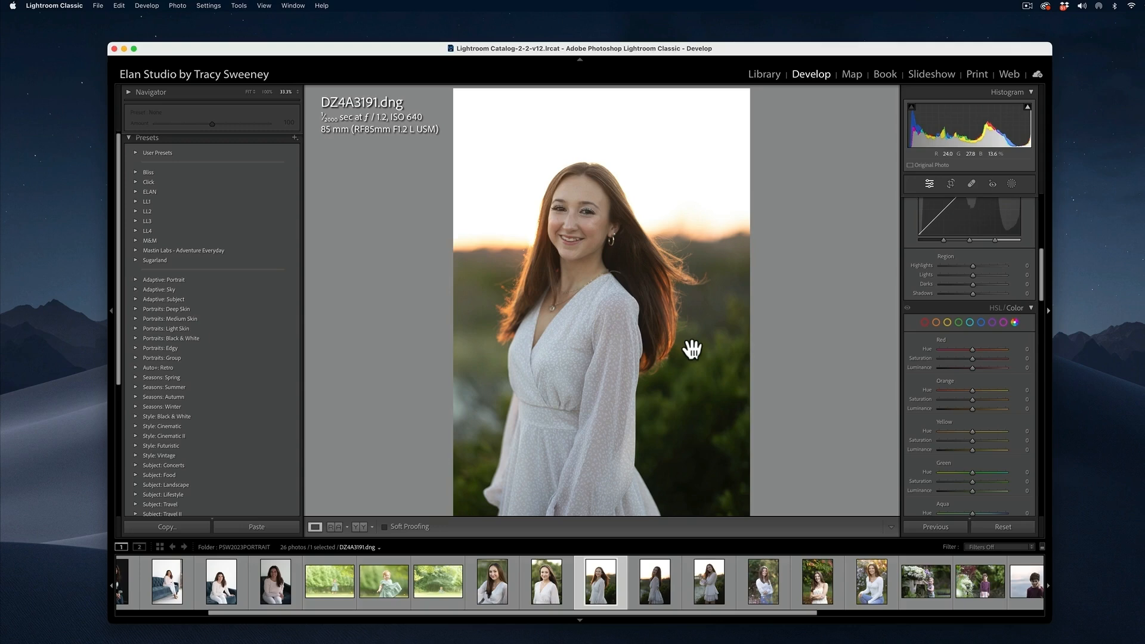
mouse_move(598, 205)
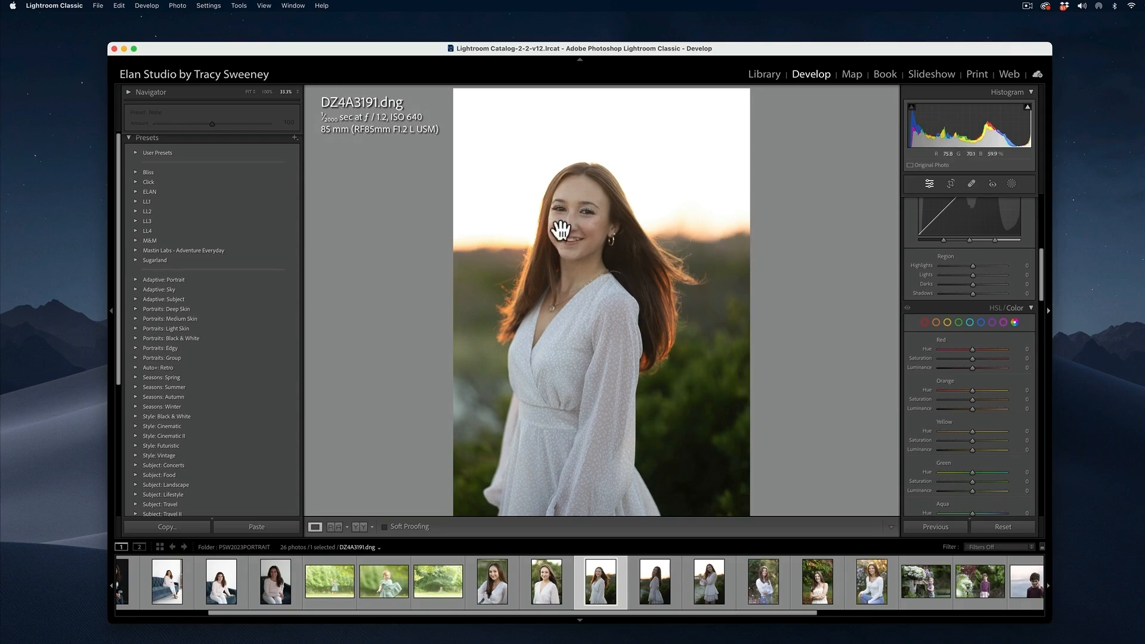
mouse_move(832, 241)
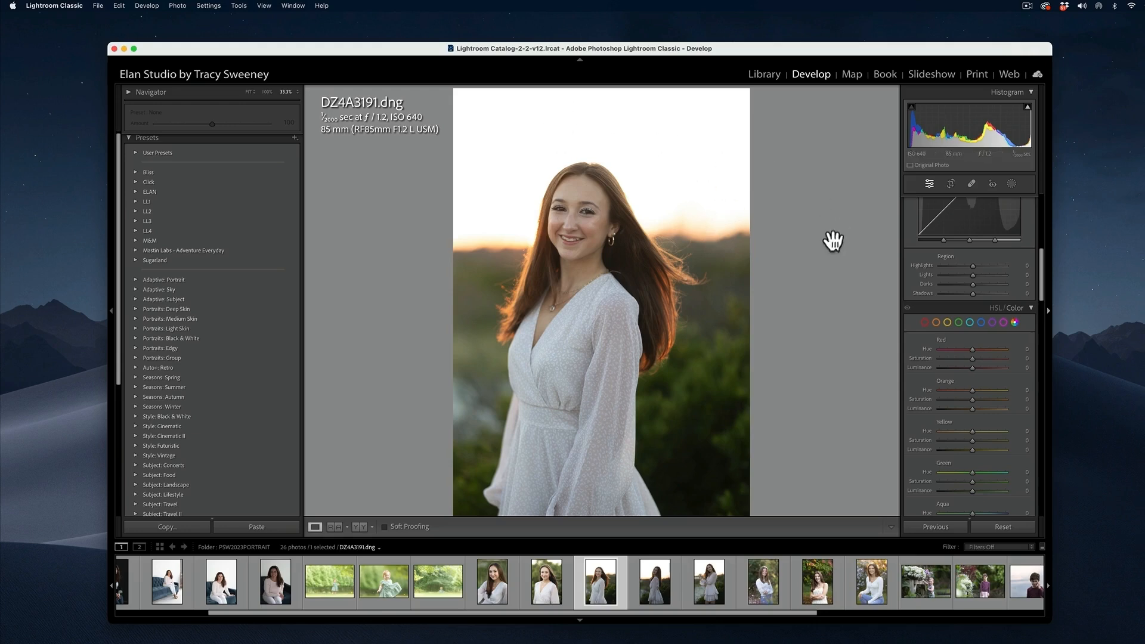
mouse_move(851, 224)
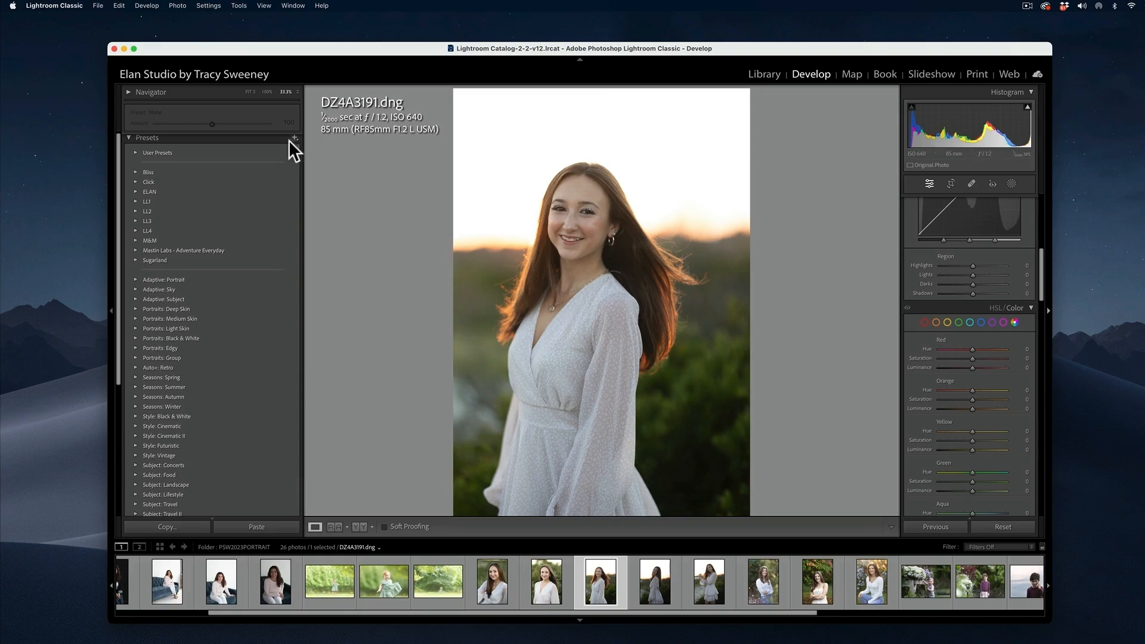
Check Lightroom's version and build information, then dismiss it
left_click(53, 5)
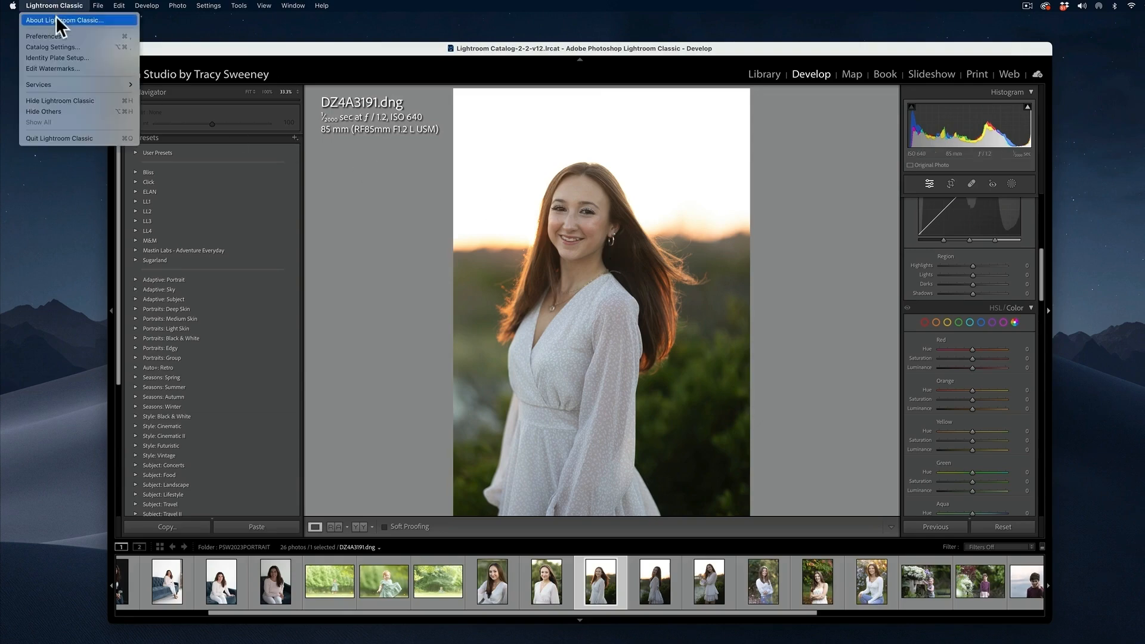
left_click(66, 21)
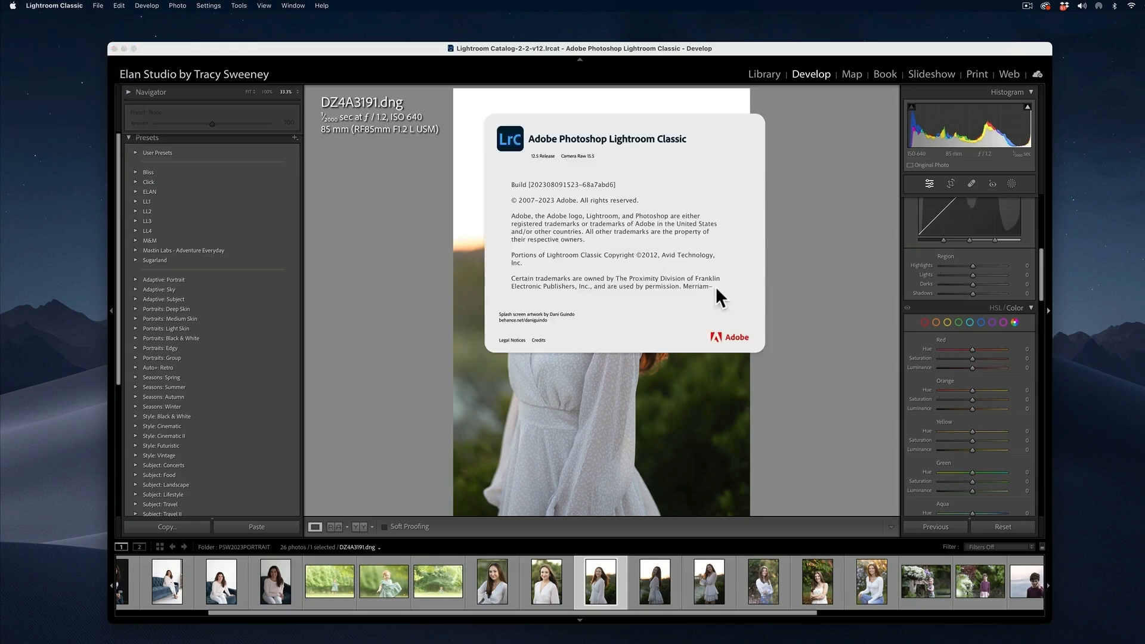
mouse_move(744, 289)
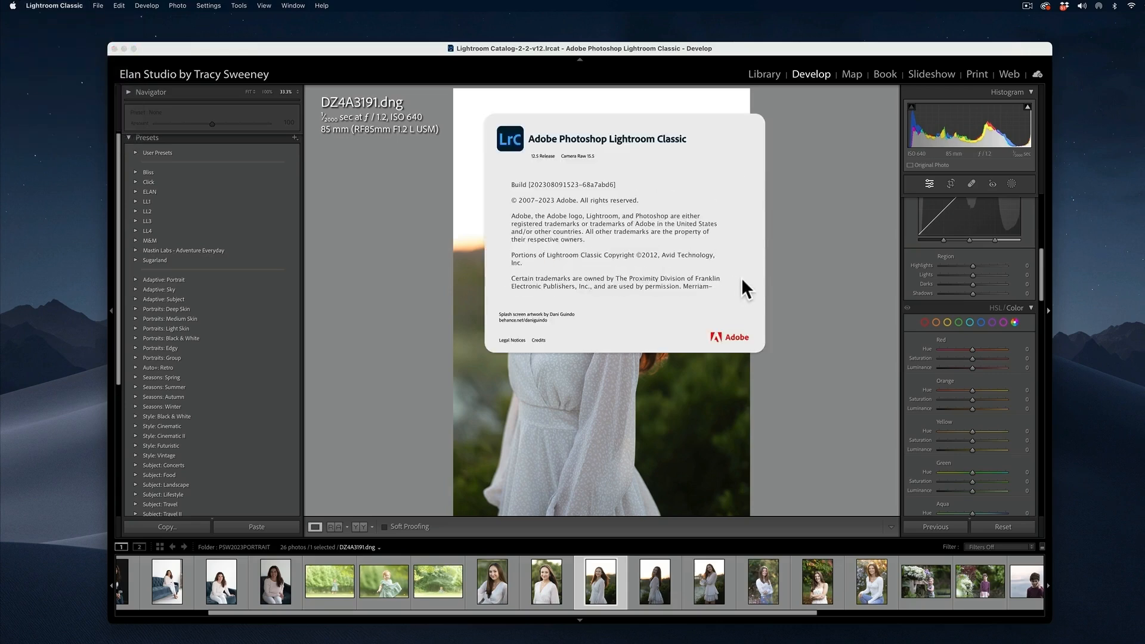
left_click(745, 288)
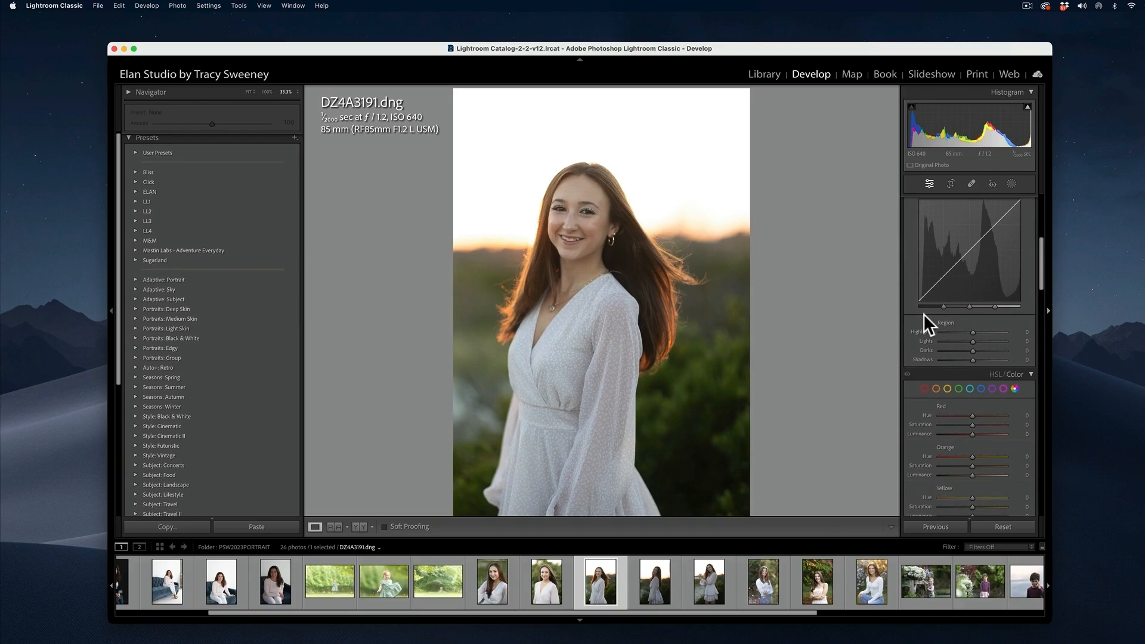
mouse_move(880, 298)
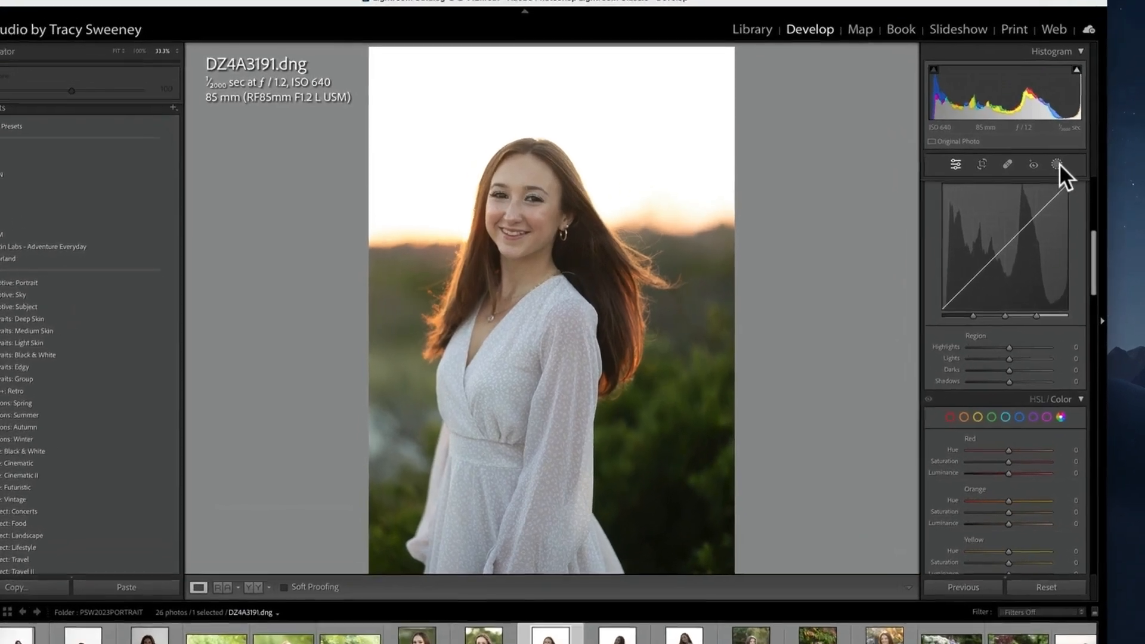
Enter Masking and choose the detected Person 1 to preview her mask options
left_click(1059, 165)
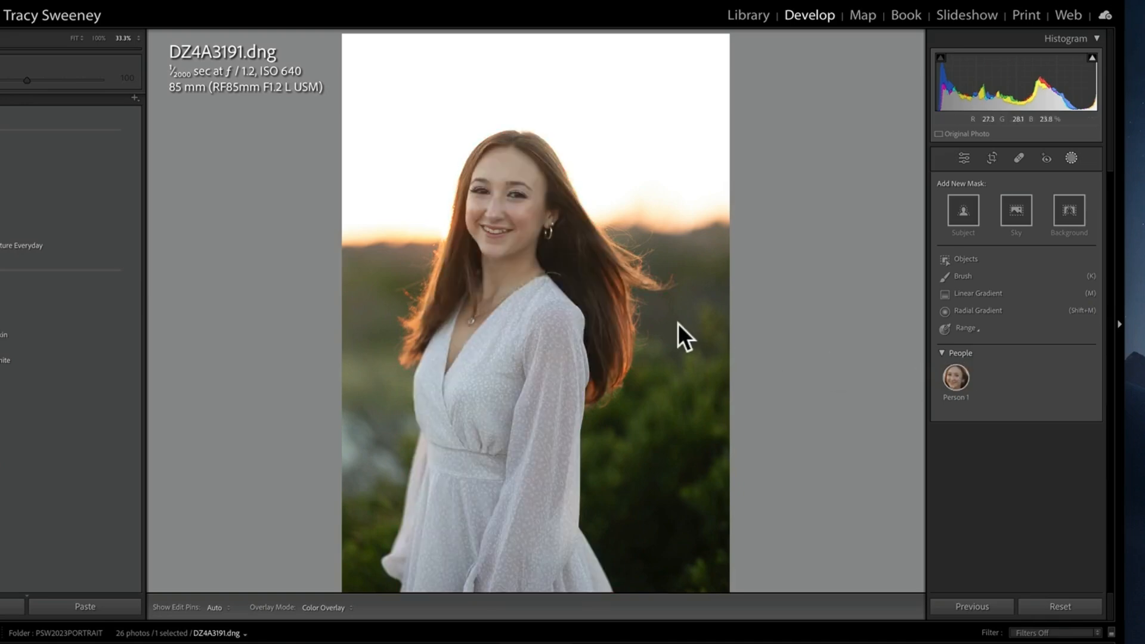
mouse_move(573, 353)
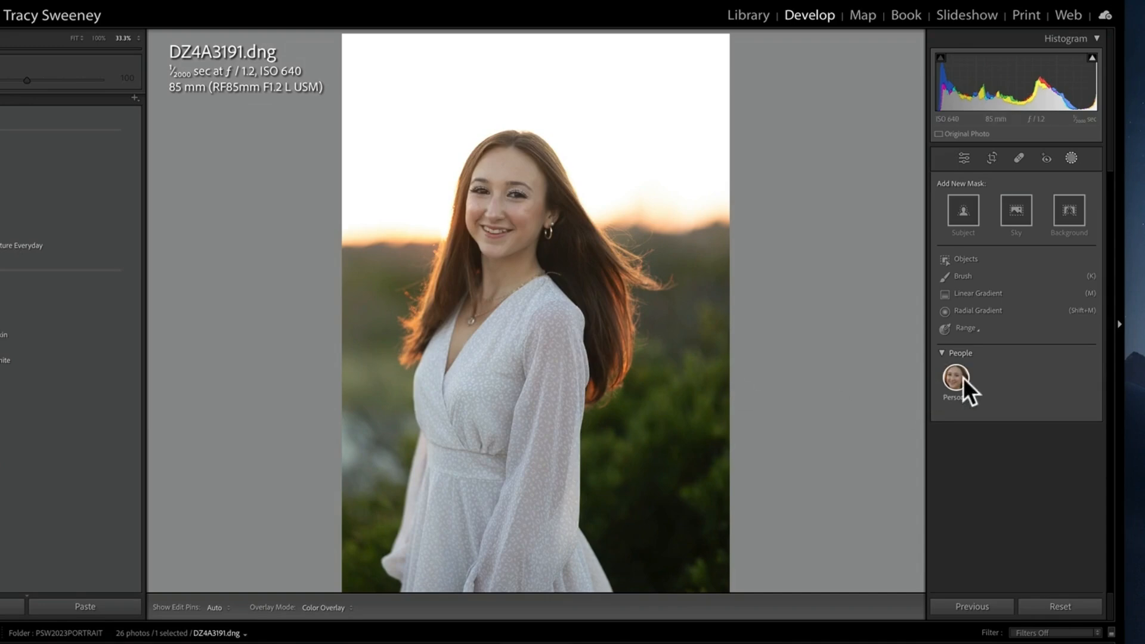
left_click(957, 377)
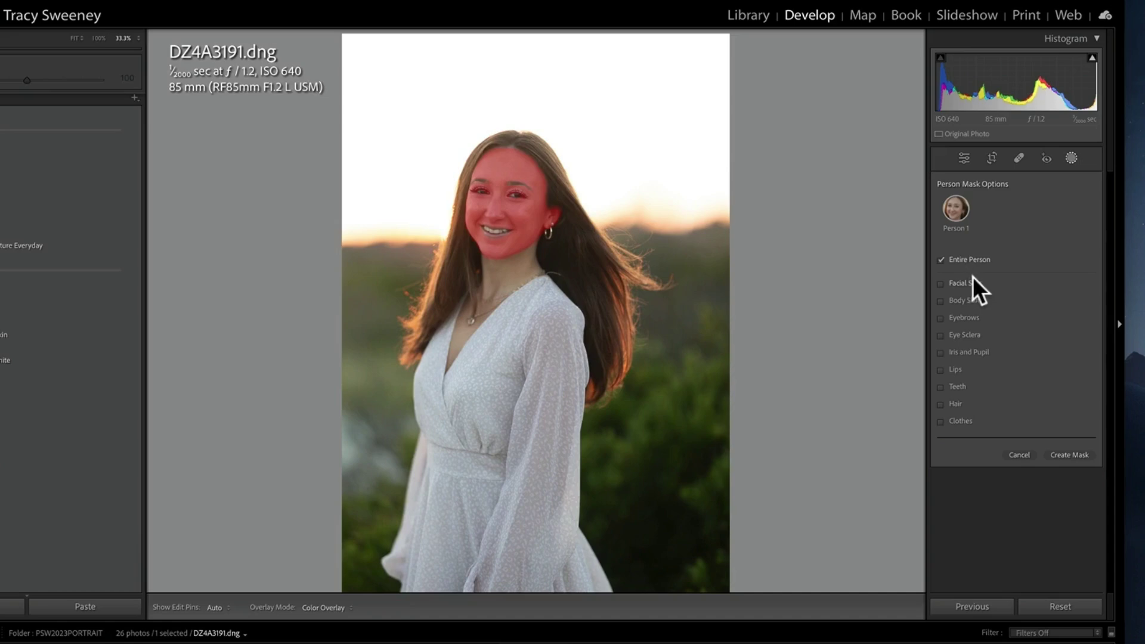
mouse_move(997, 344)
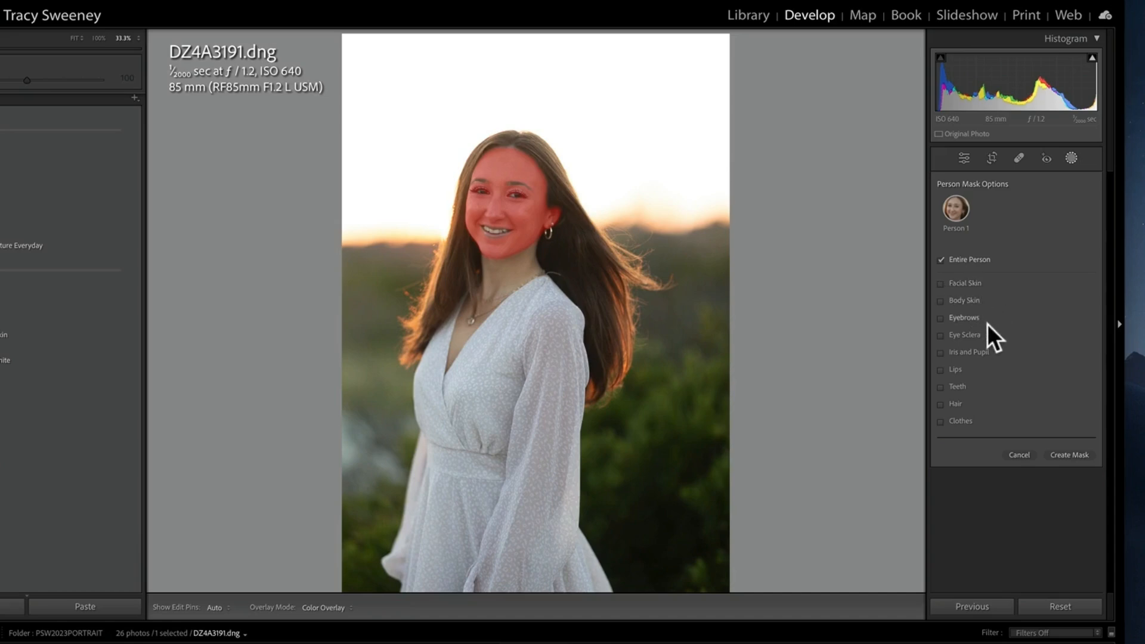
Limit the person mask to Facial Skin only, leaving Entire Person unchecked
left_click(939, 317)
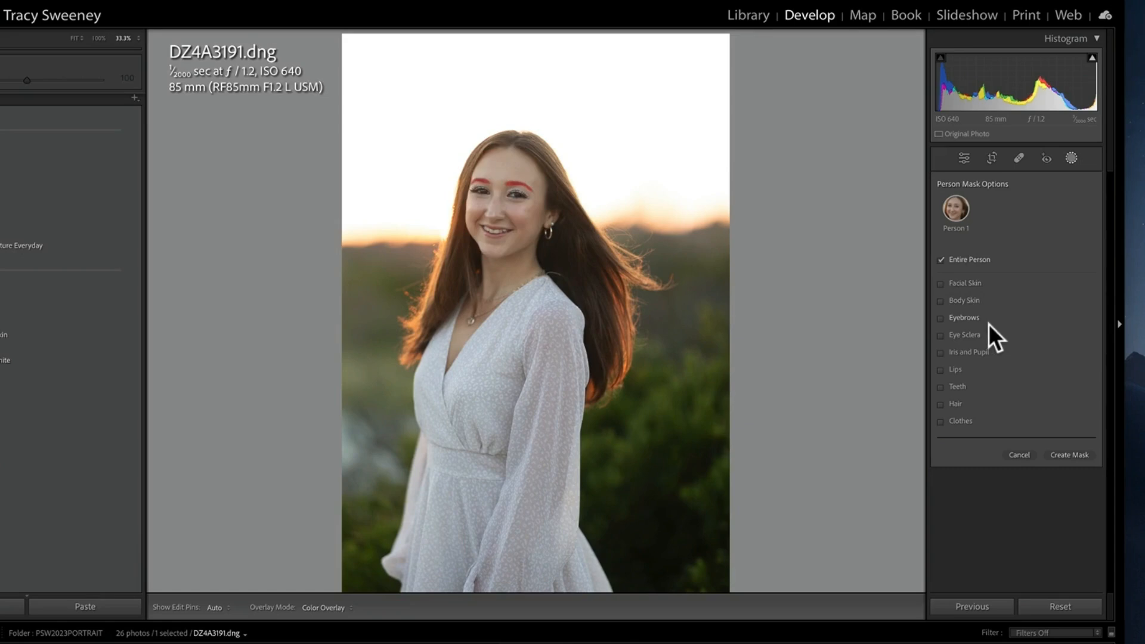
mouse_move(992, 329)
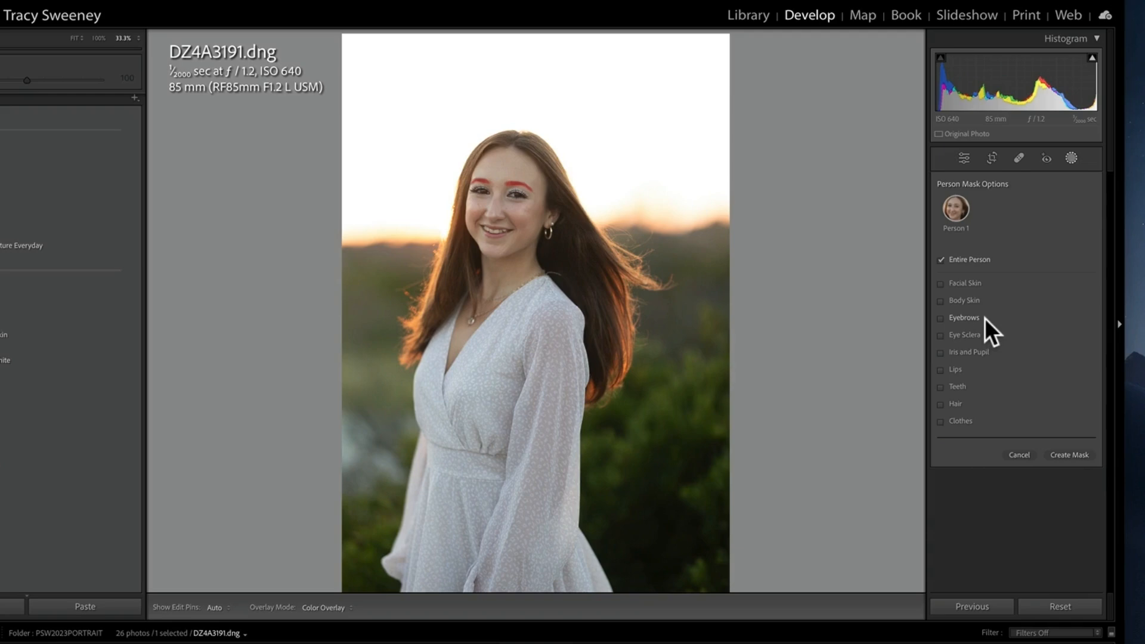
mouse_move(1032, 339)
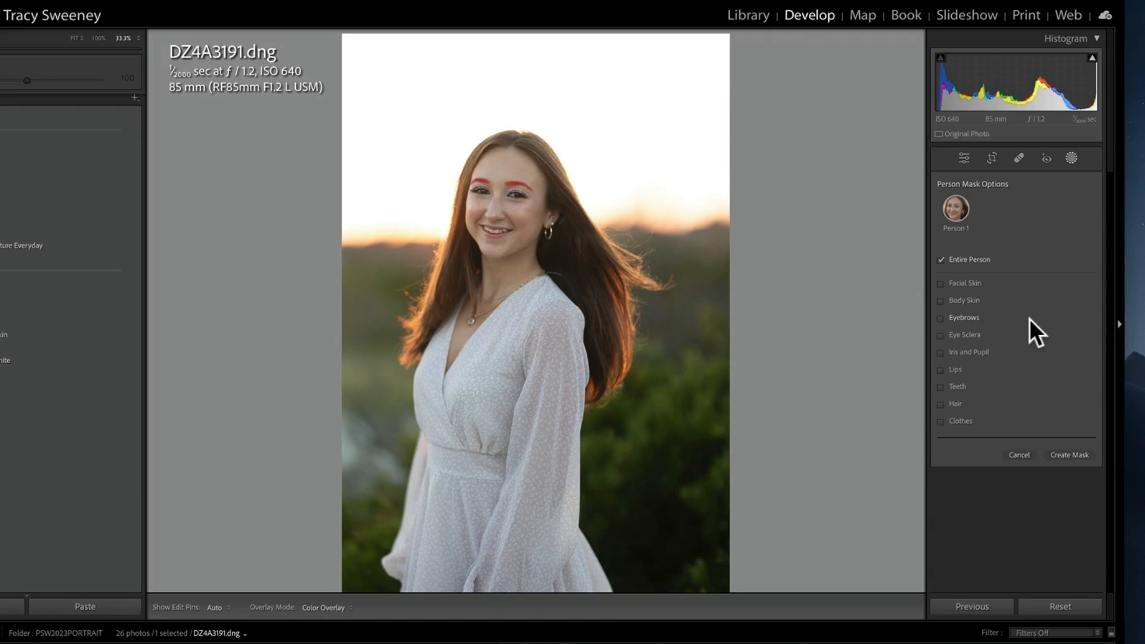
mouse_move(999, 279)
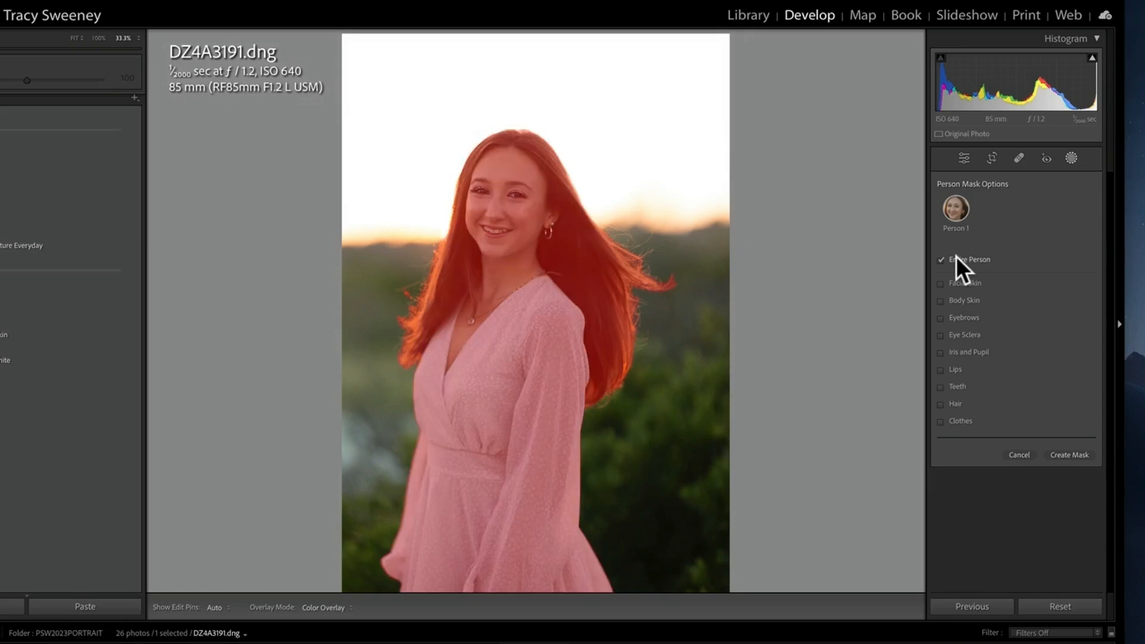
mouse_move(984, 276)
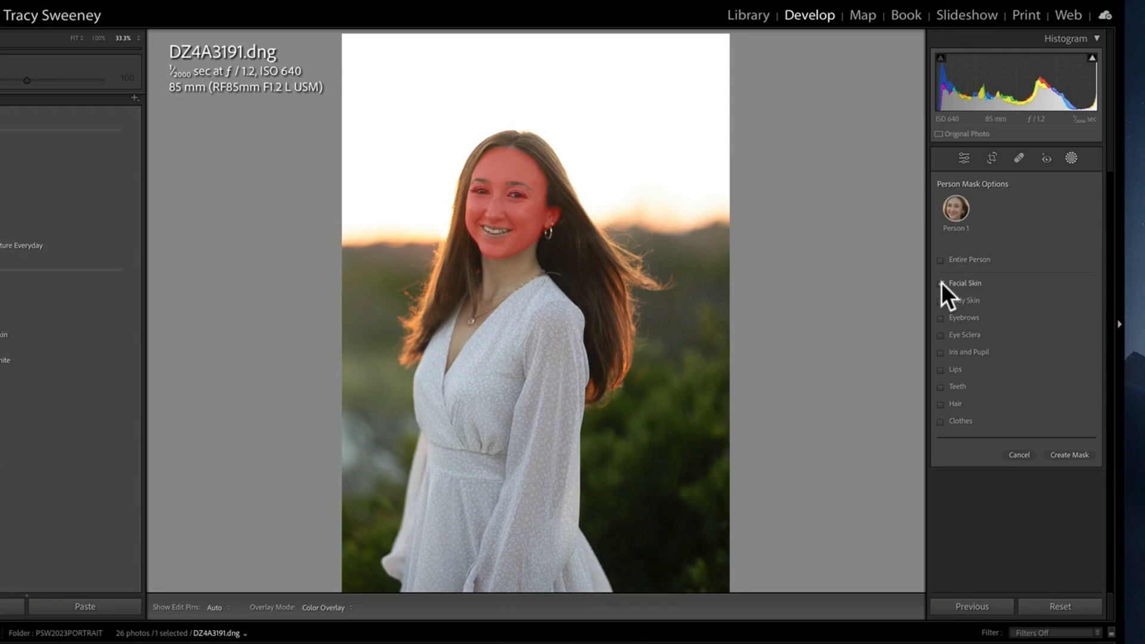
left_click(940, 283)
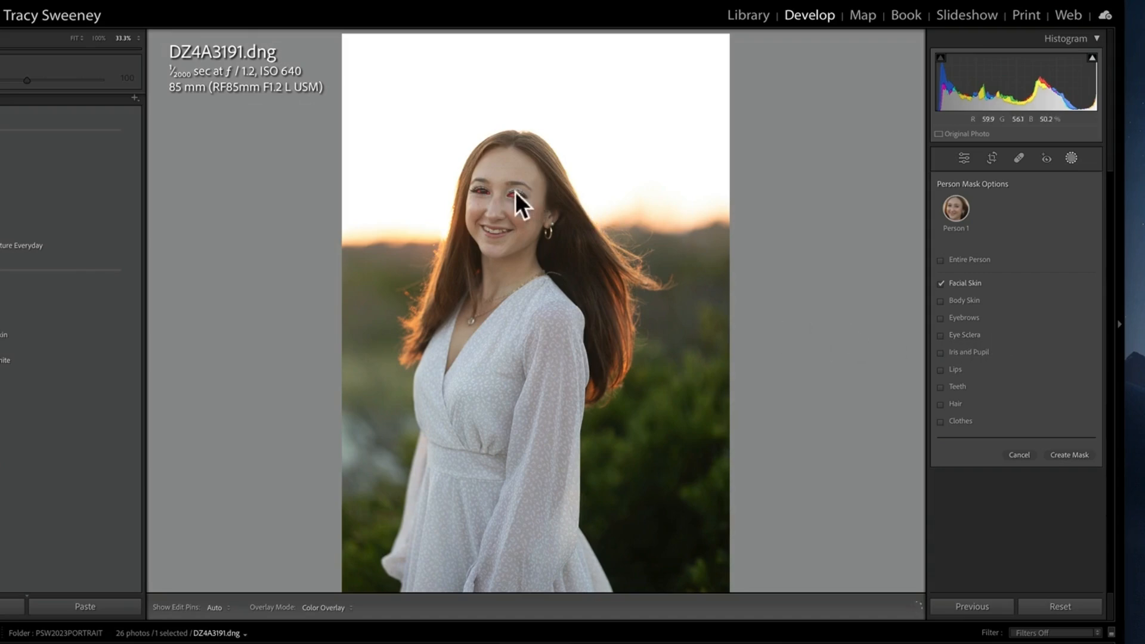
mouse_move(992, 377)
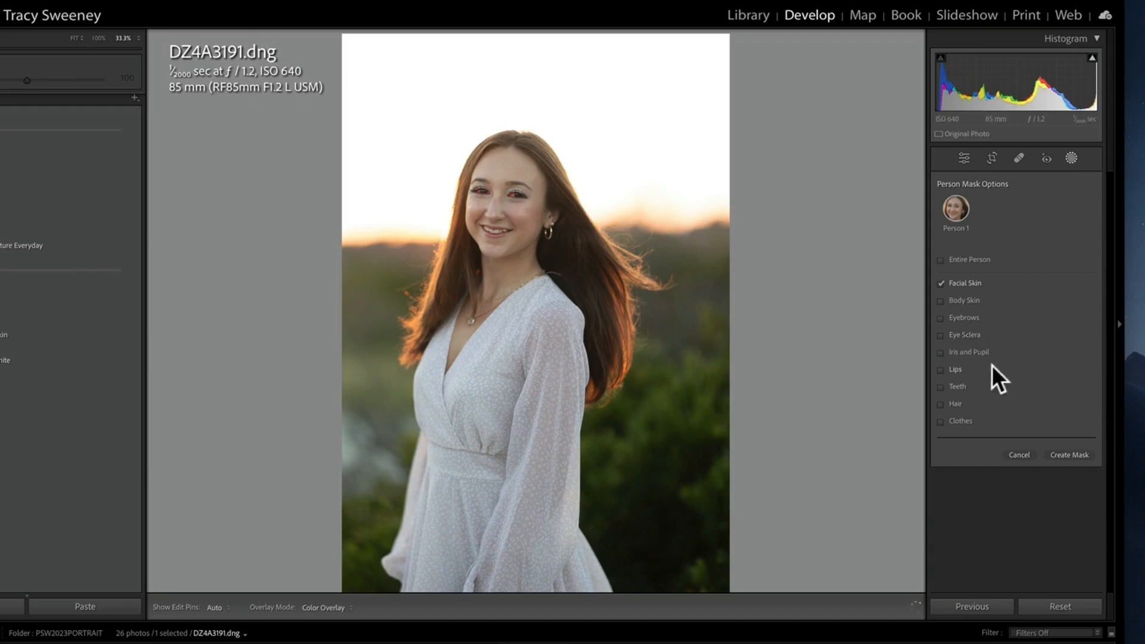
Add Iris and Pupil, Lips, Teeth and Clothes, creating five separate masks
left_click(939, 352)
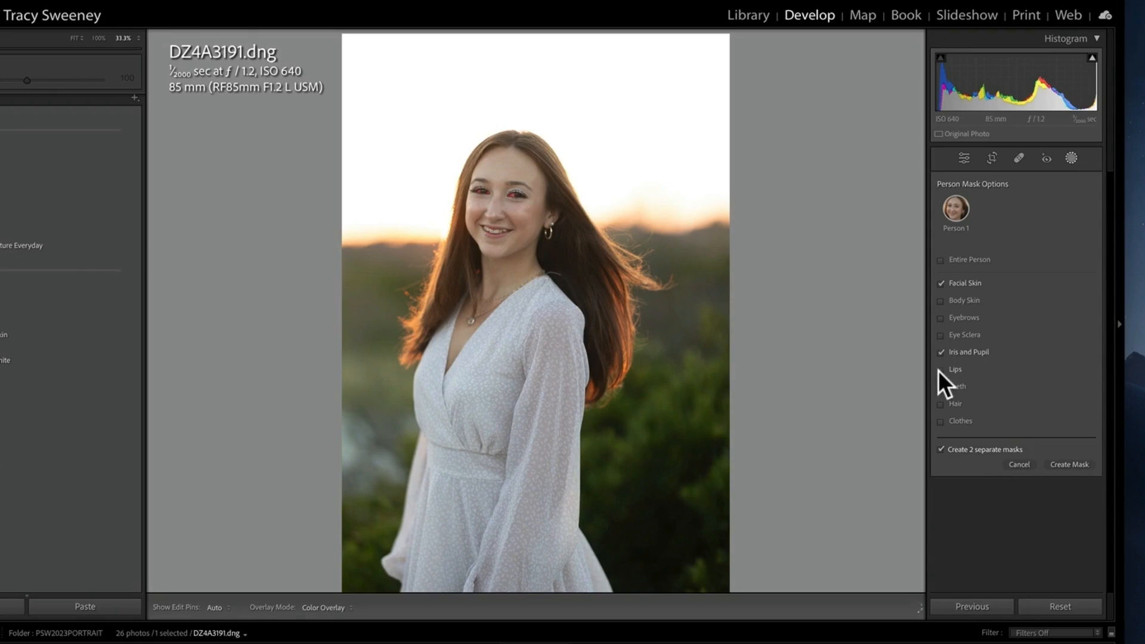
left_click(939, 370)
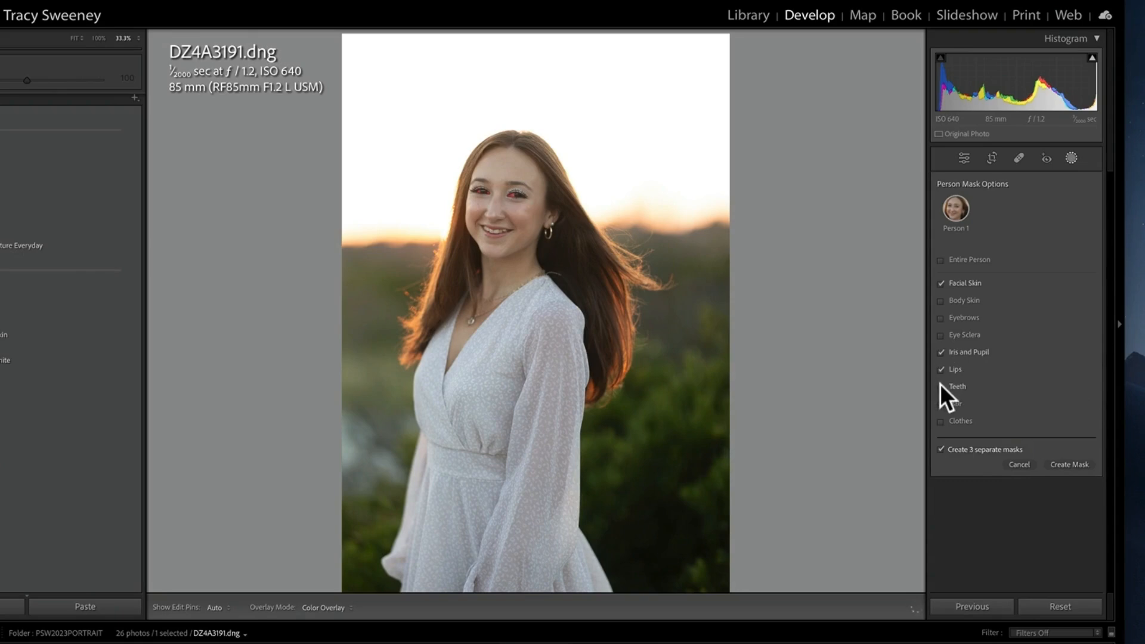
left_click(939, 387)
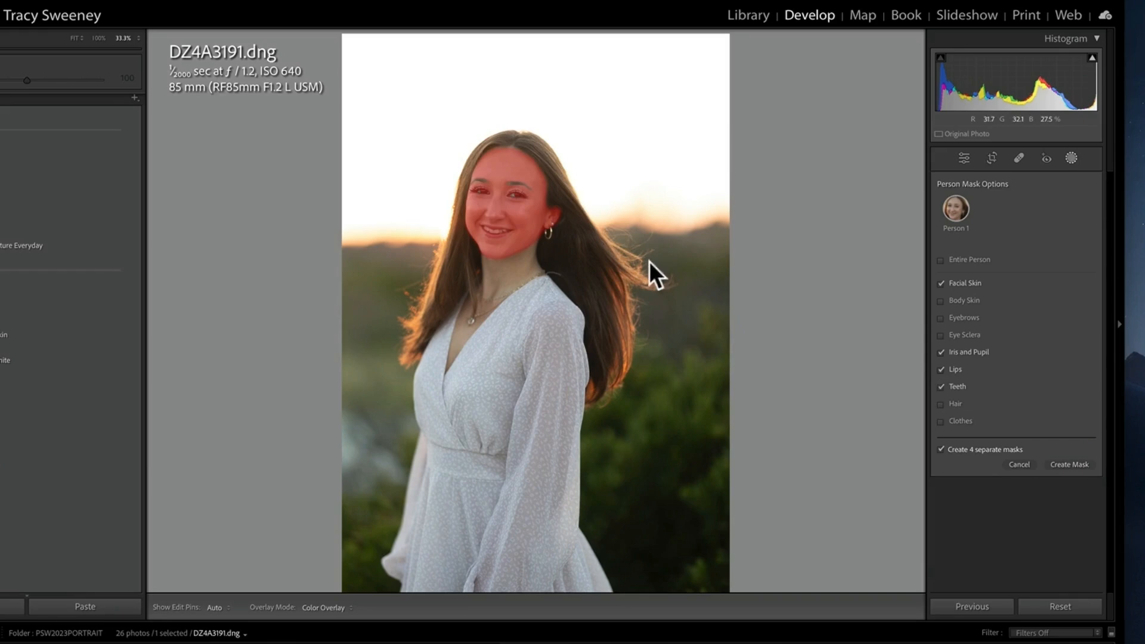
mouse_move(730, 284)
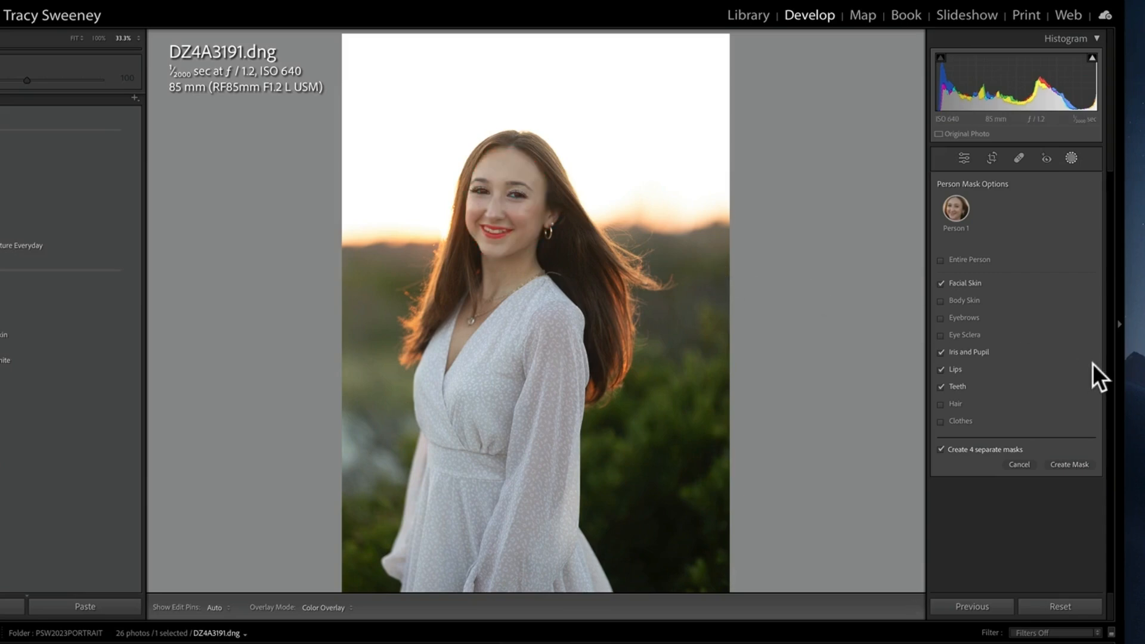
mouse_move(949, 441)
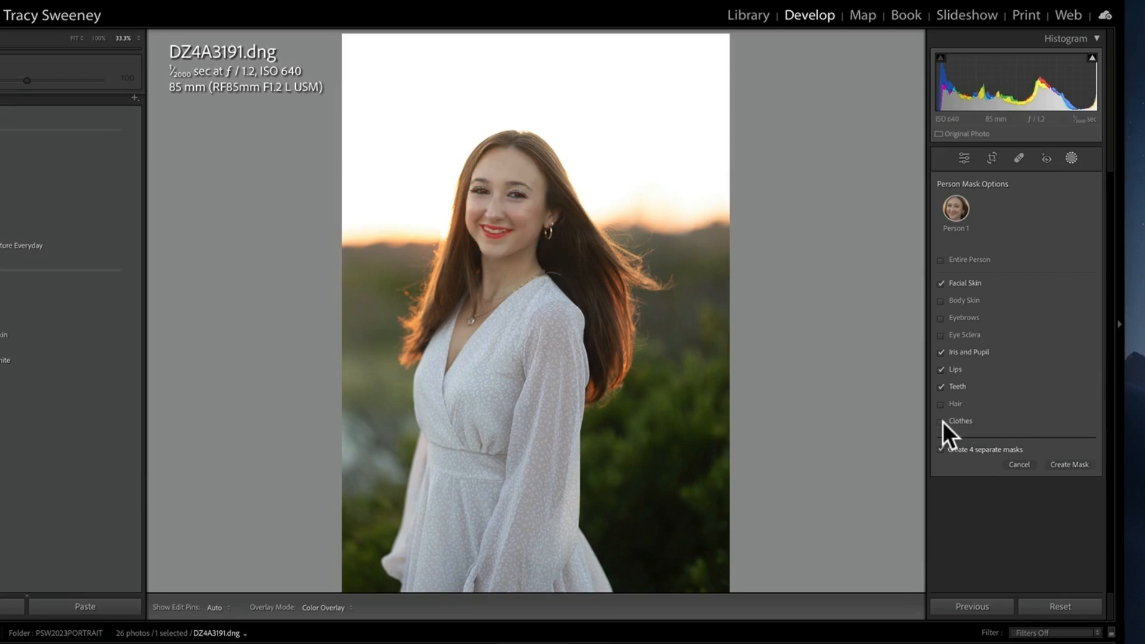
left_click(940, 421)
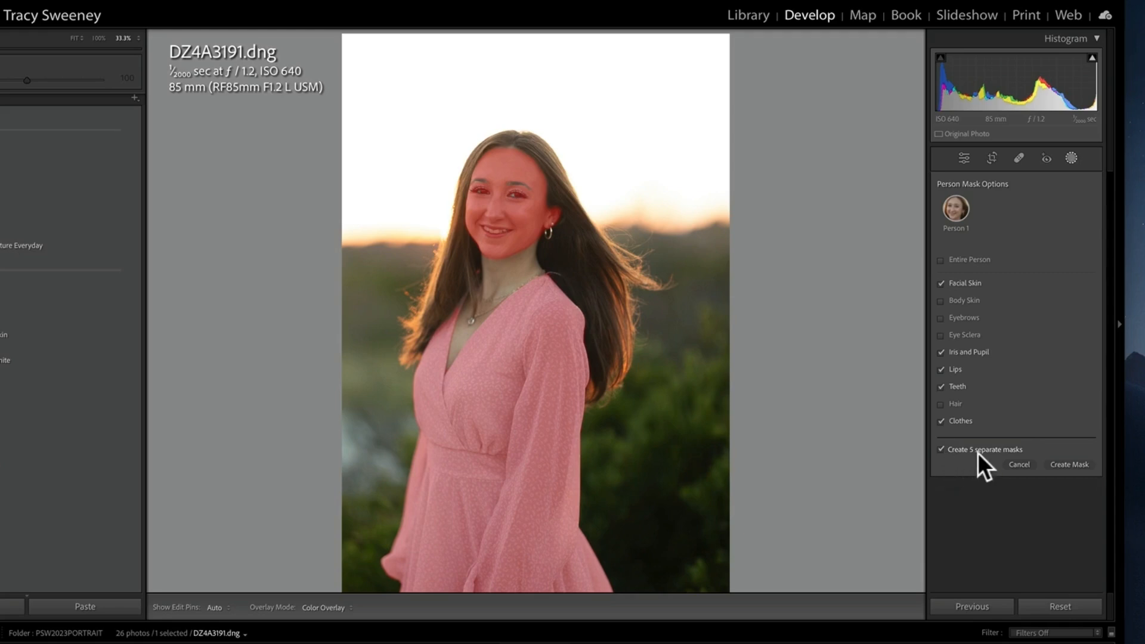
mouse_move(951, 475)
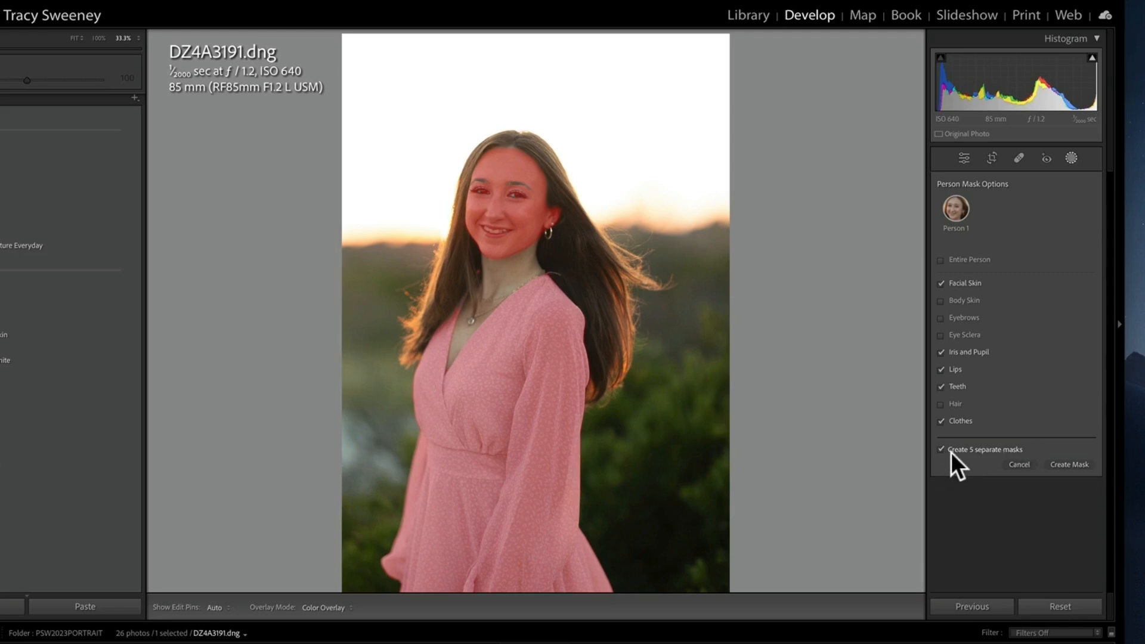
mouse_move(951, 473)
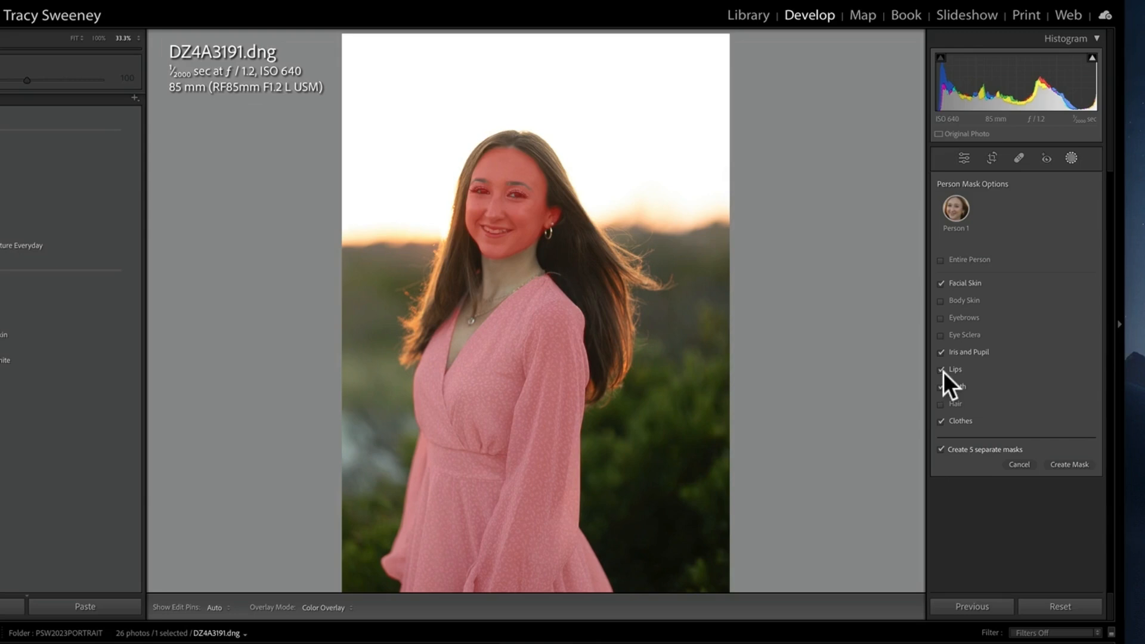
left_click(1068, 464)
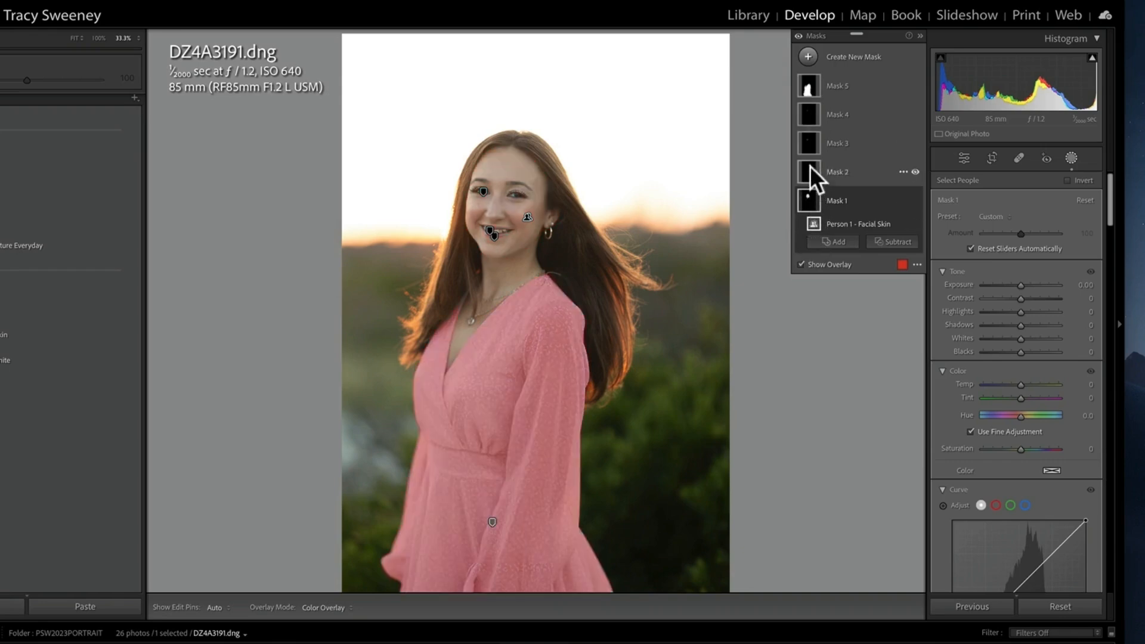
Check the clothes mask on its own, then make Mask 1 (Facial Skin) active
left_click(837, 172)
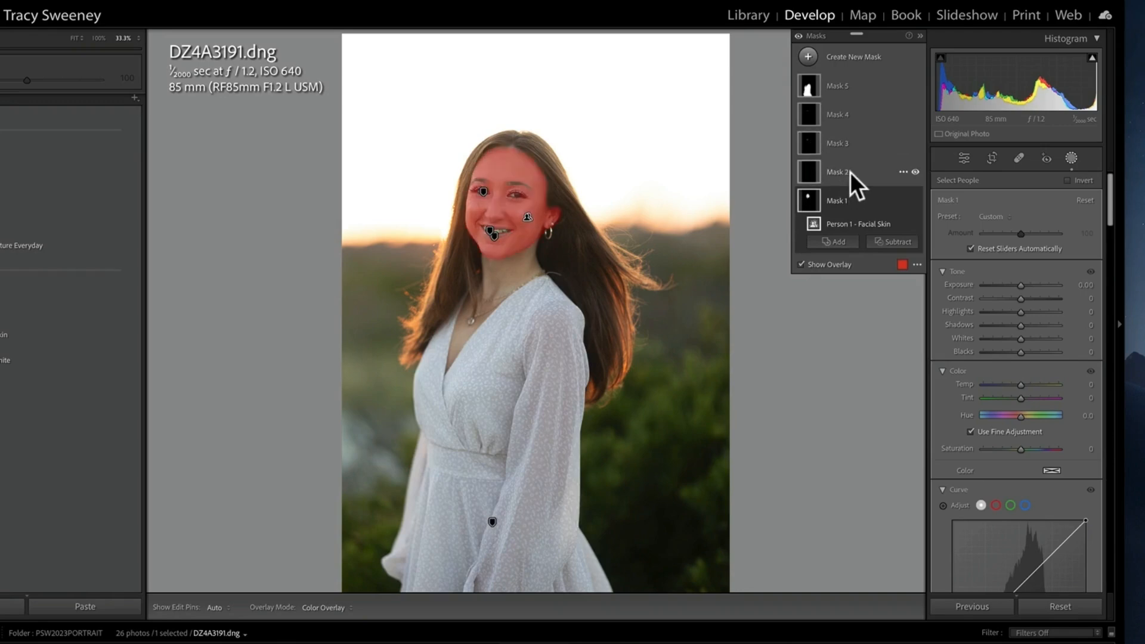
left_click(836, 172)
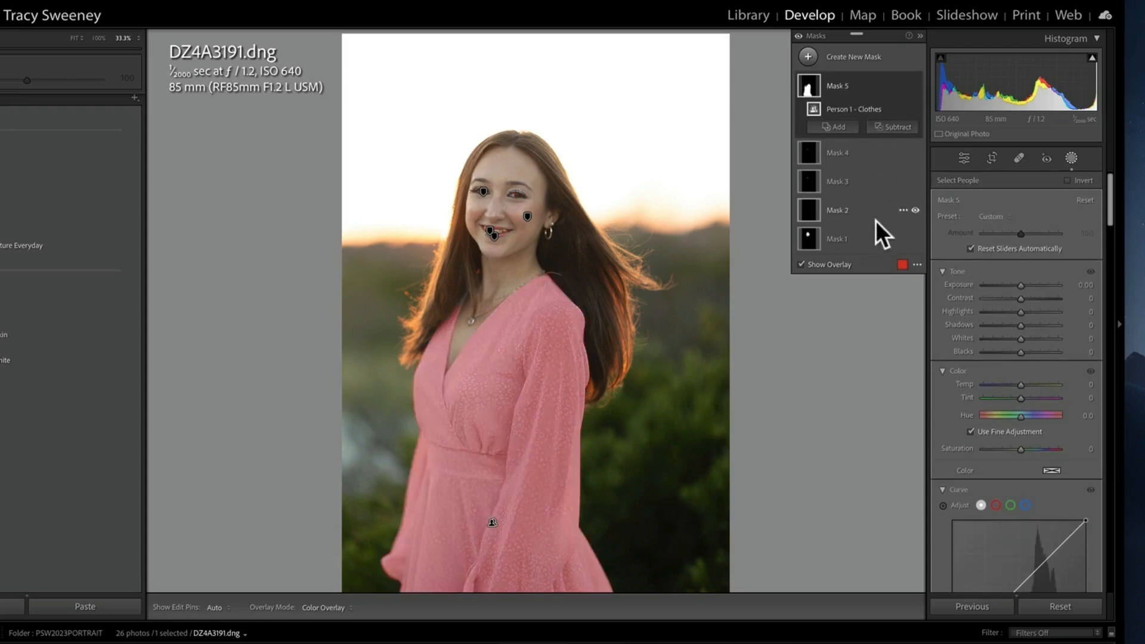
mouse_move(863, 254)
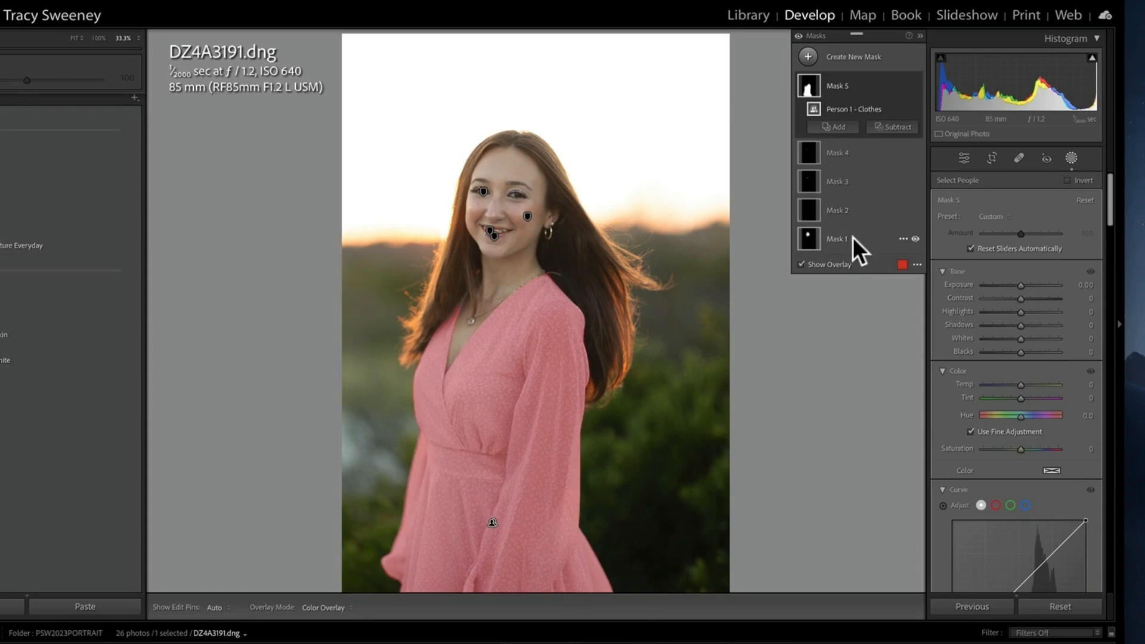
left_click(837, 238)
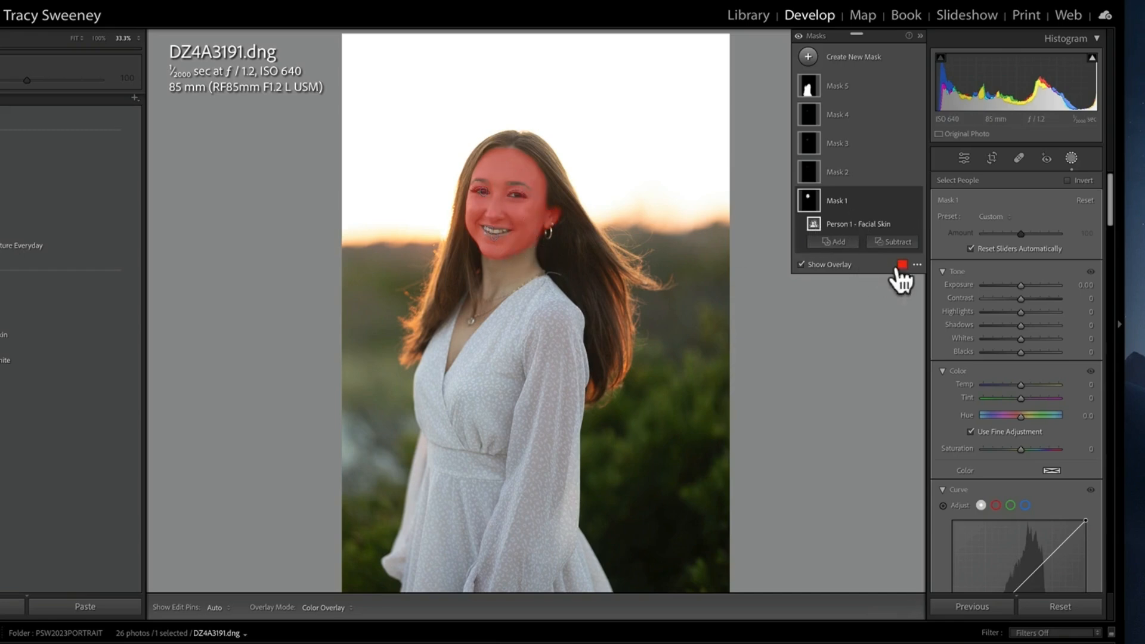
left_click(902, 264)
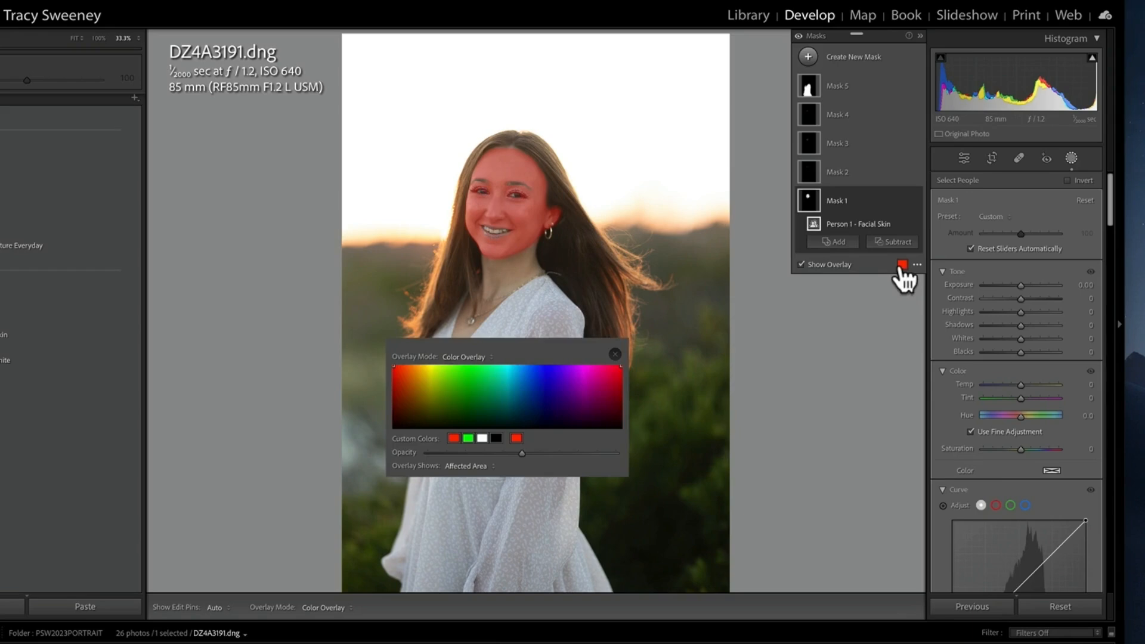
left_click(460, 384)
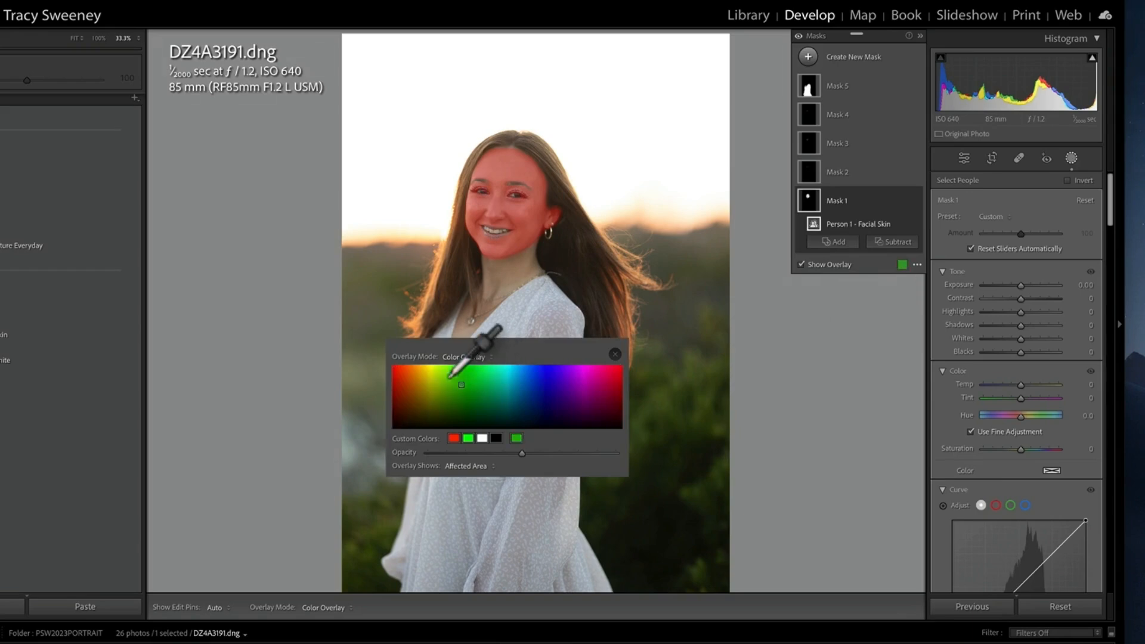
left_click(440, 372)
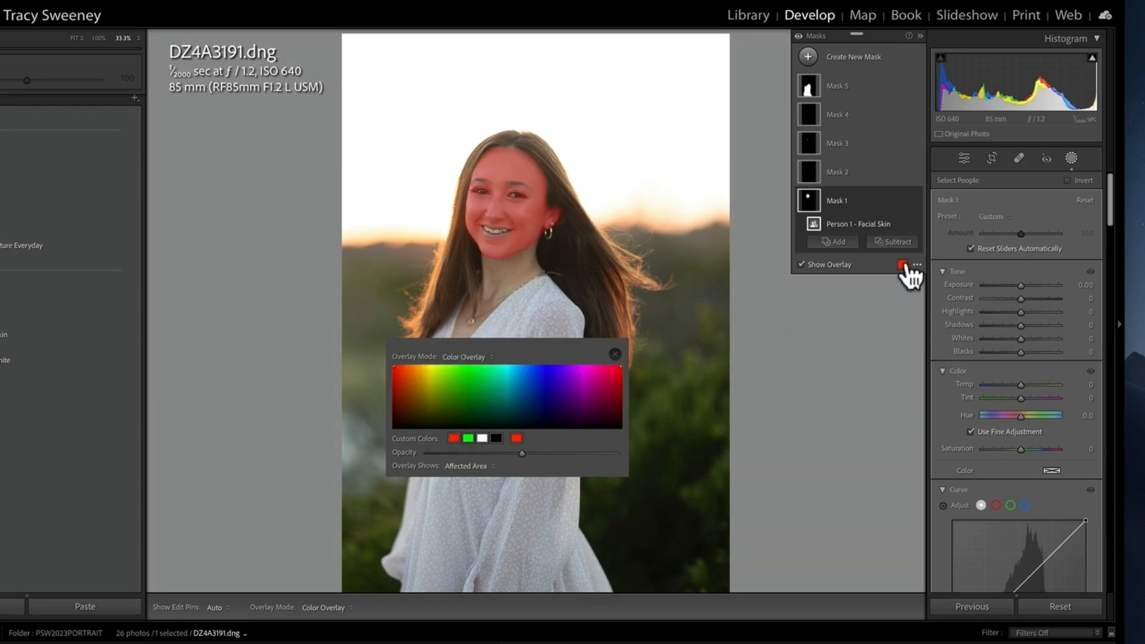
left_click(901, 263)
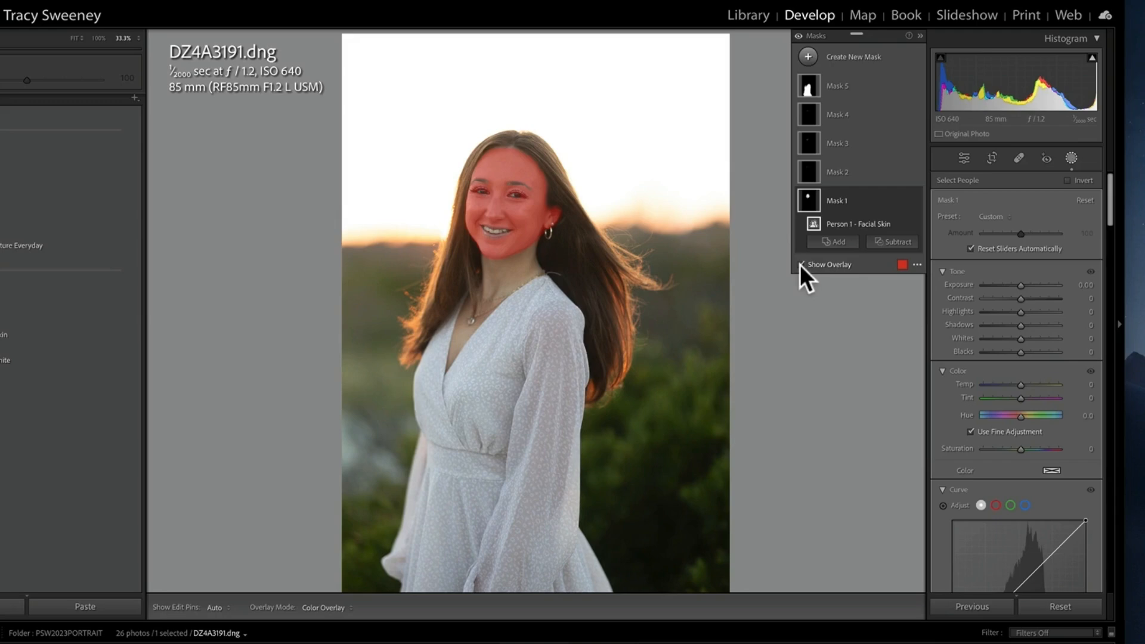
left_click(796, 264)
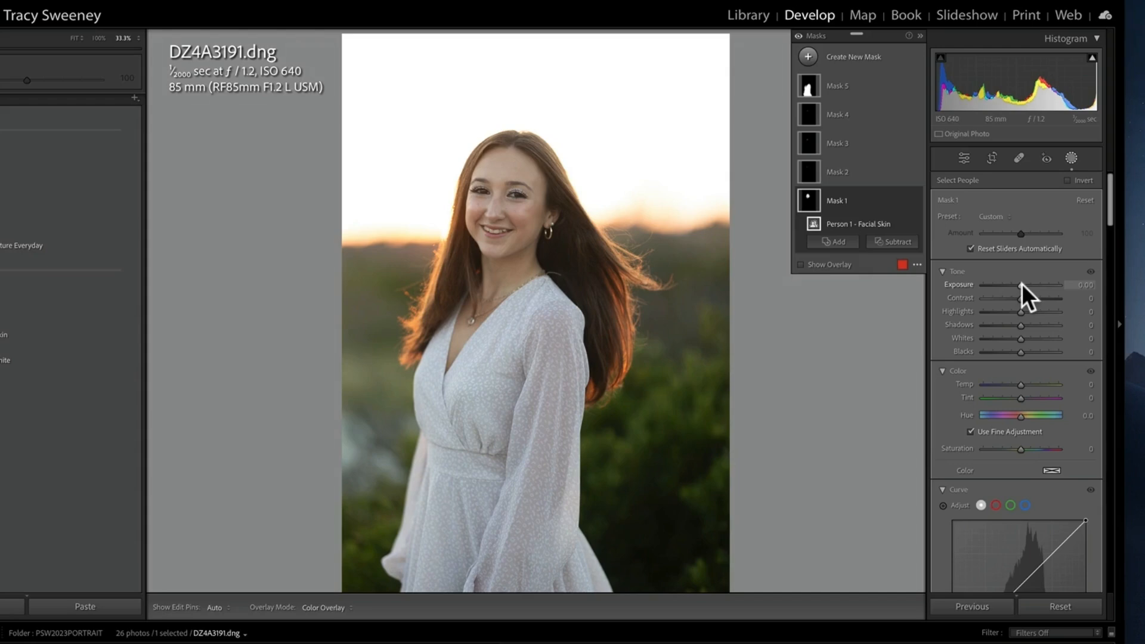
left_click_drag(1021, 284, 1029, 284)
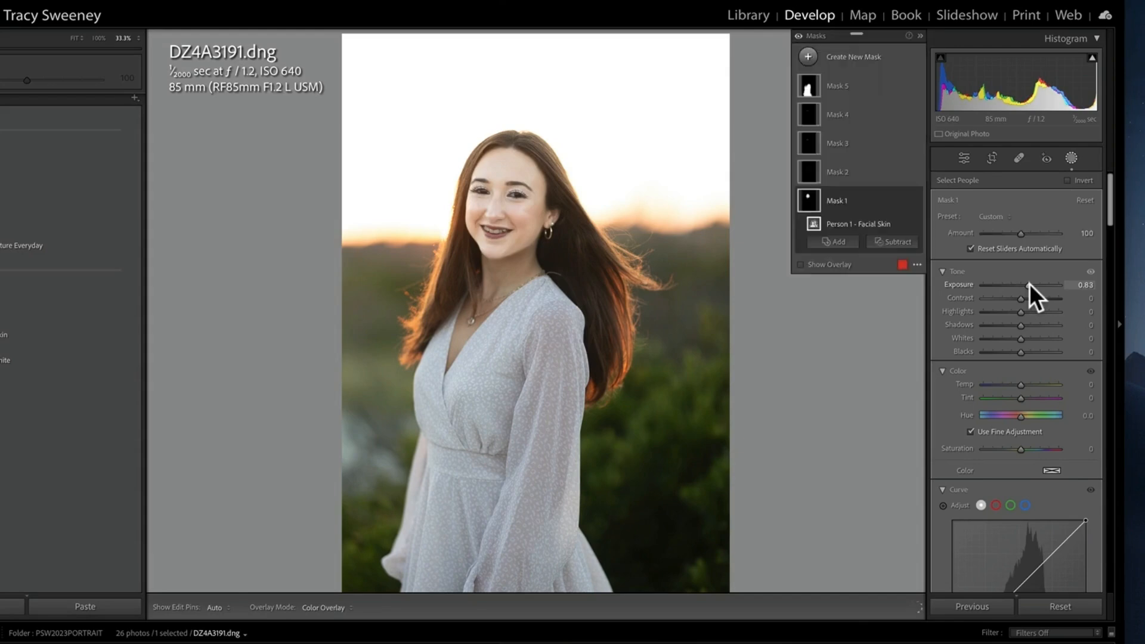
left_click(799, 264)
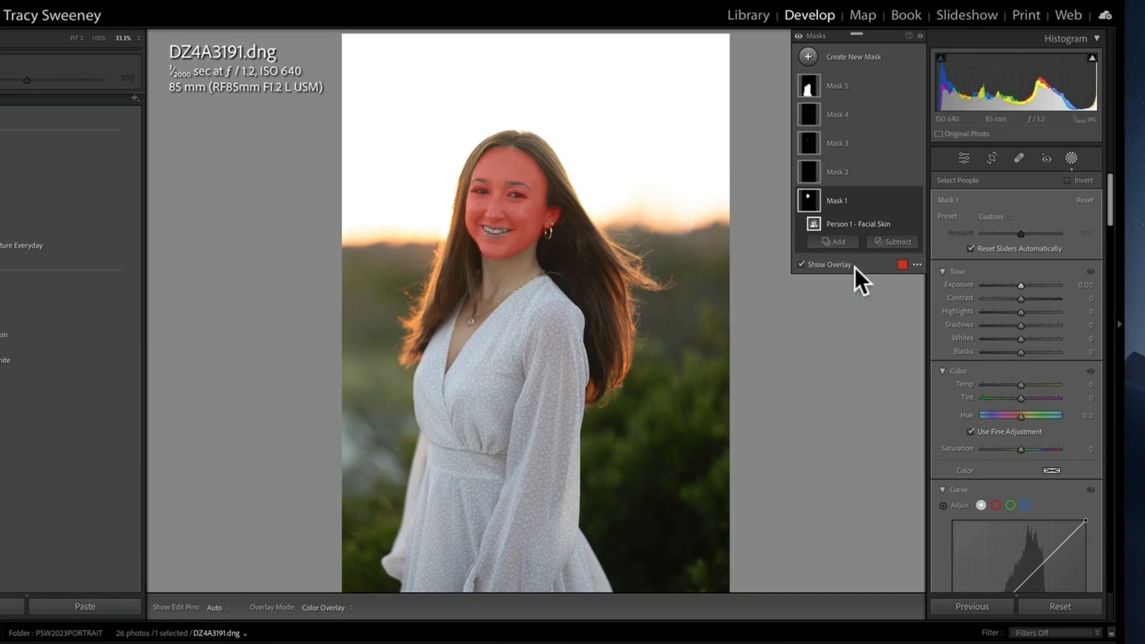
mouse_move(999, 341)
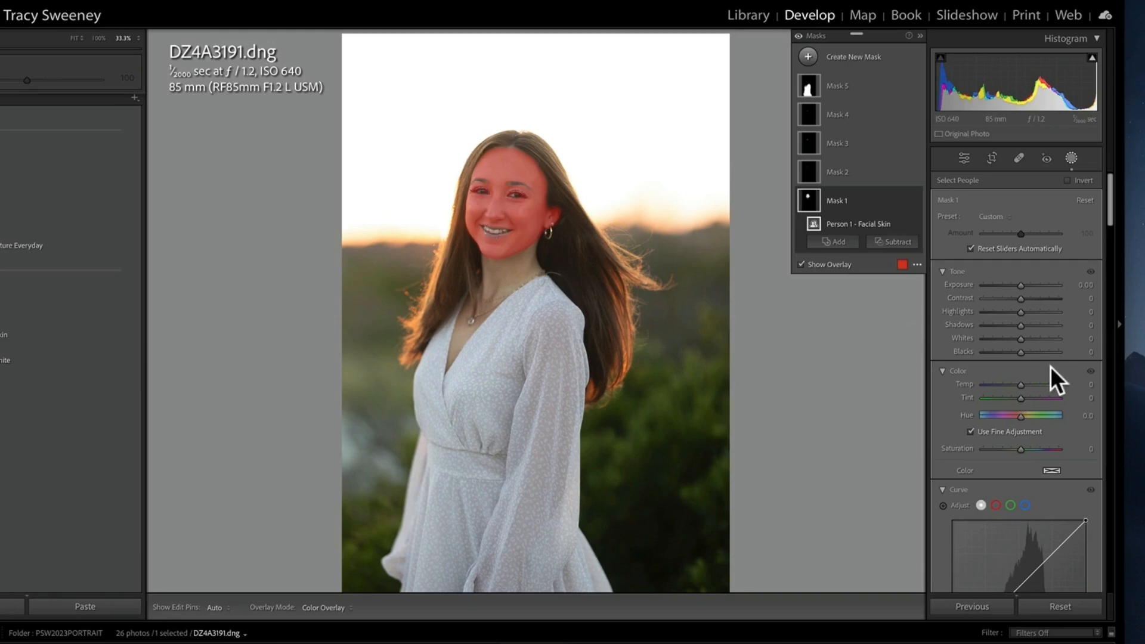
Adjust the facial skin mask's tone sliders slightly toward shadows 8 and whites 4
scroll("down", 3)
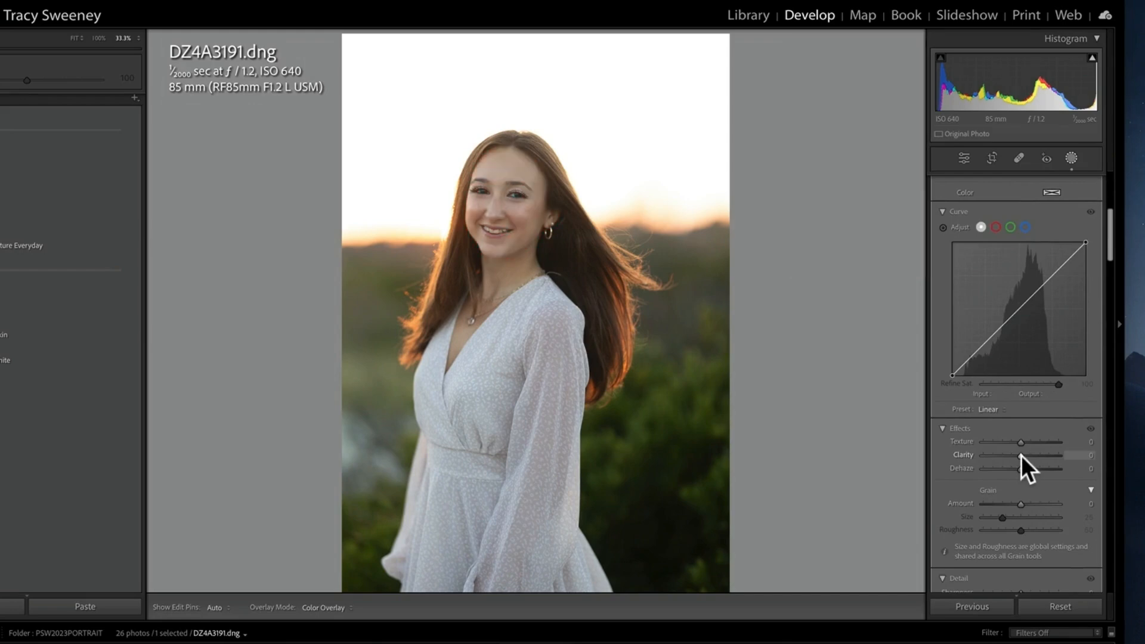
left_click_drag(1022, 454, 1010, 454)
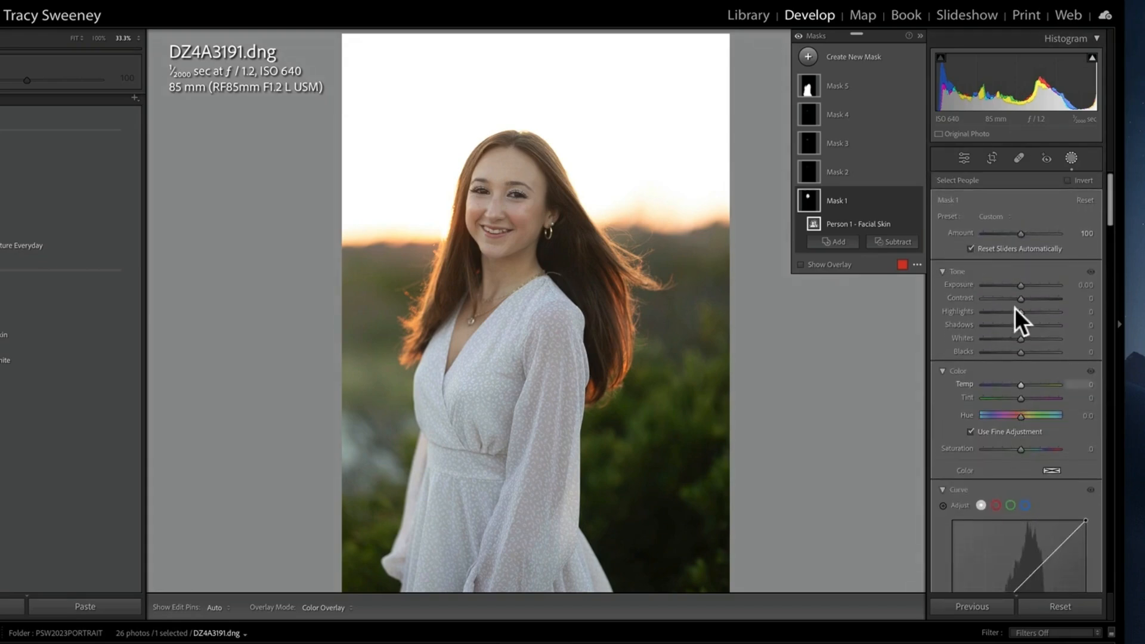
mouse_move(1059, 336)
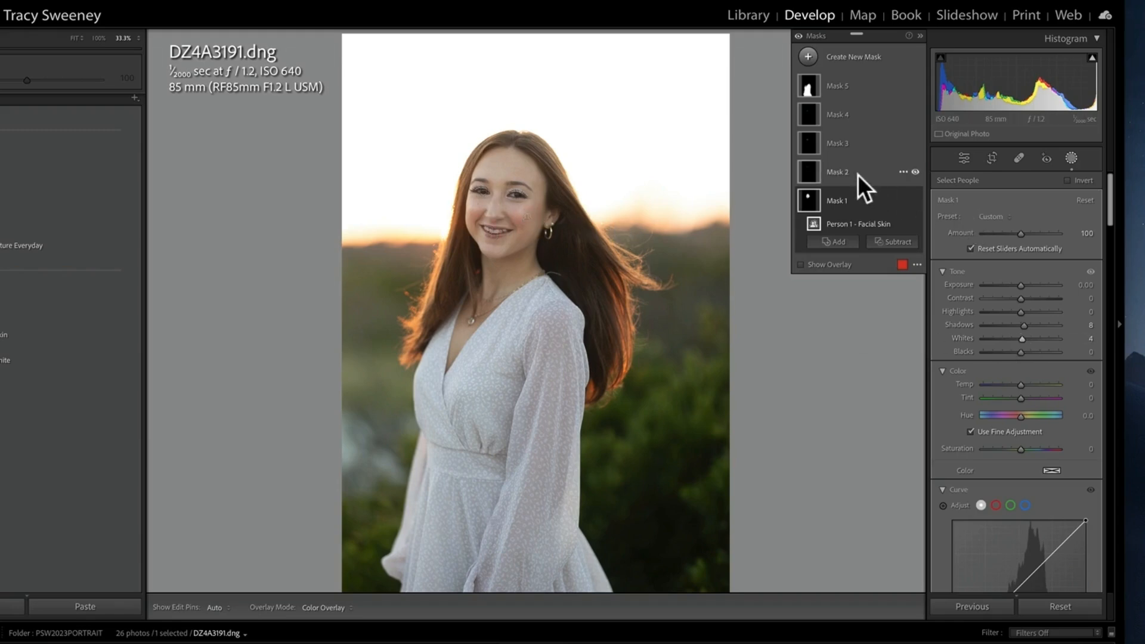
On Mask 2 (Iris and Pupil), hide the overlay and set exposure 0.25, highlights 26
left_click(837, 172)
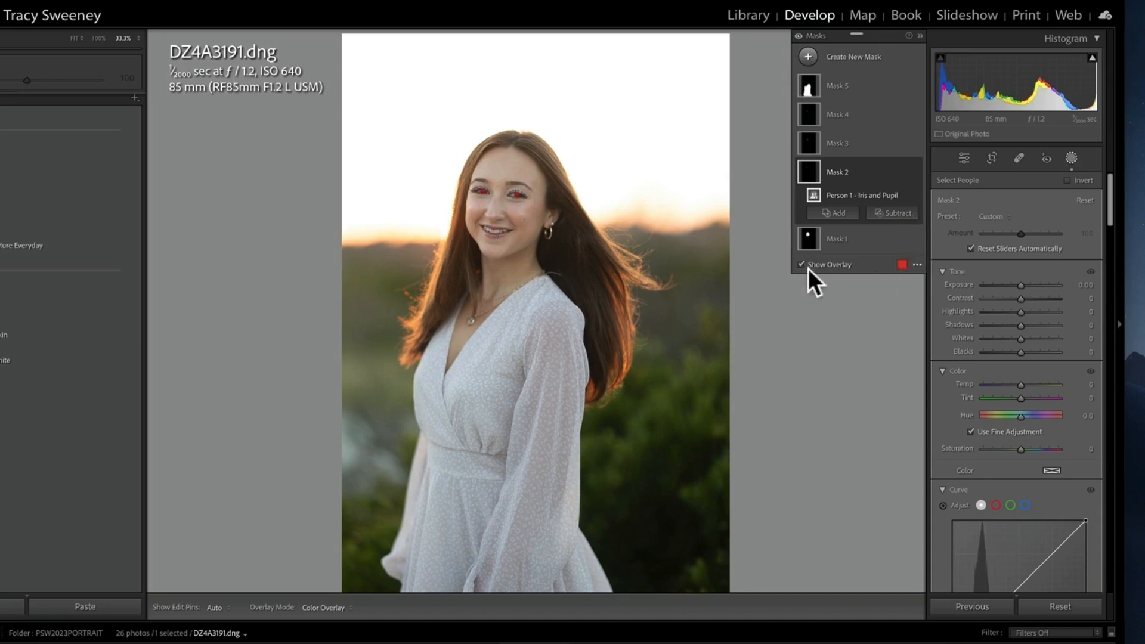
left_click(799, 264)
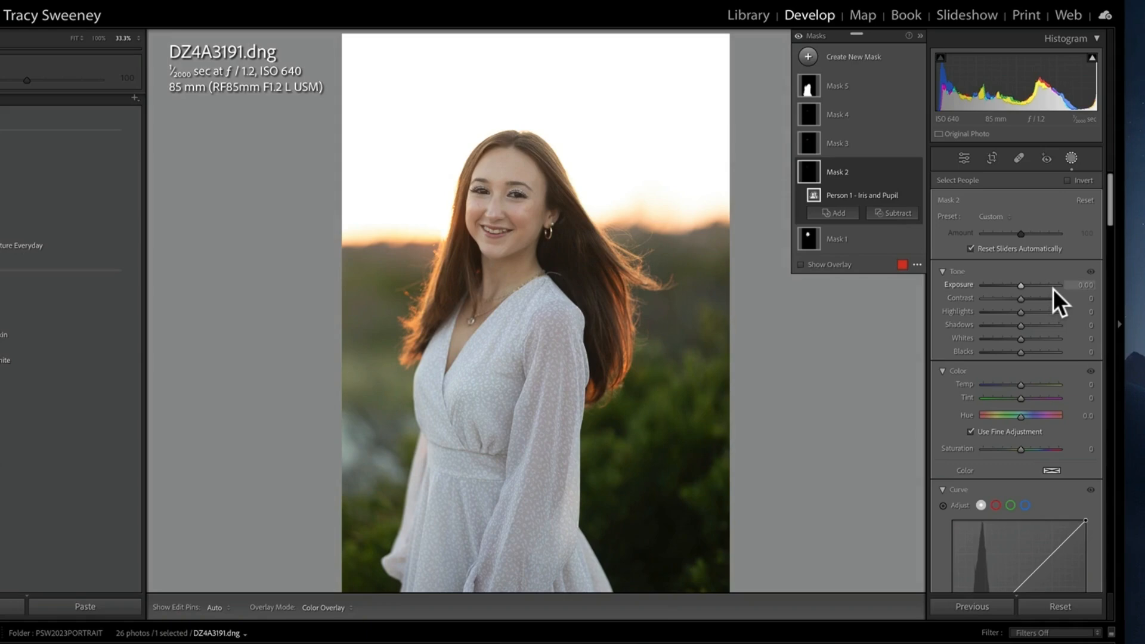
mouse_move(1052, 315)
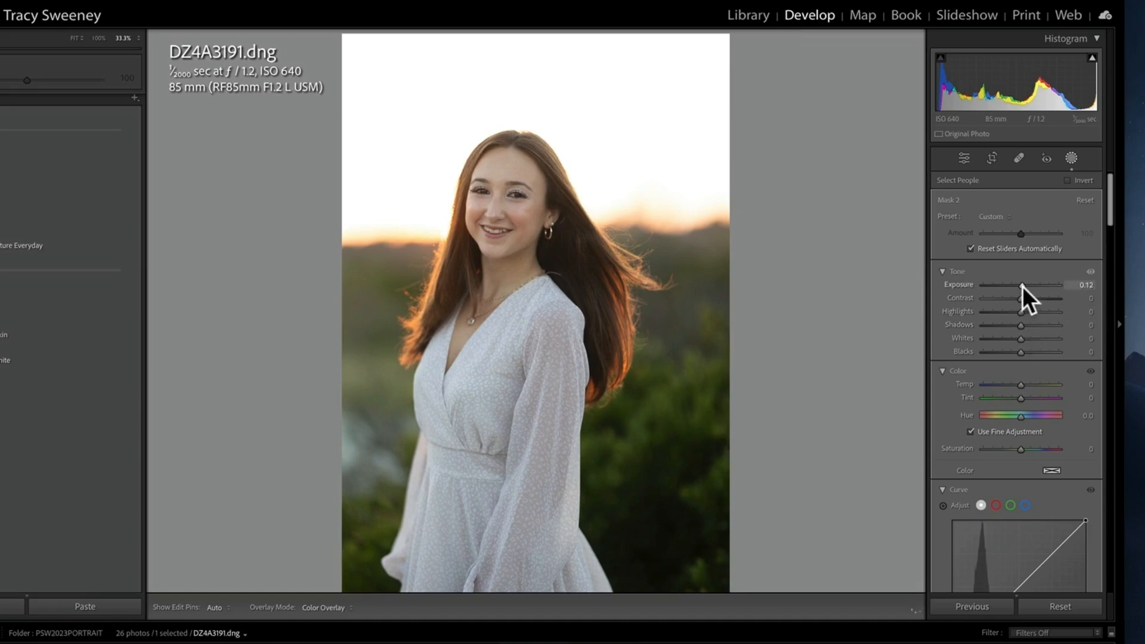
left_click_drag(1022, 285, 1026, 285)
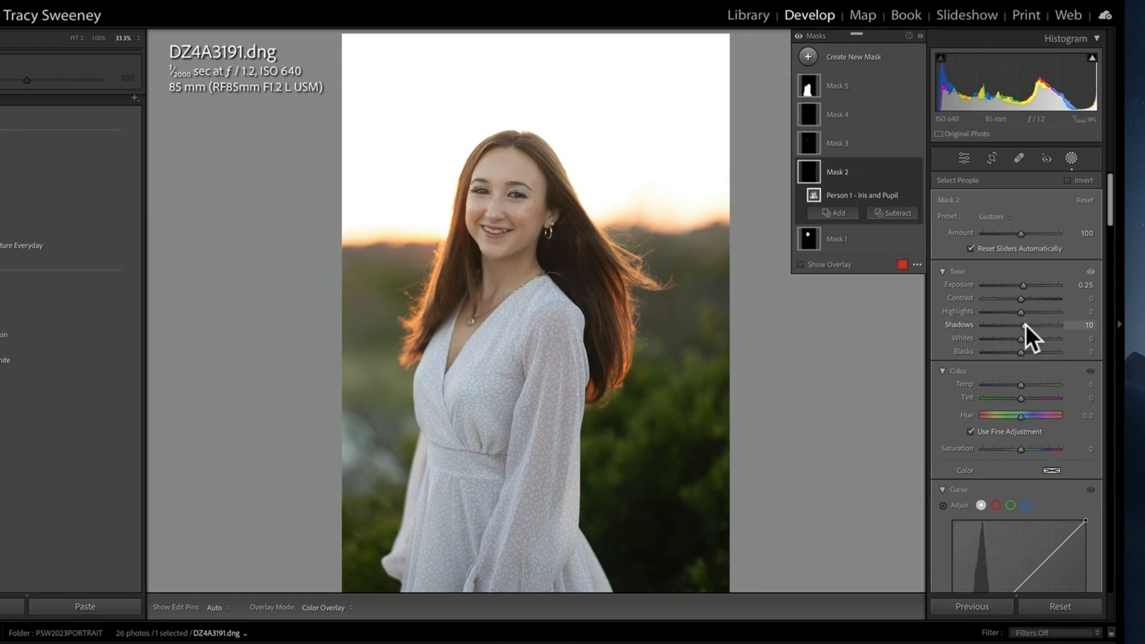
mouse_move(1023, 308)
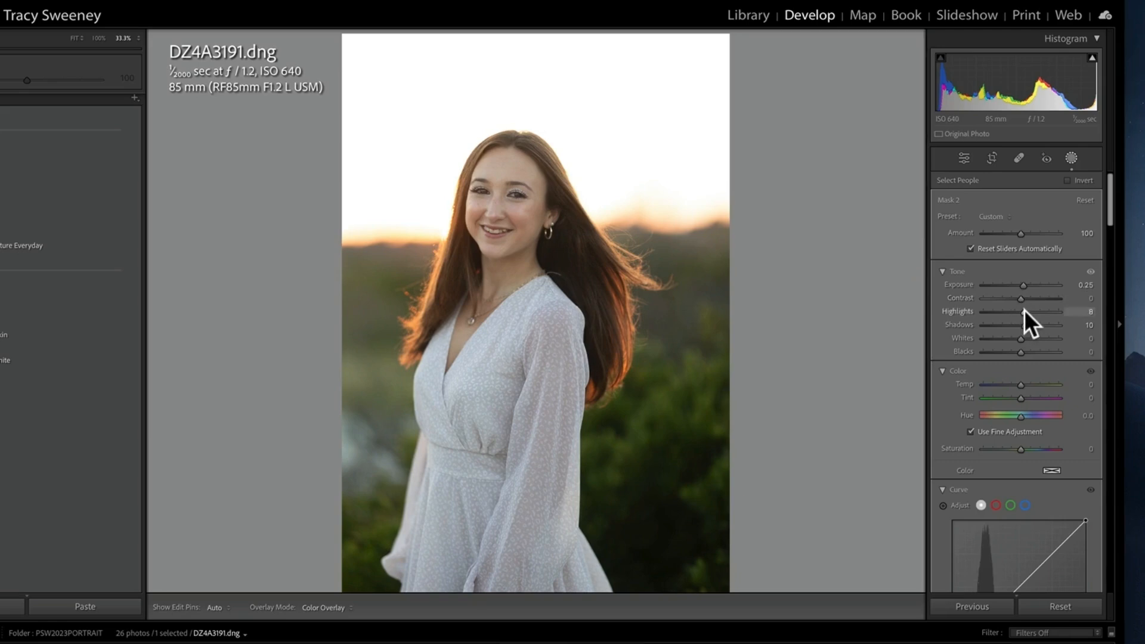
left_click_drag(1014, 311, 1026, 312)
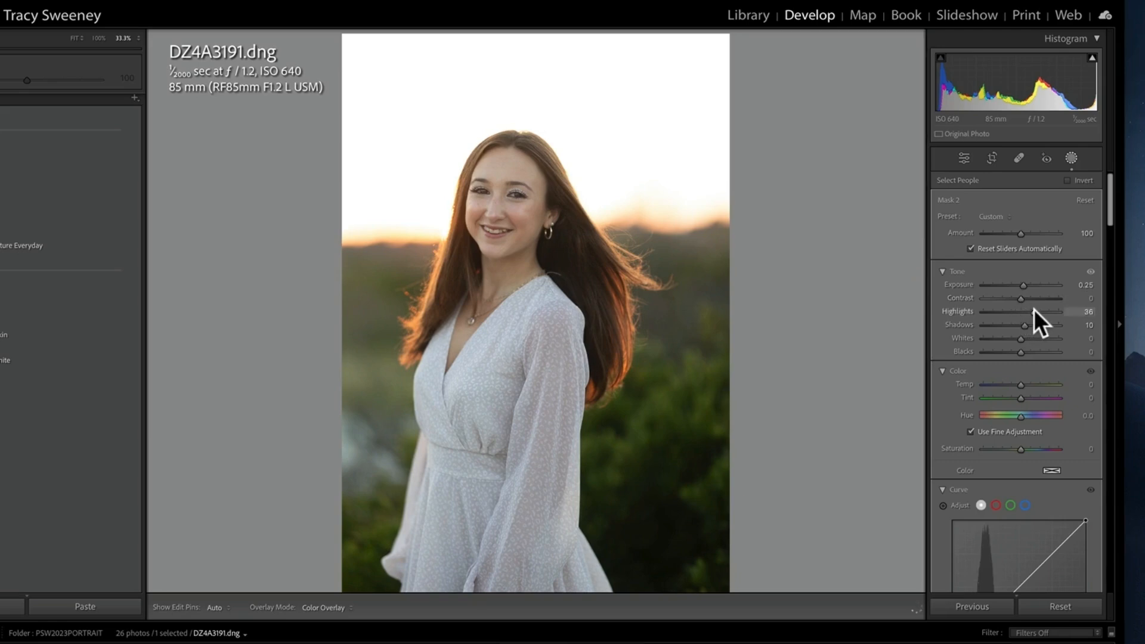
left_click_drag(1028, 311, 1023, 311)
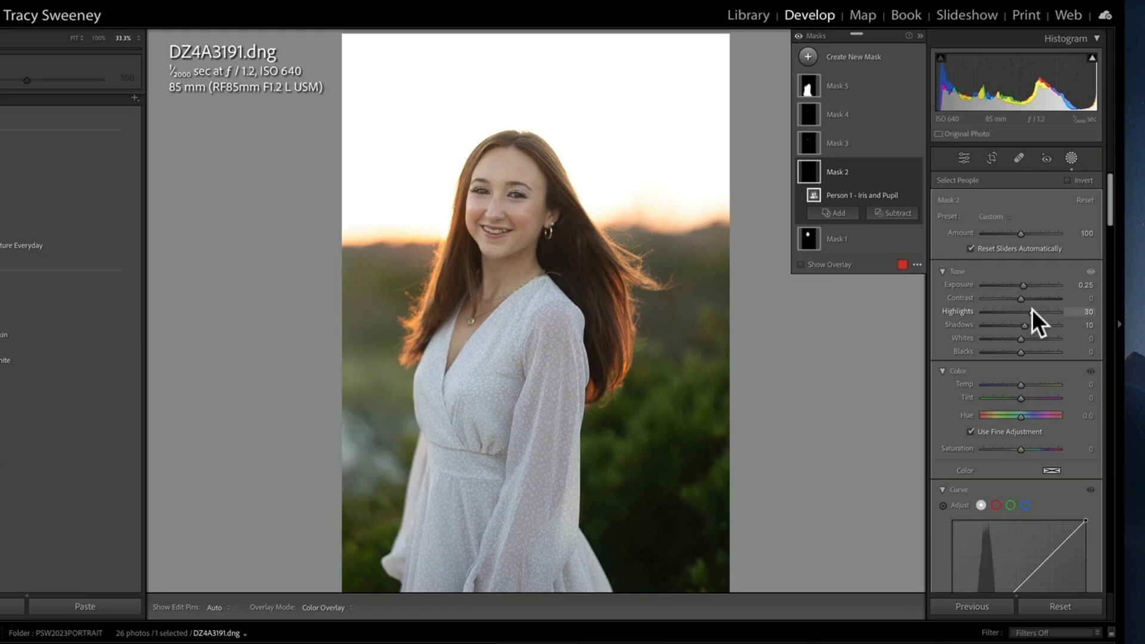
left_click_drag(1026, 312, 1023, 311)
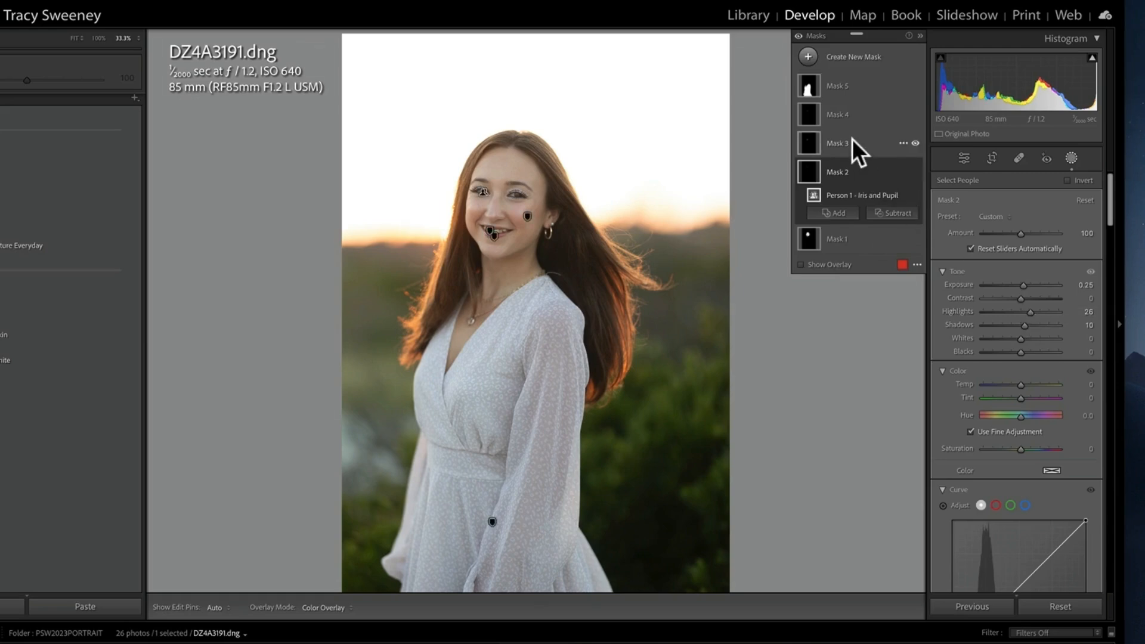
Hide the overlay on Mask 3 (Lips), warm it to Temp 11, Tint 4, then select Mask 4 (Teeth)
left_click(837, 143)
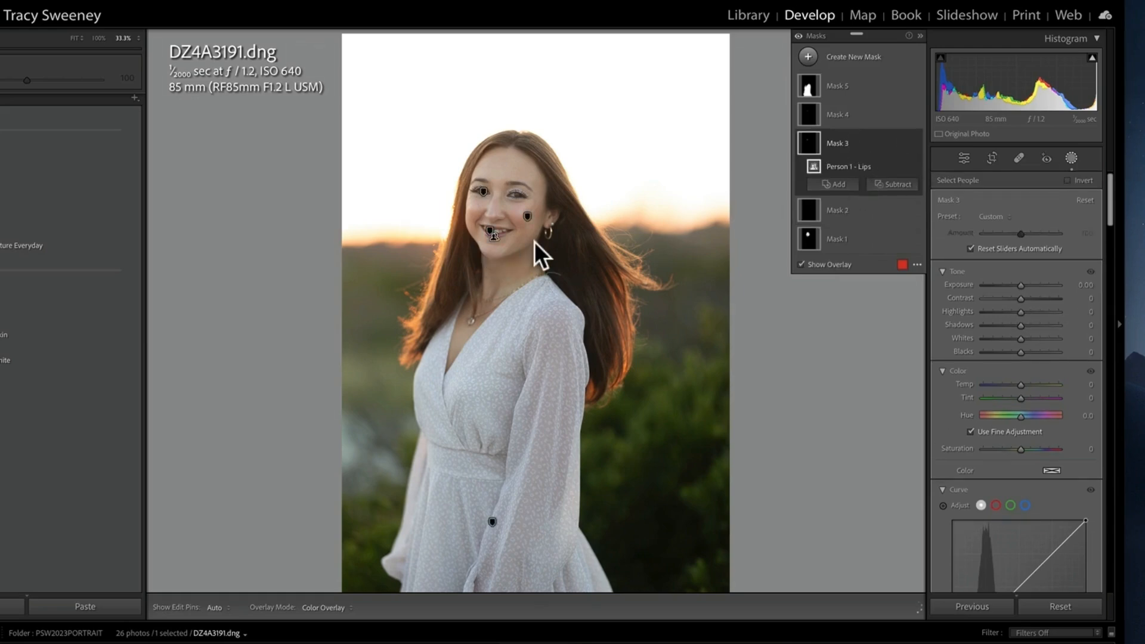
left_click(800, 263)
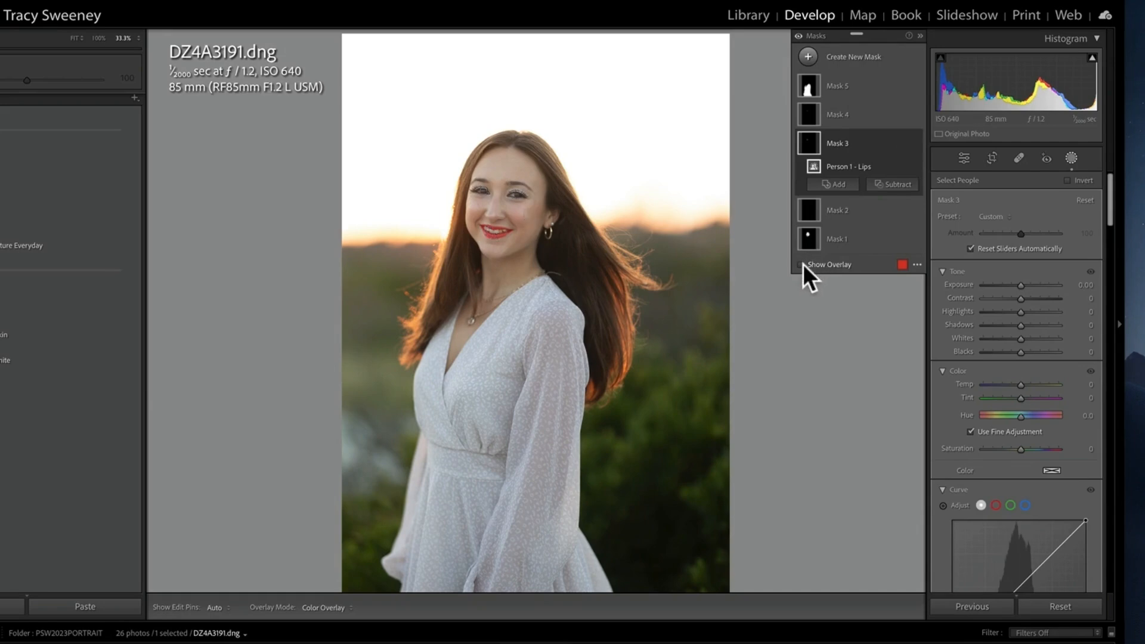
left_click(799, 264)
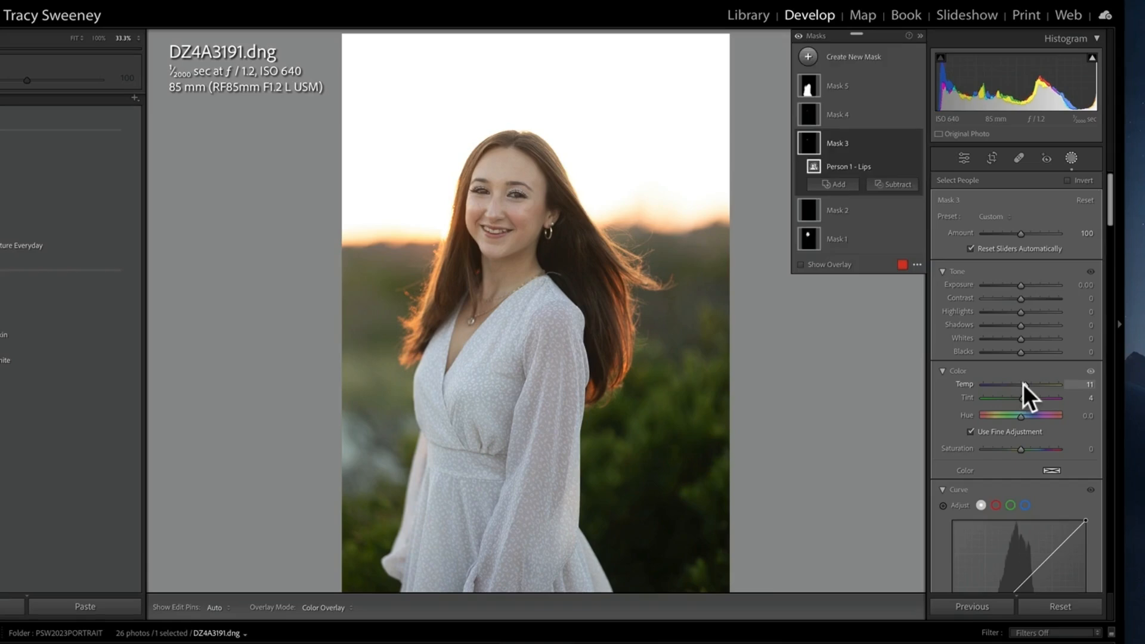
left_click(838, 115)
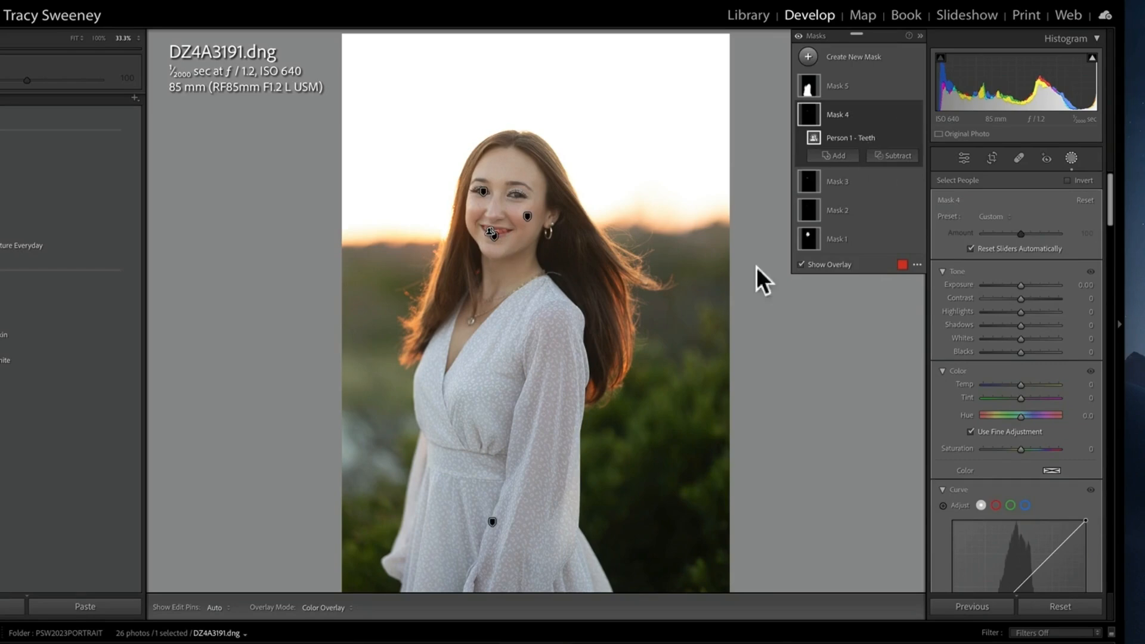
Hide the teeth overlay and whiten them with Temp −8 and Whites 11
left_click(801, 263)
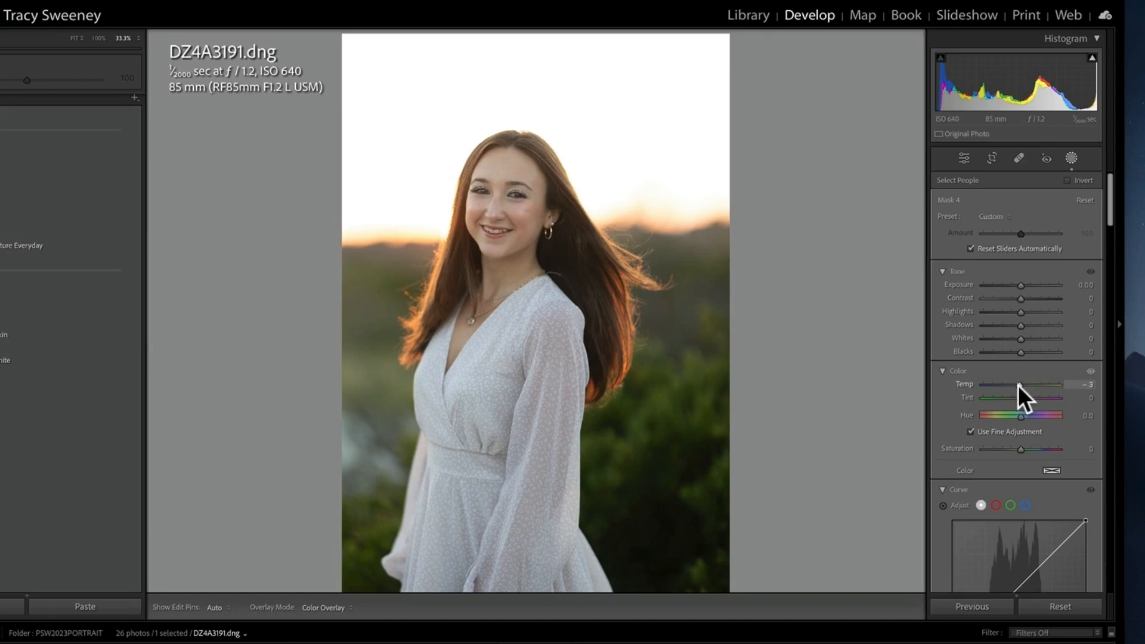
left_click_drag(1021, 384, 1013, 383)
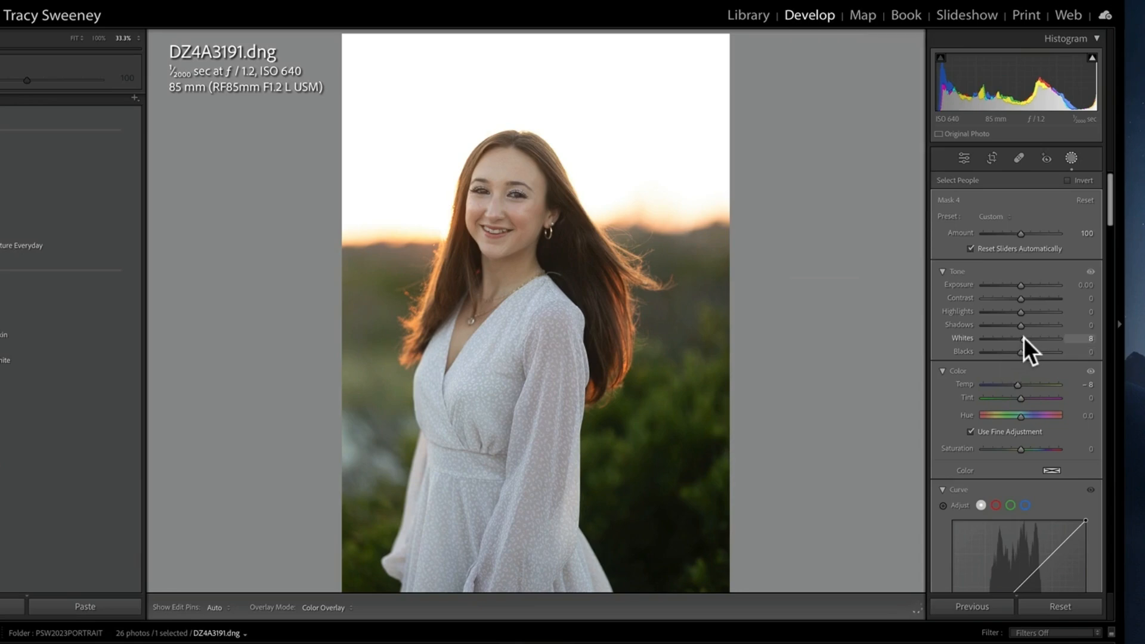
left_click_drag(1017, 337, 1021, 337)
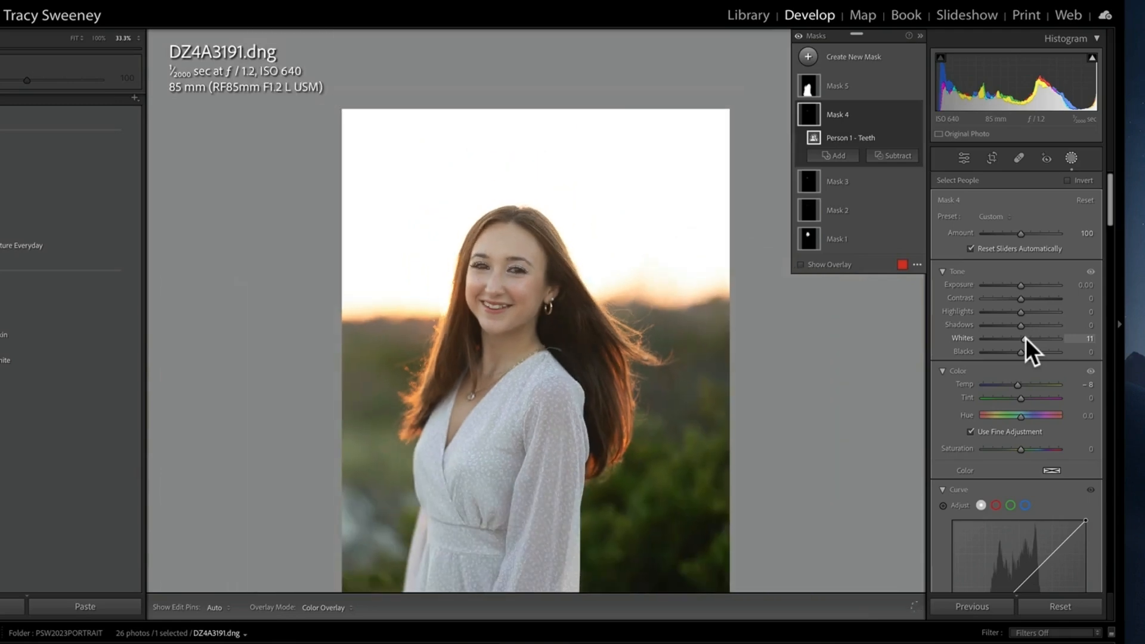
mouse_move(854, 96)
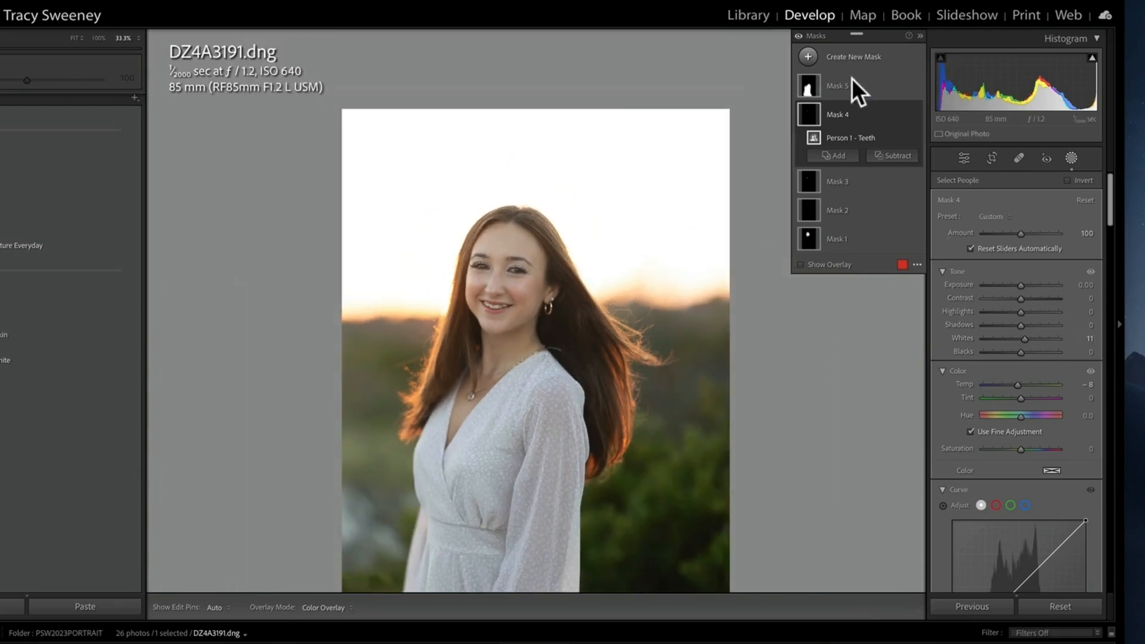
Brighten Mask 5 (Clothes) to about +0.23 exposure for her white dress
left_click(837, 86)
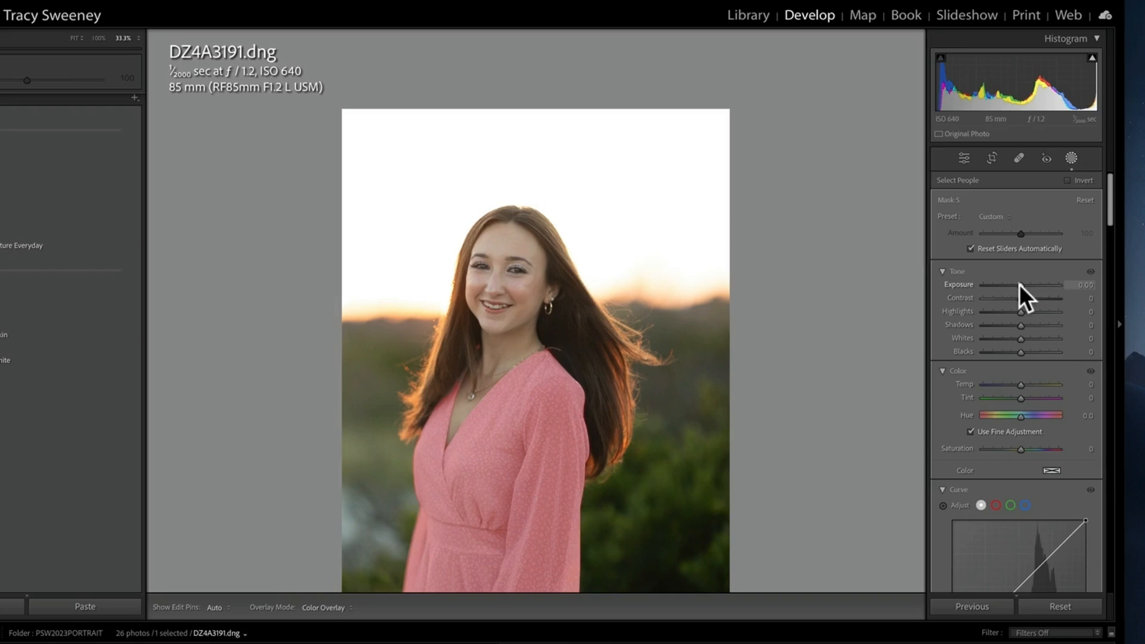
left_click_drag(1021, 285, 1032, 285)
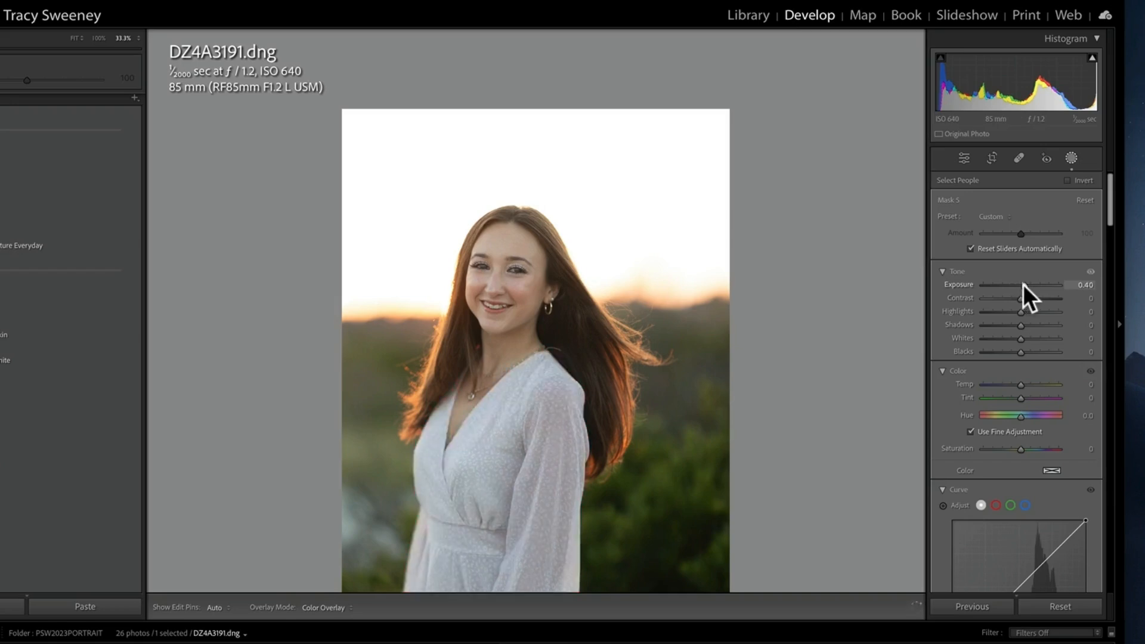
left_click_drag(1052, 284, 1022, 284)
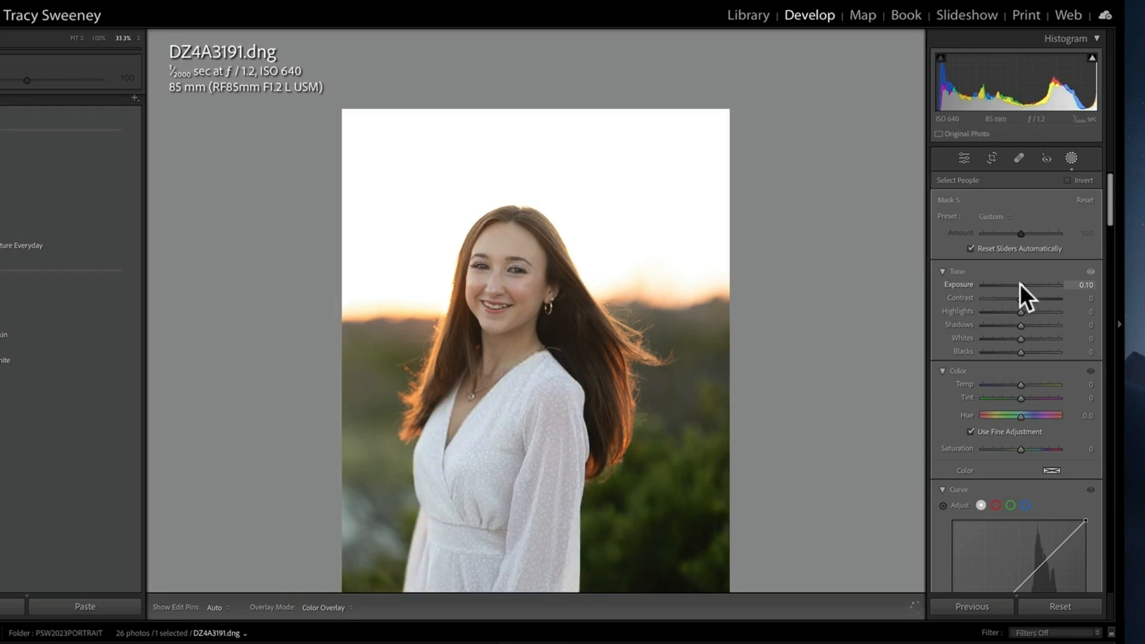
left_click_drag(1030, 285, 1036, 285)
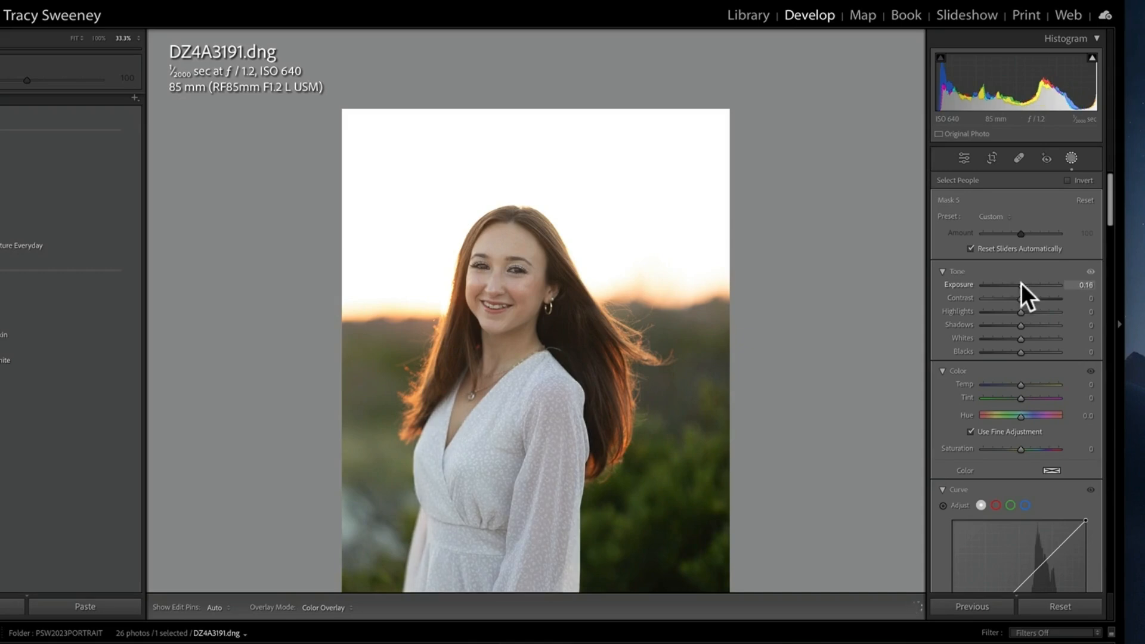
left_click_drag(1045, 284, 1052, 284)
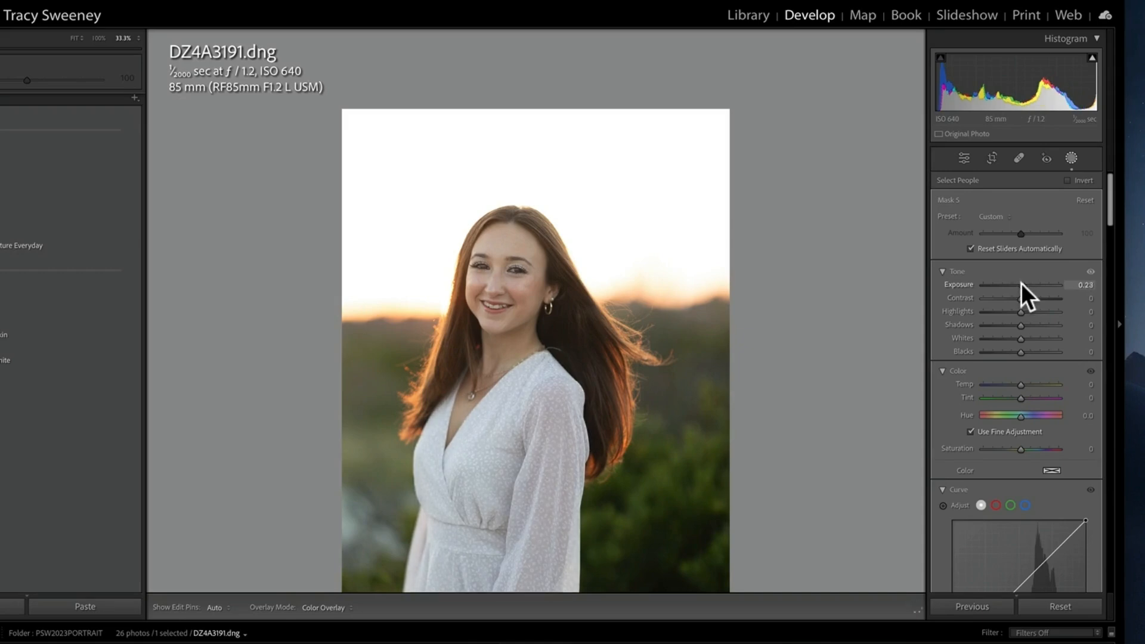
Close masking and return to the whole-photo Basic panel
left_click(1071, 157)
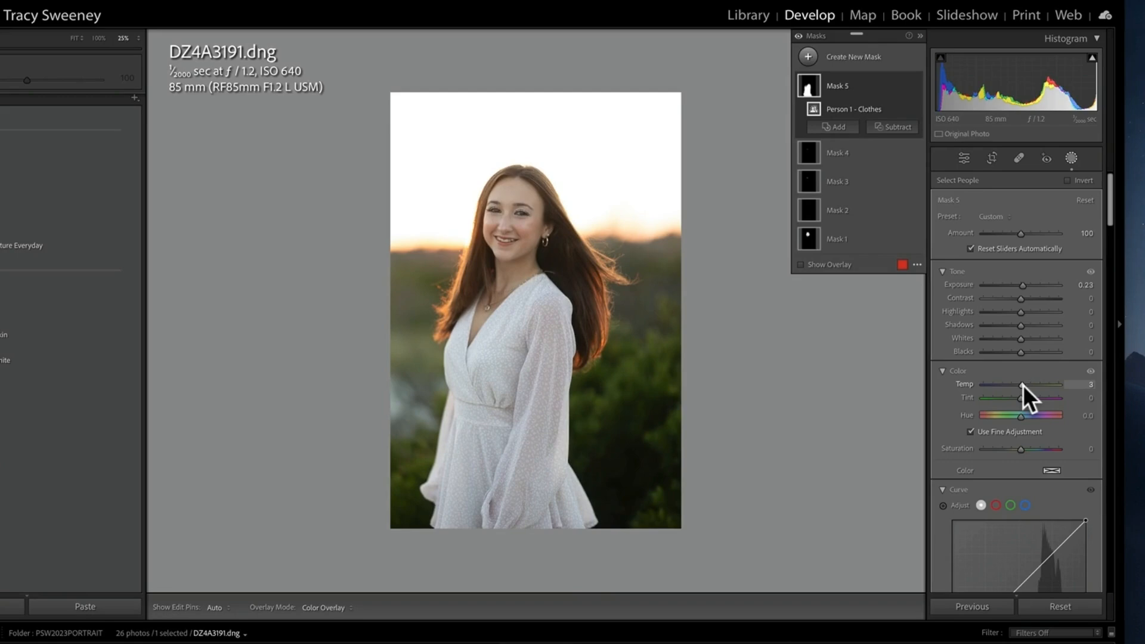
left_click(963, 158)
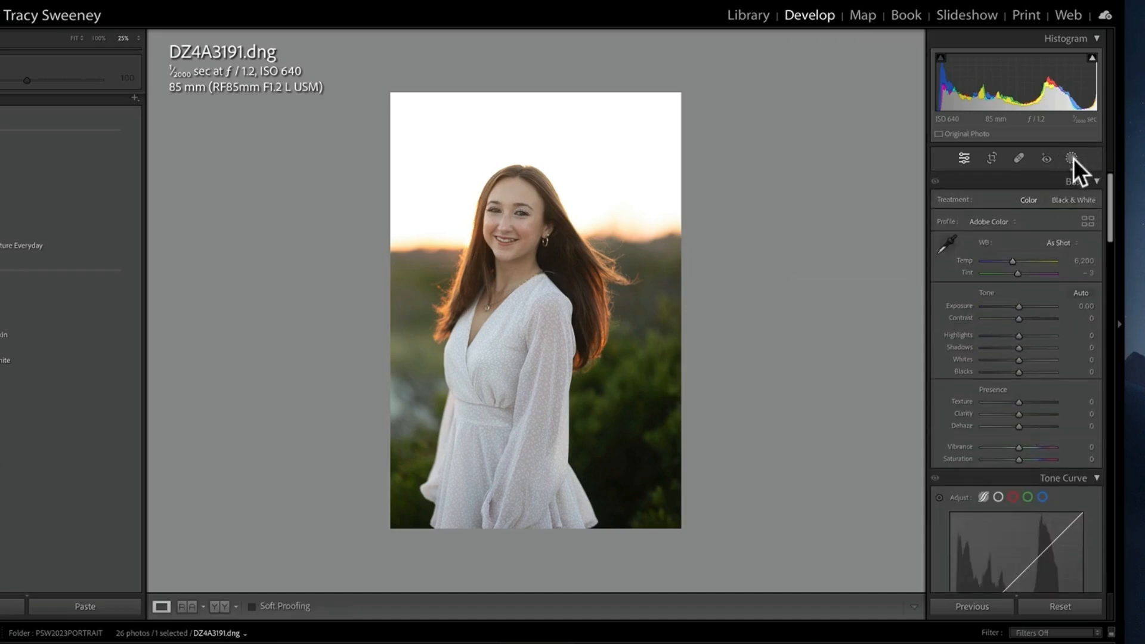
left_click(1071, 157)
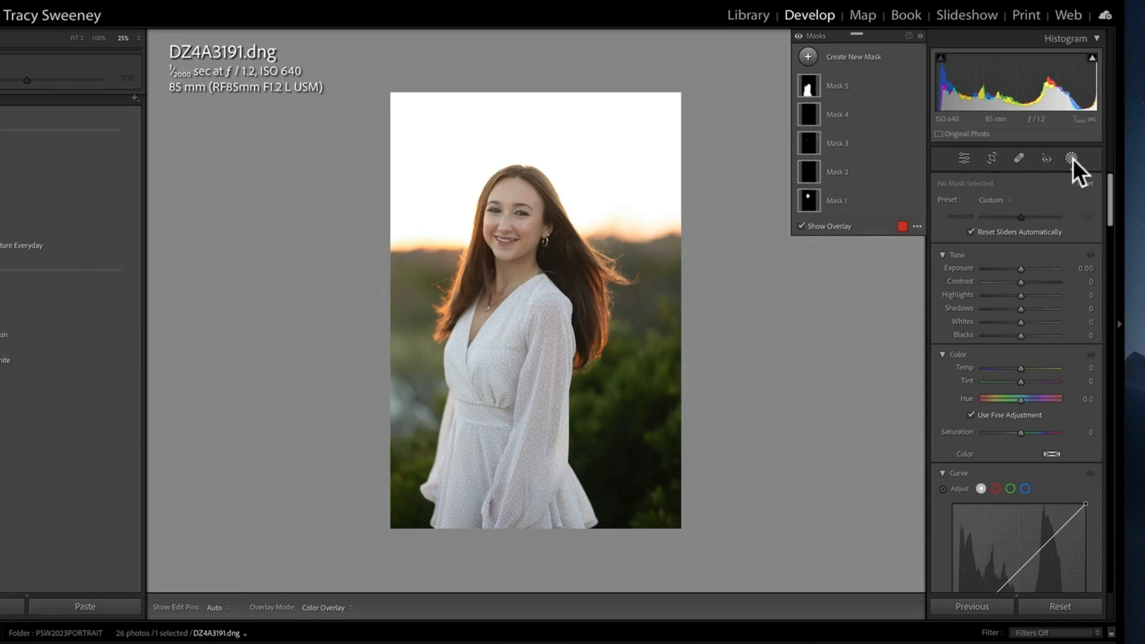
left_click(964, 157)
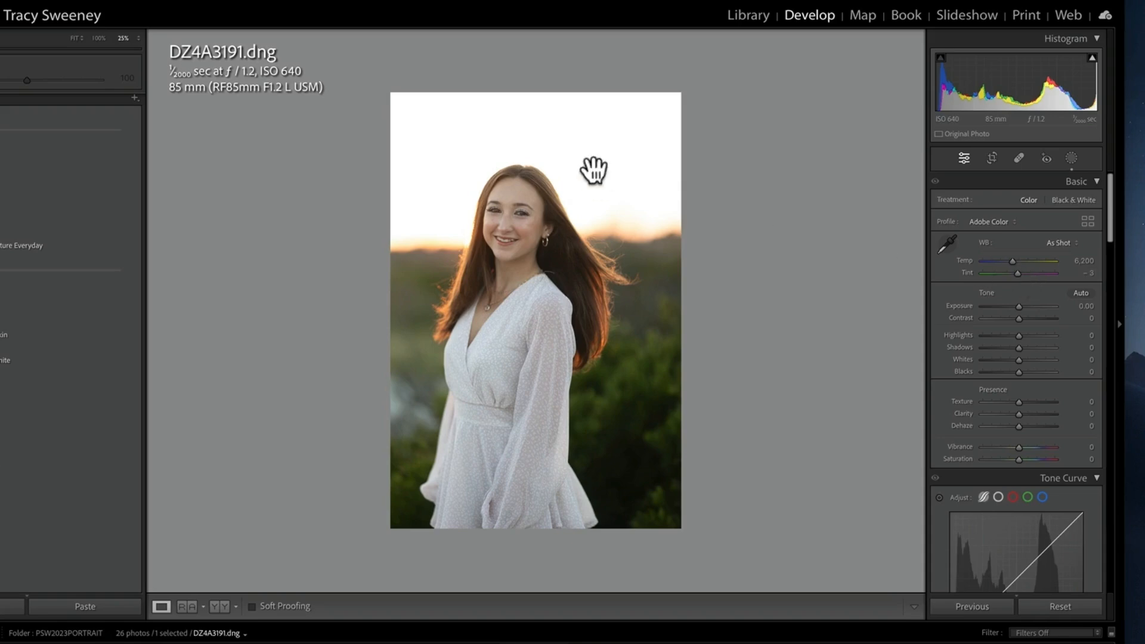
mouse_move(617, 448)
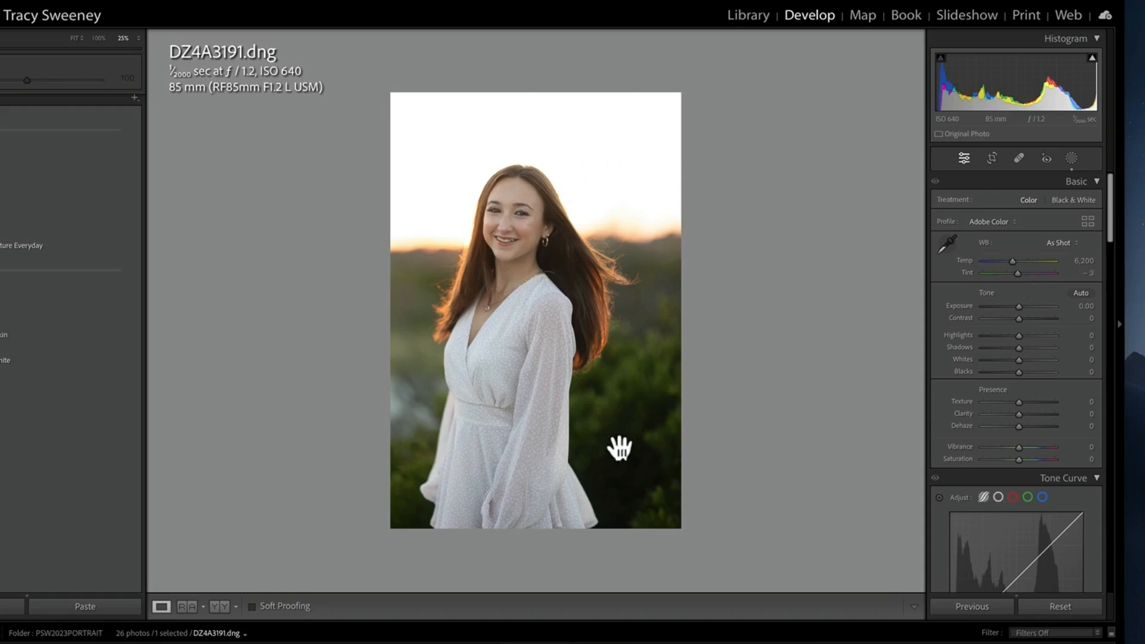
mouse_move(1037, 446)
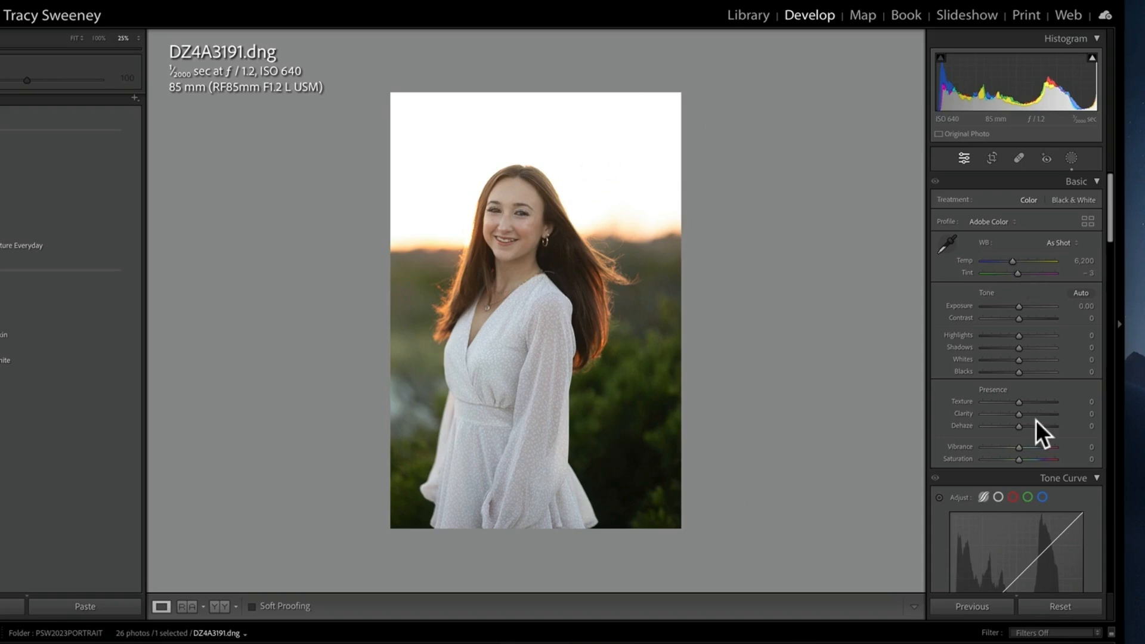
mouse_move(1032, 338)
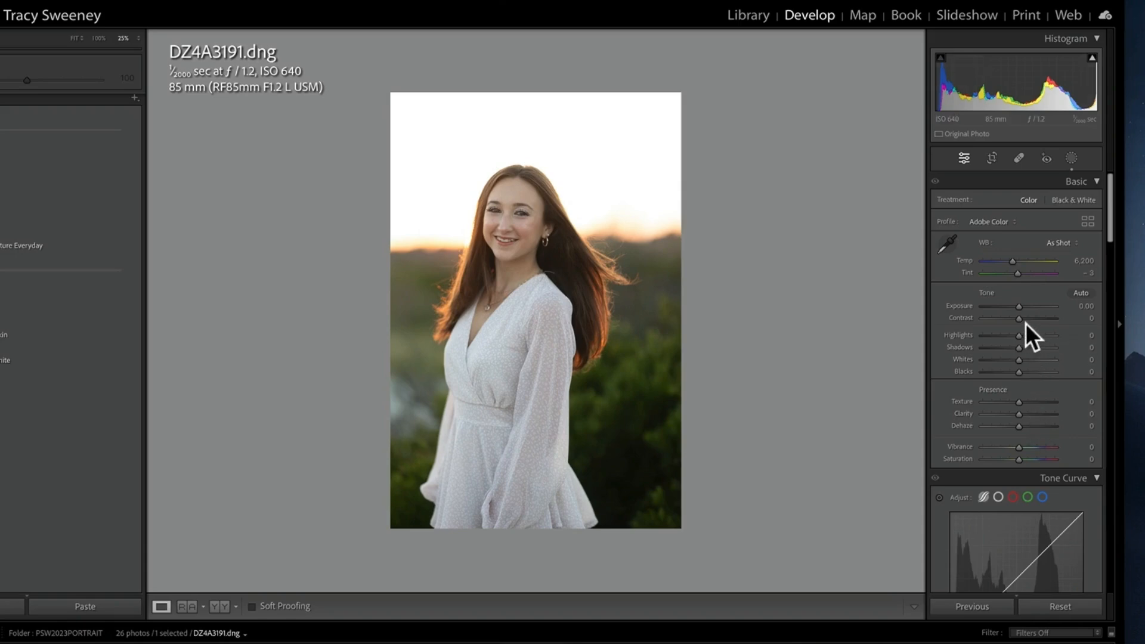
mouse_move(640, 407)
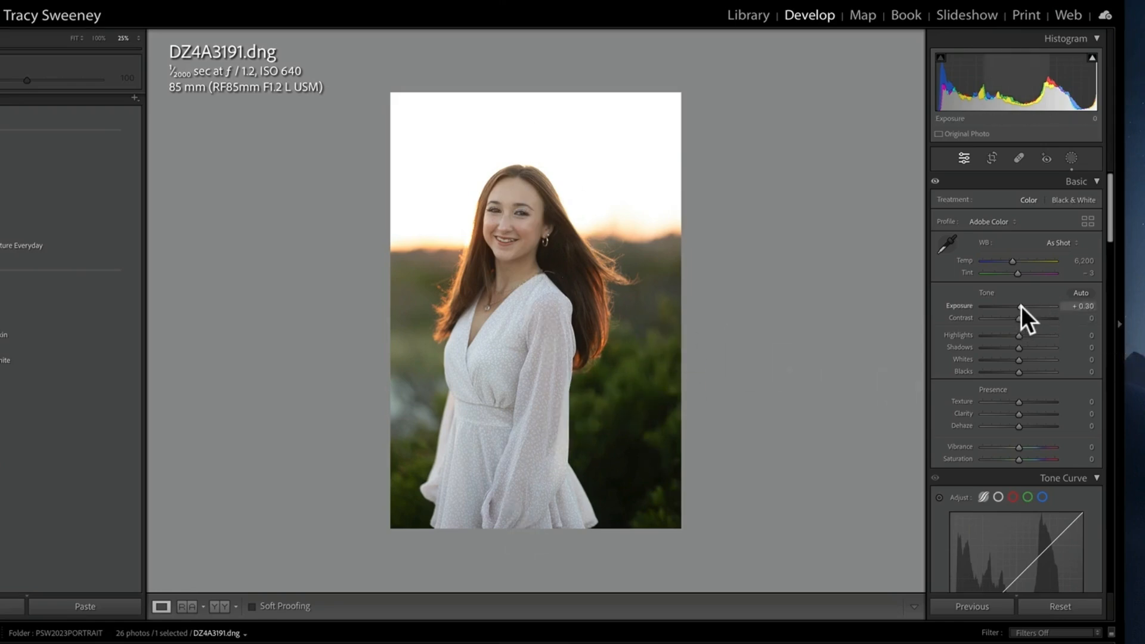
Set global exposure to +0.20 and contrast to +22
left_click_drag(1022, 306, 1029, 306)
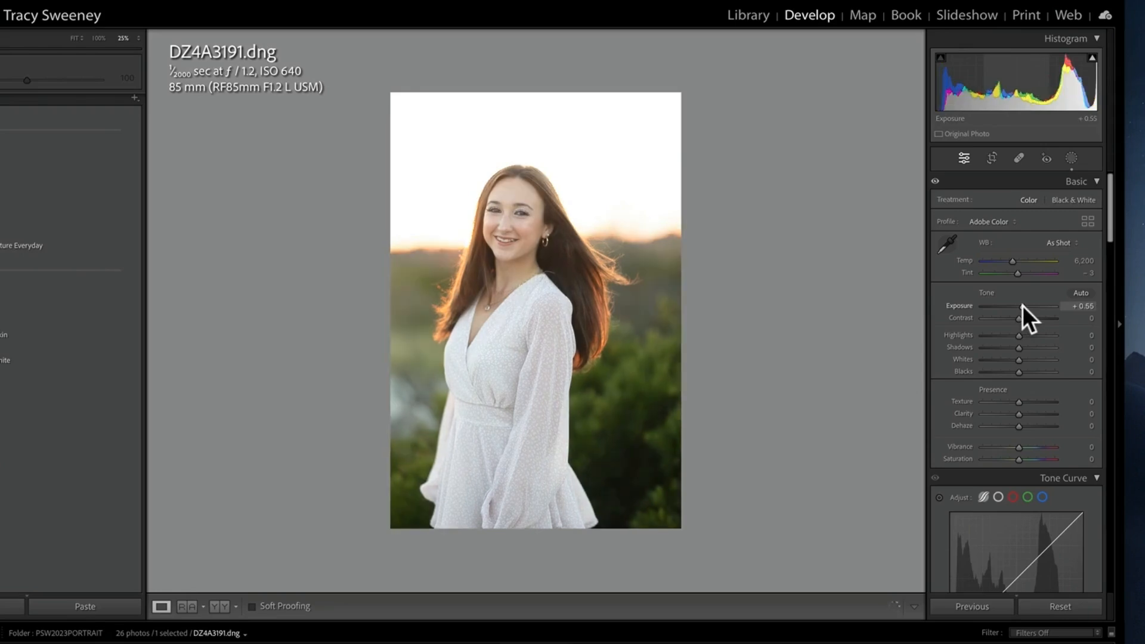
left_click_drag(1032, 314, 1021, 315)
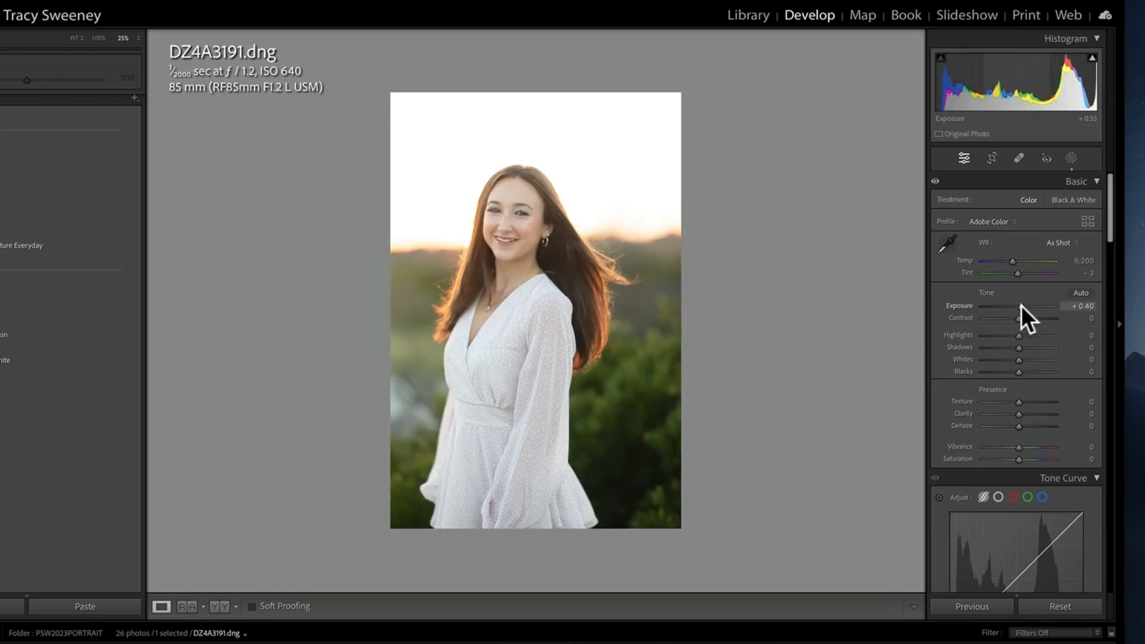
left_click_drag(1018, 317, 1044, 317)
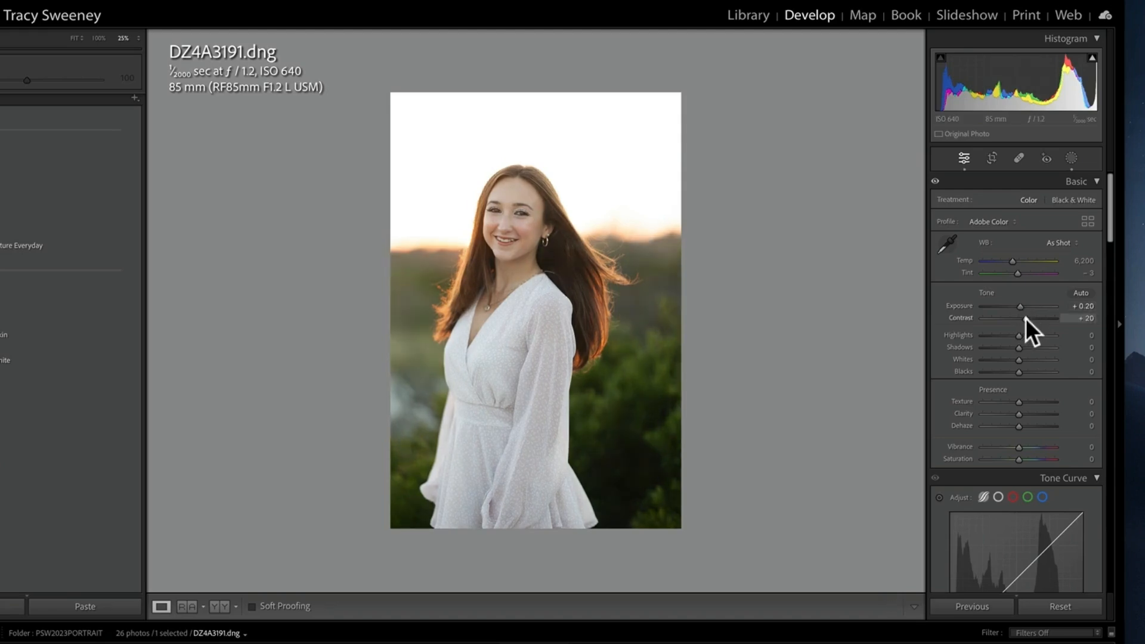
left_click_drag(1042, 317, 1036, 317)
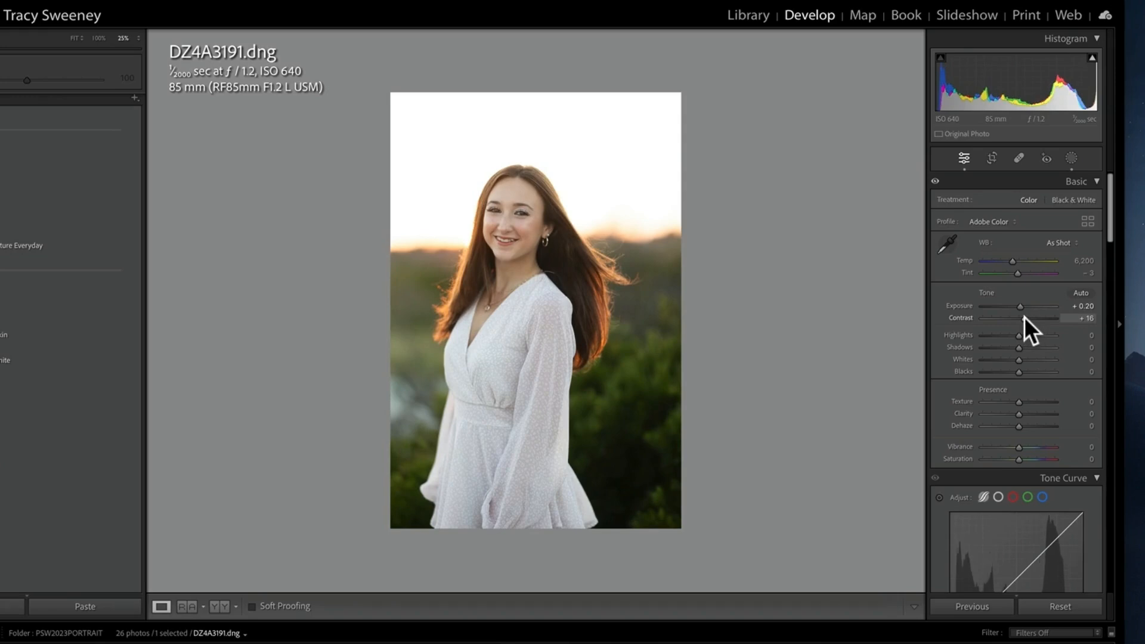
left_click_drag(1018, 317, 1022, 317)
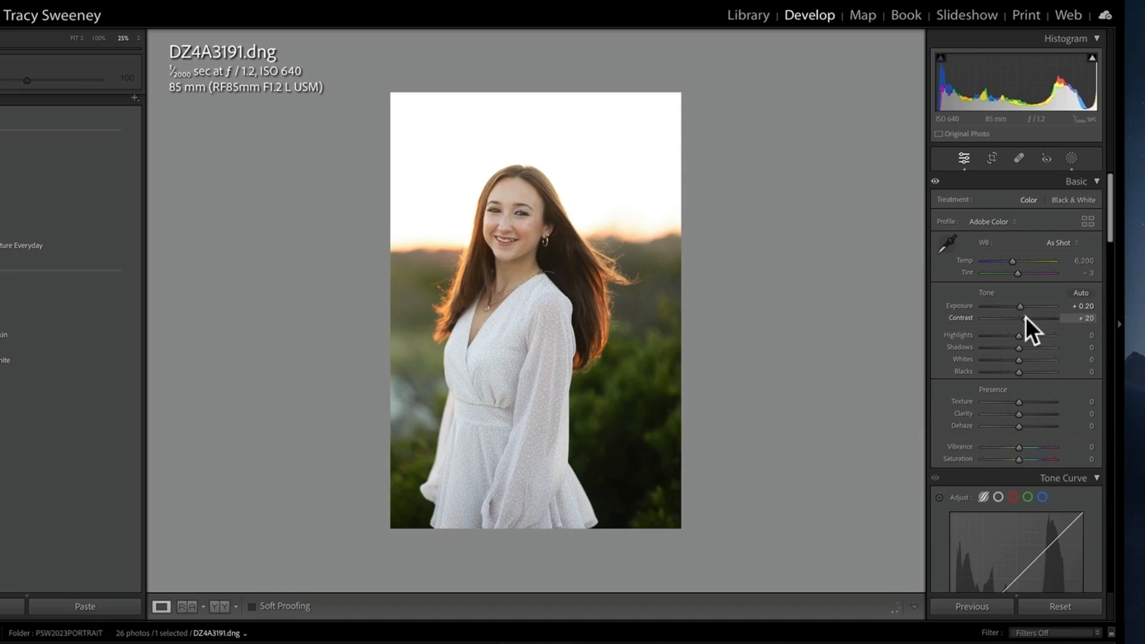
left_click_drag(1017, 317, 1022, 318)
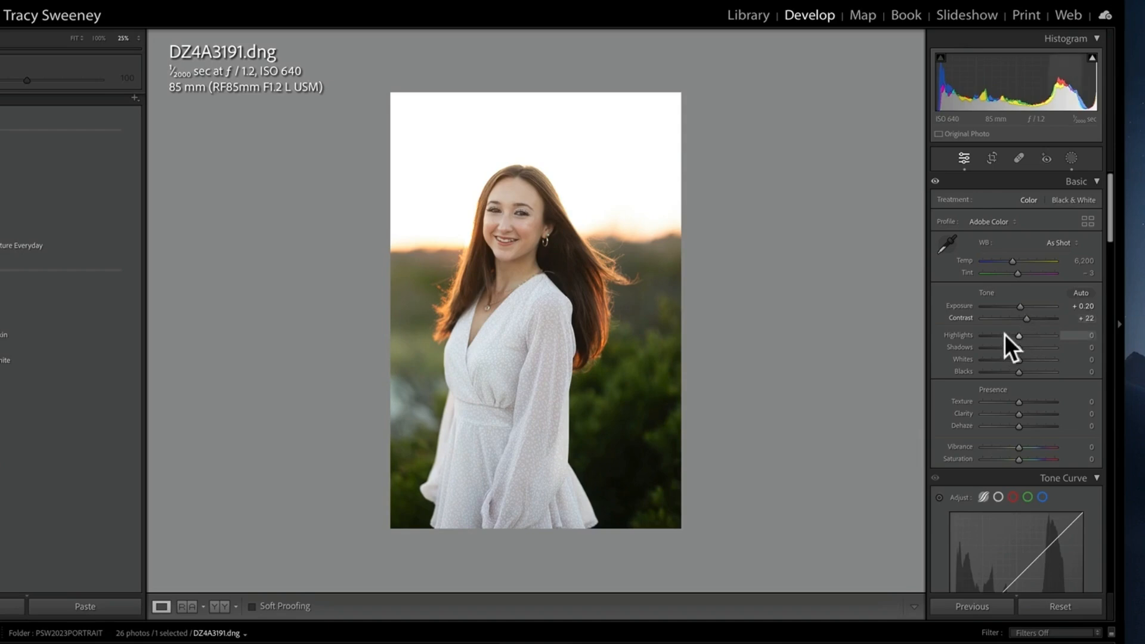
mouse_move(1016, 333)
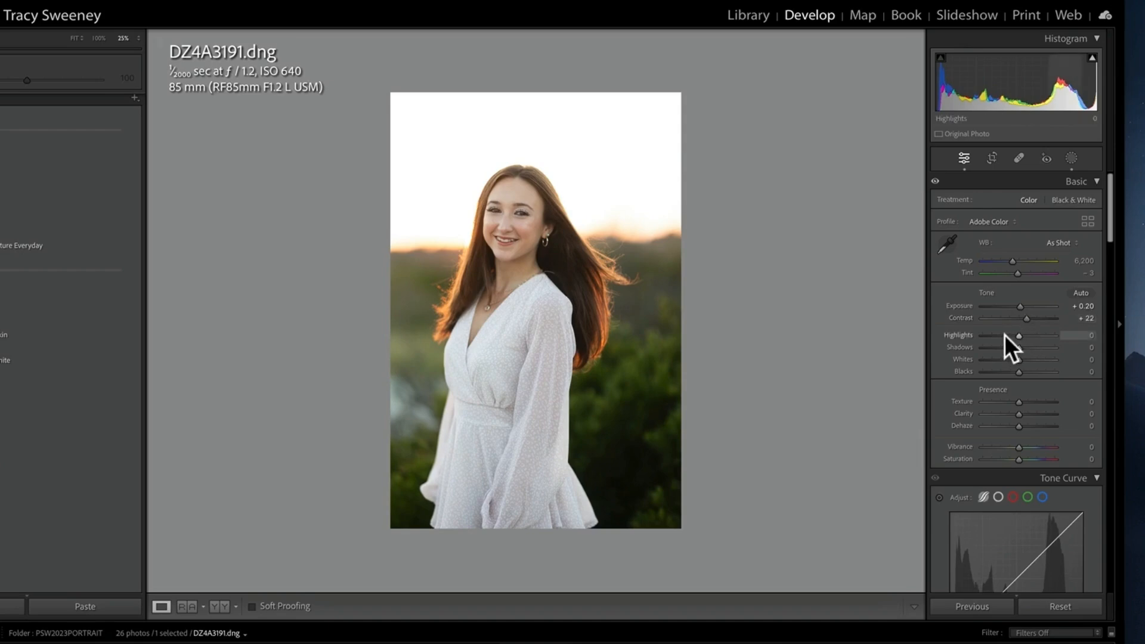
Pull highlights to −35, lift shadows to +26 and lower whites
left_click_drag(1008, 335, 1001, 335)
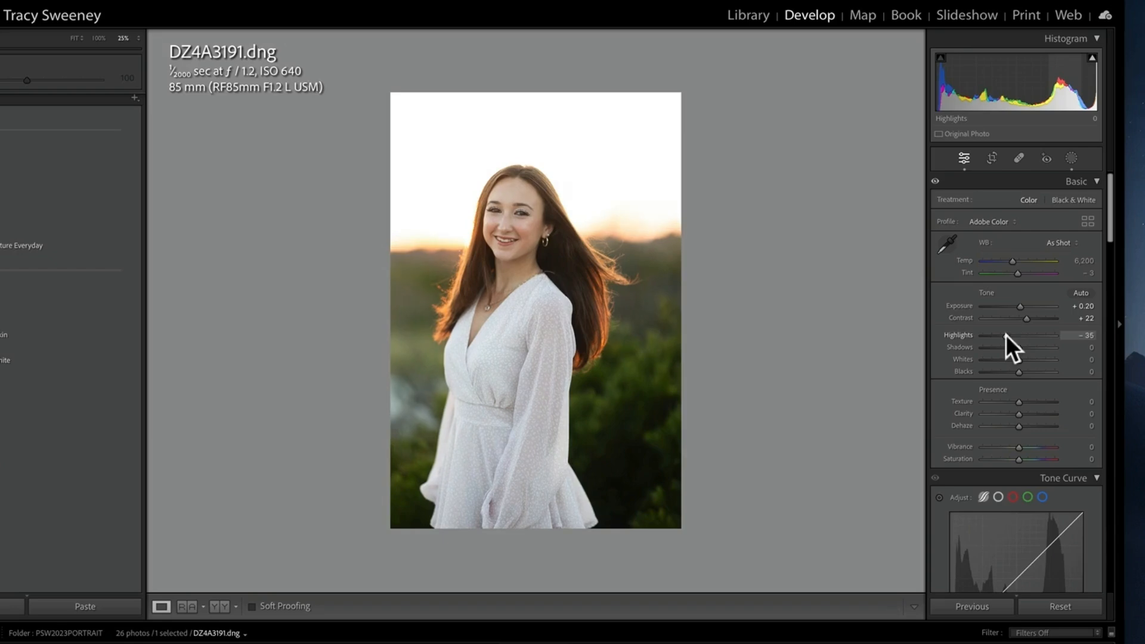
left_click_drag(1018, 340, 1006, 341)
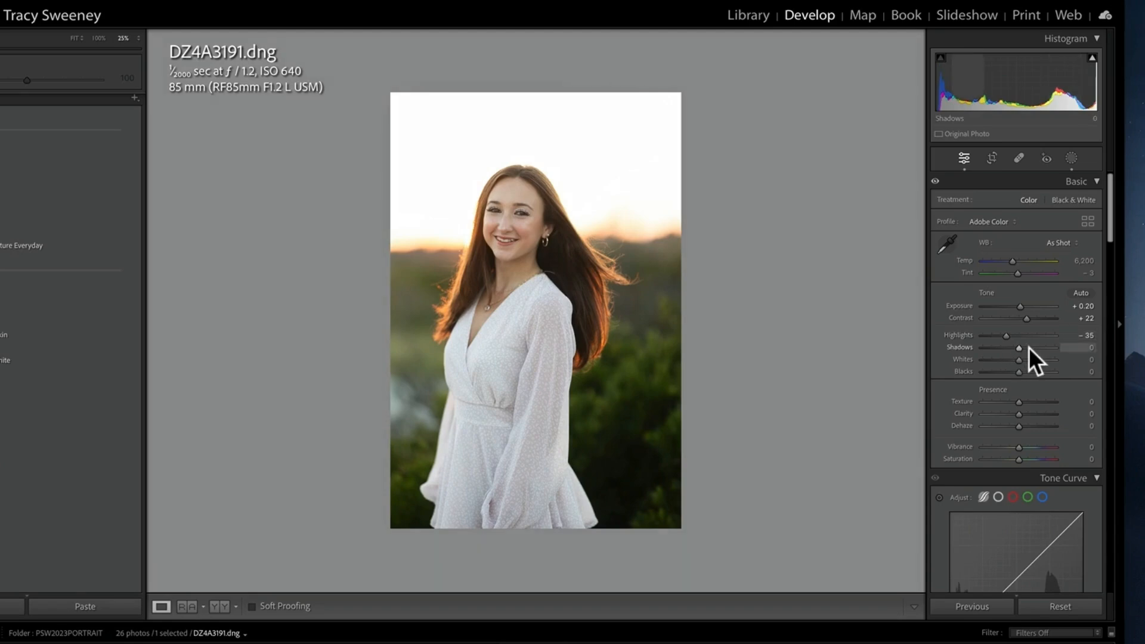
left_click_drag(1012, 346, 1029, 347)
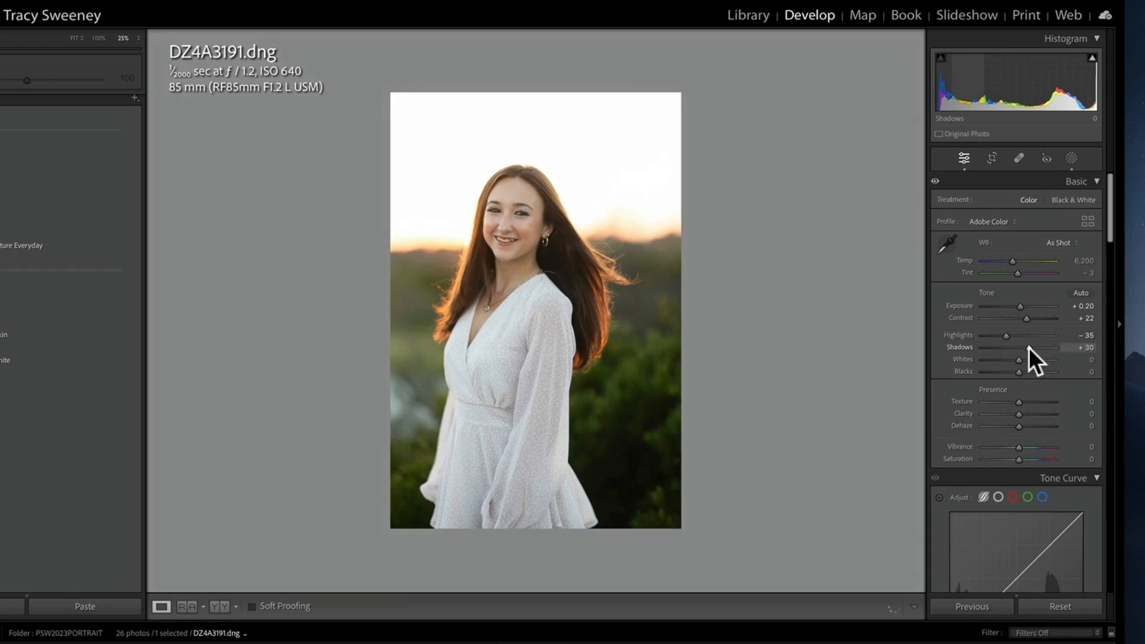
left_click_drag(1028, 347, 1024, 346)
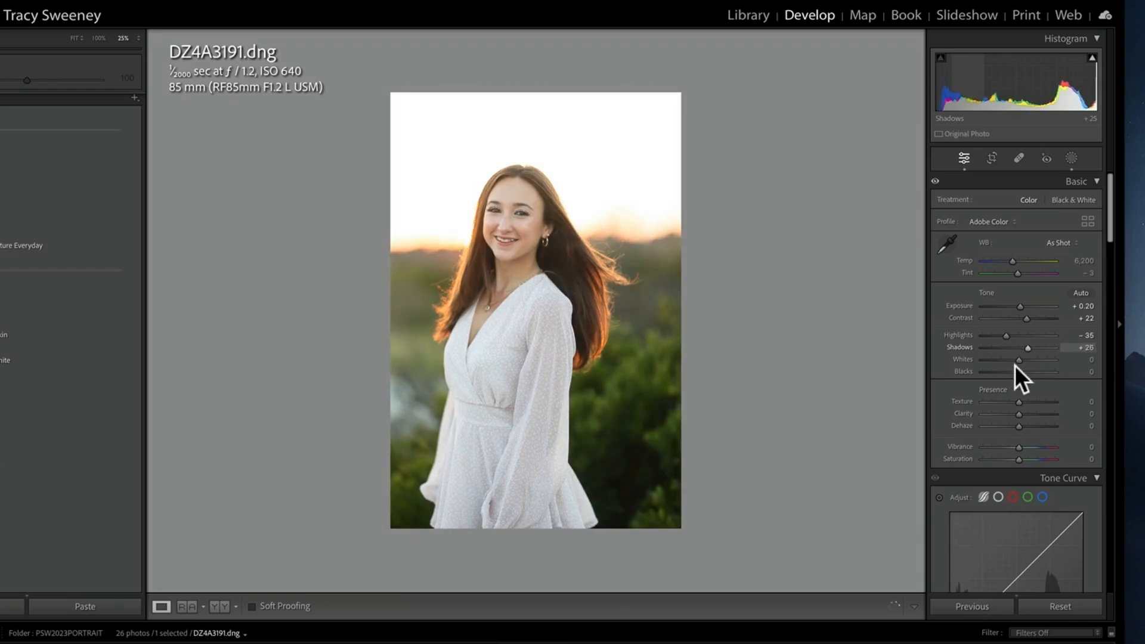
left_click_drag(1018, 358, 1013, 359)
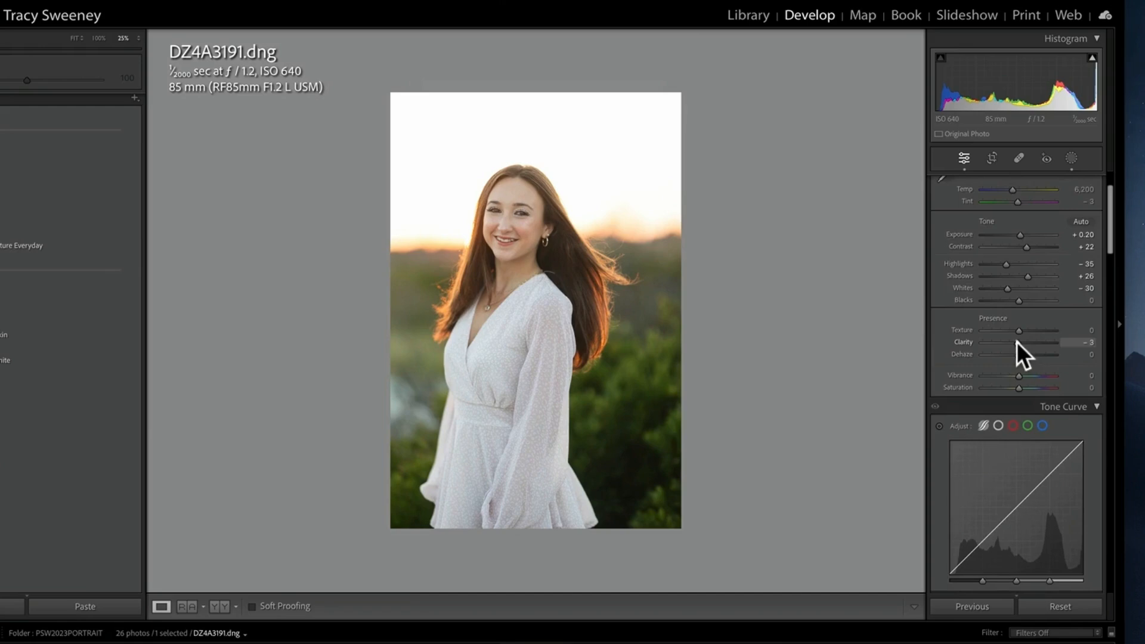
Soften the portrait by reducing clarity to about −13
left_click_drag(1026, 342, 1014, 342)
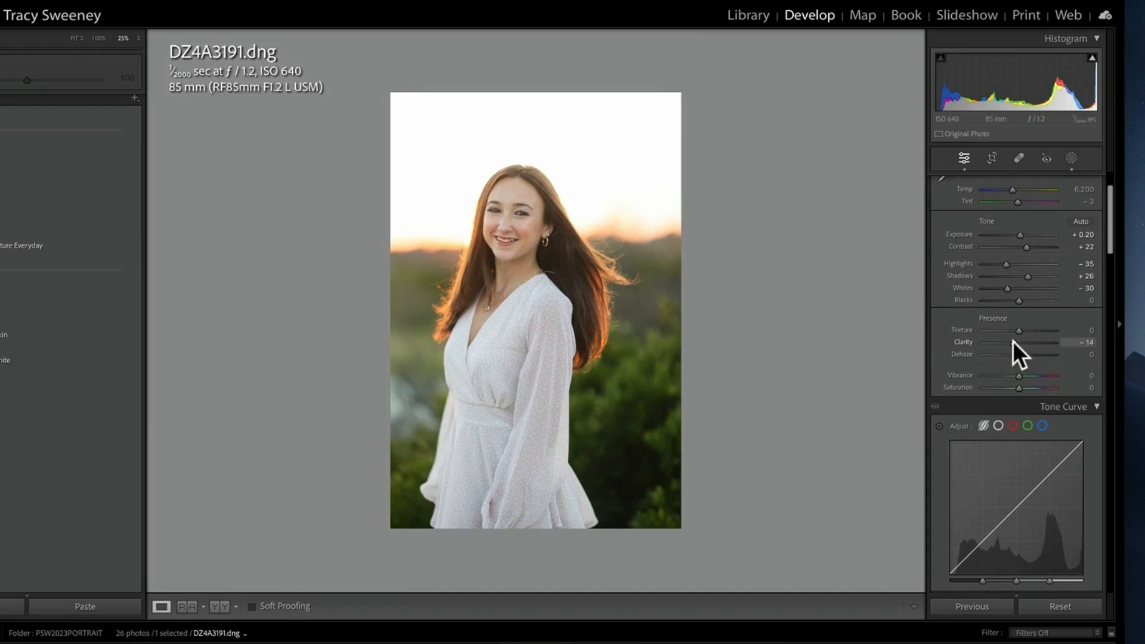
left_click_drag(1019, 342, 1021, 342)
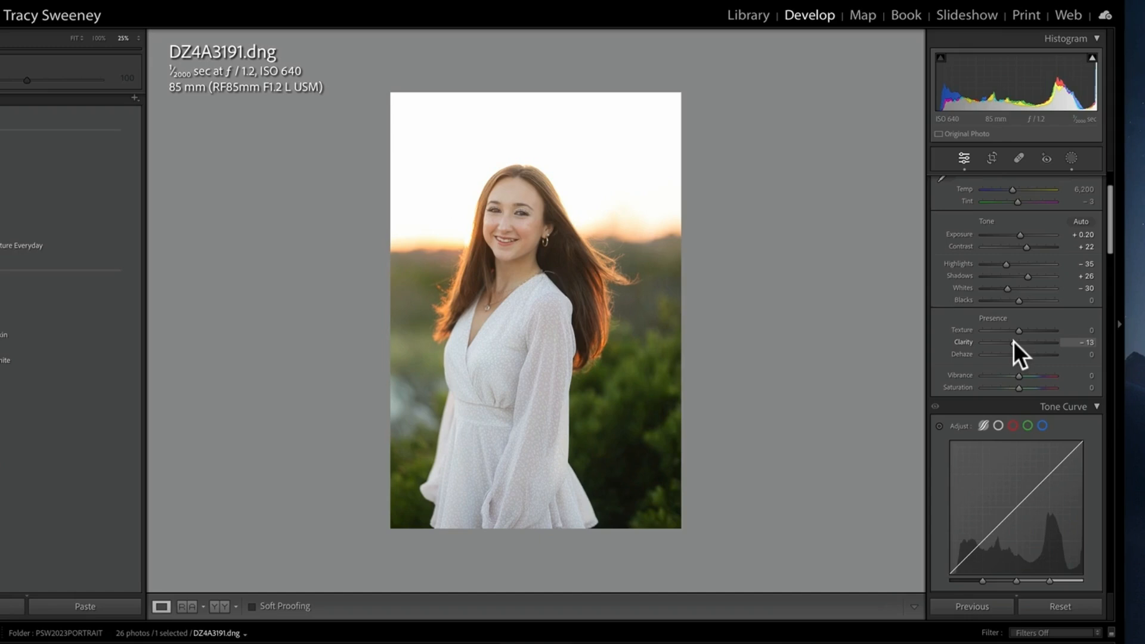
mouse_move(1003, 358)
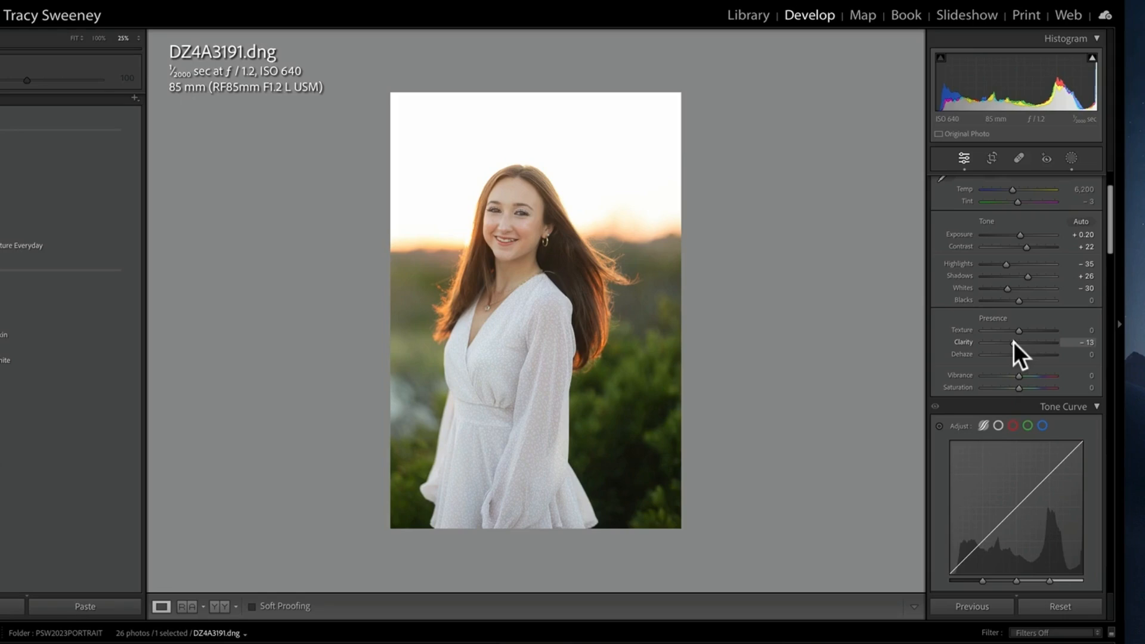
mouse_move(498, 232)
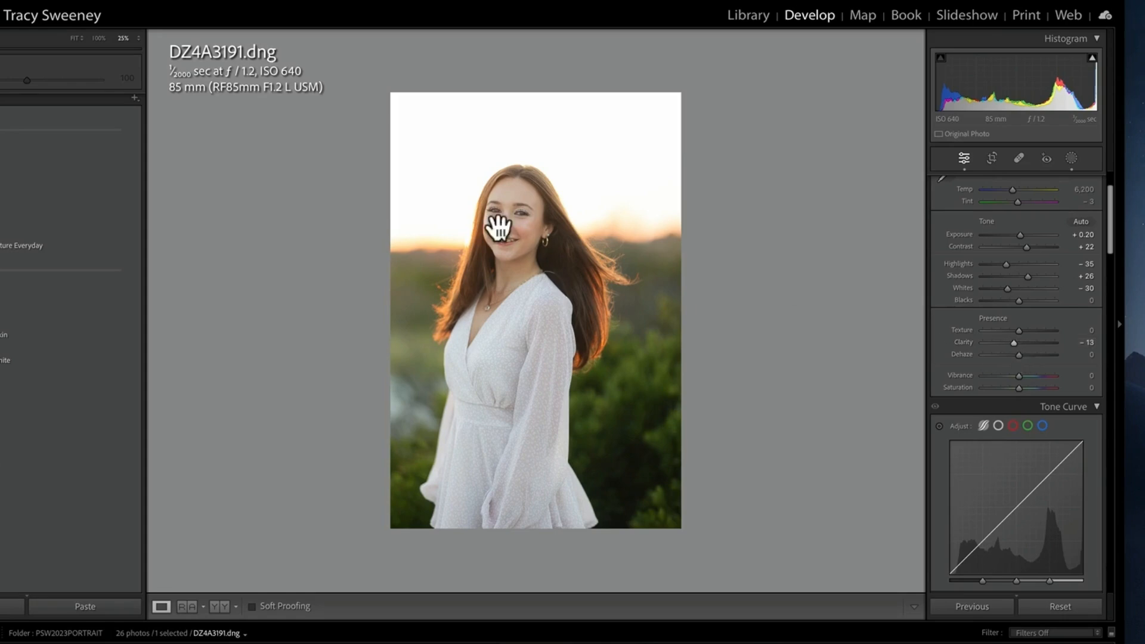
left_click(503, 231)
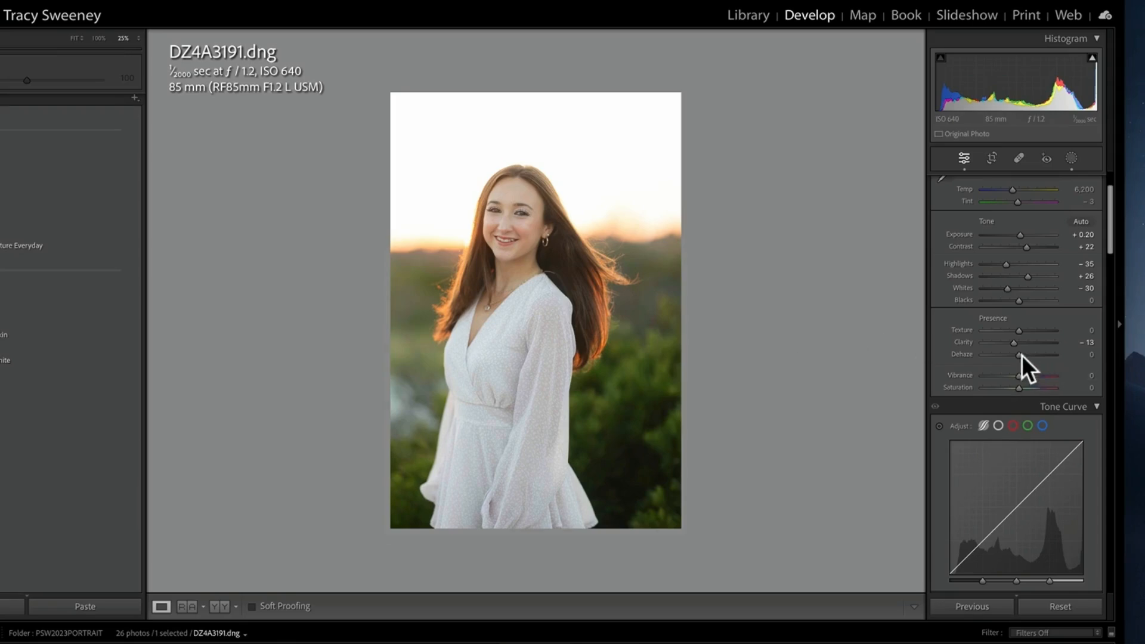
Add dehaze of +12 and raise vibrance to about +15, leaving saturation at zero
left_click_drag(1013, 354, 1022, 354)
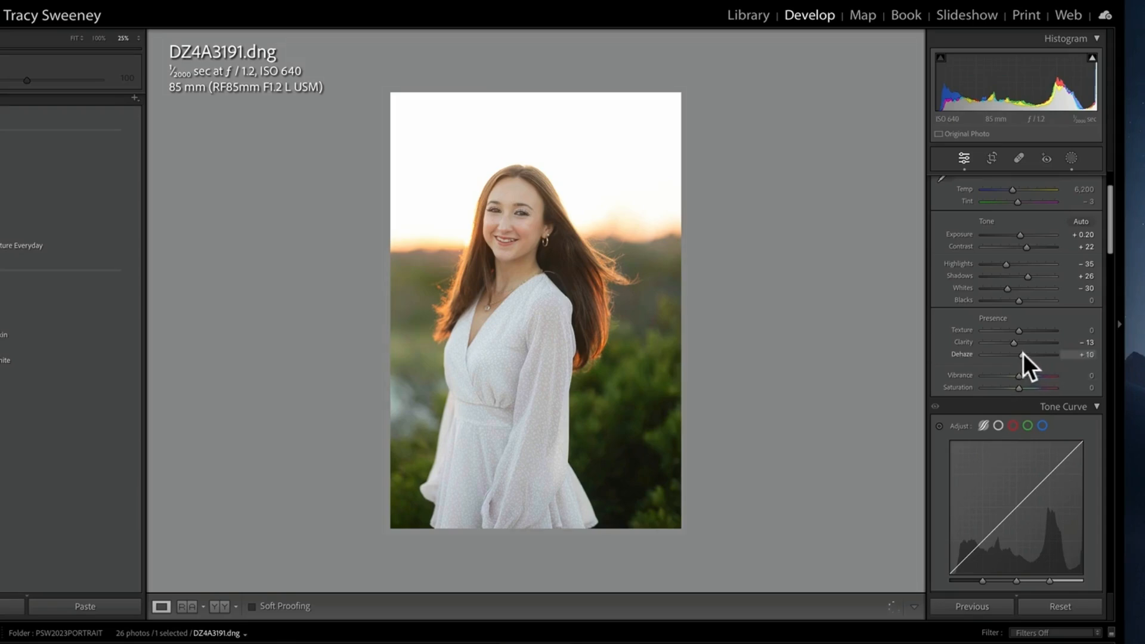
left_click_drag(1013, 354, 1017, 354)
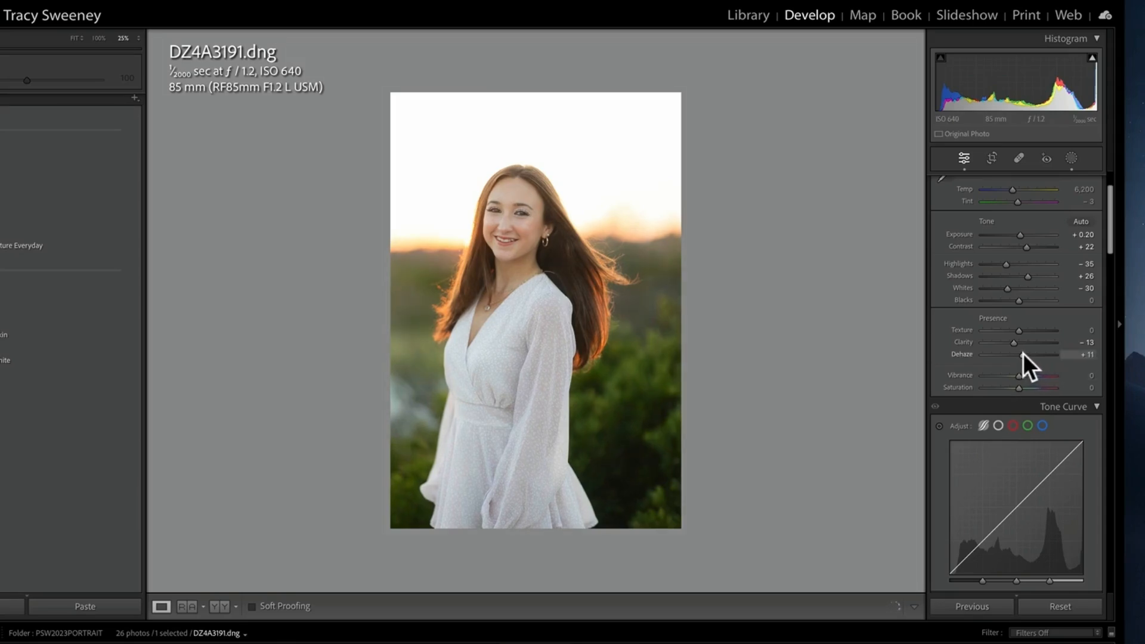
left_click_drag(1044, 354, 1045, 354)
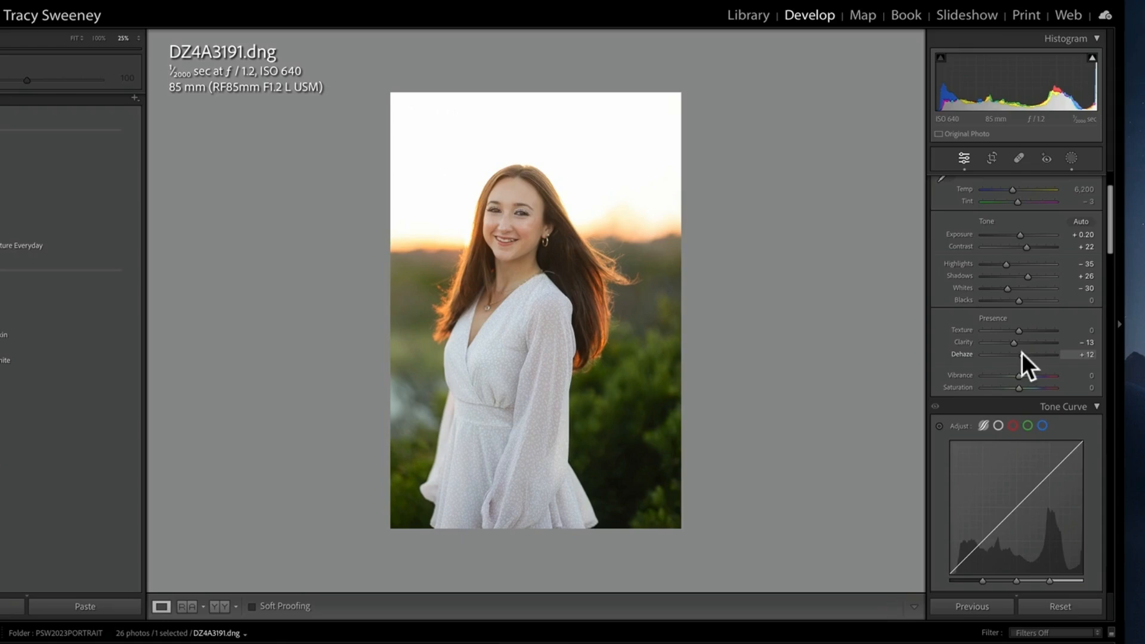
left_click_drag(1017, 374, 1042, 375)
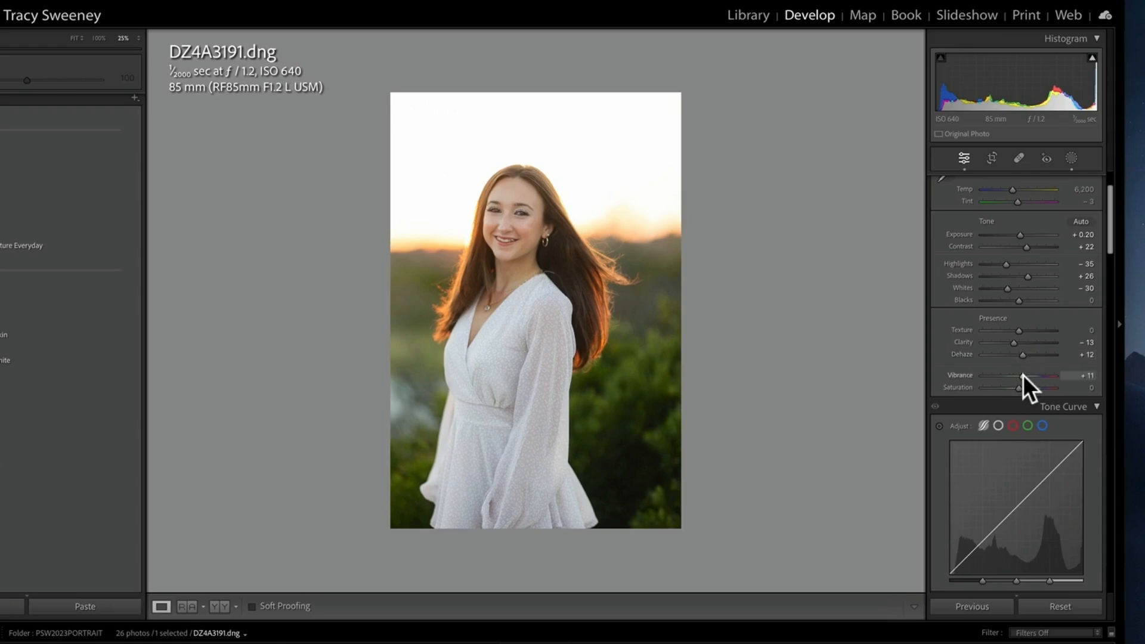
left_click_drag(1047, 381, 1055, 382)
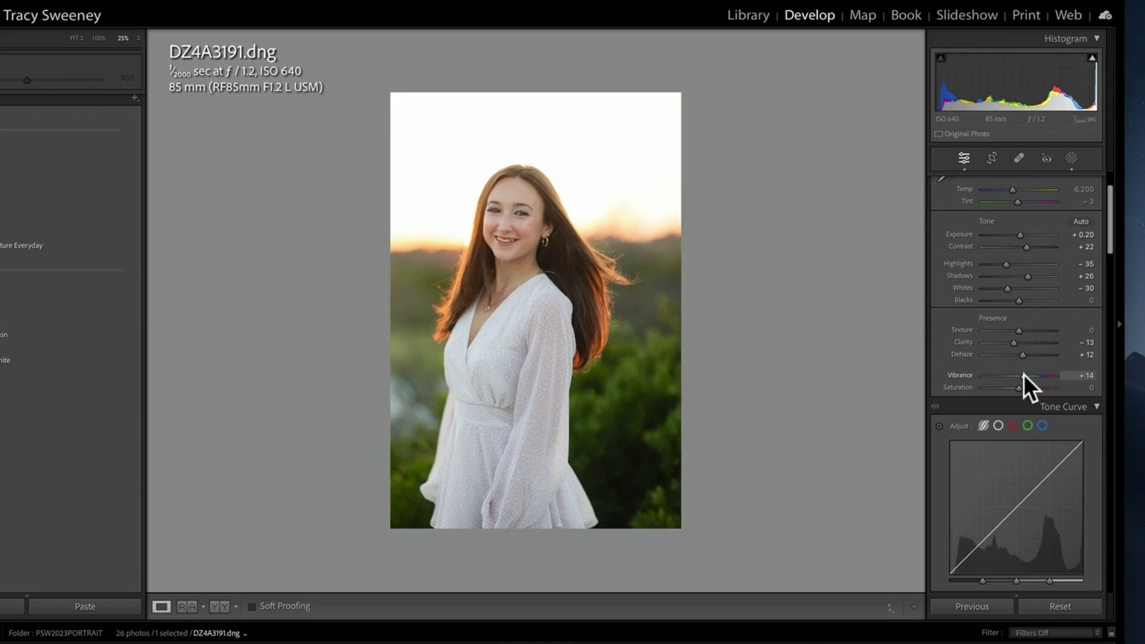
left_click_drag(1016, 375, 1019, 375)
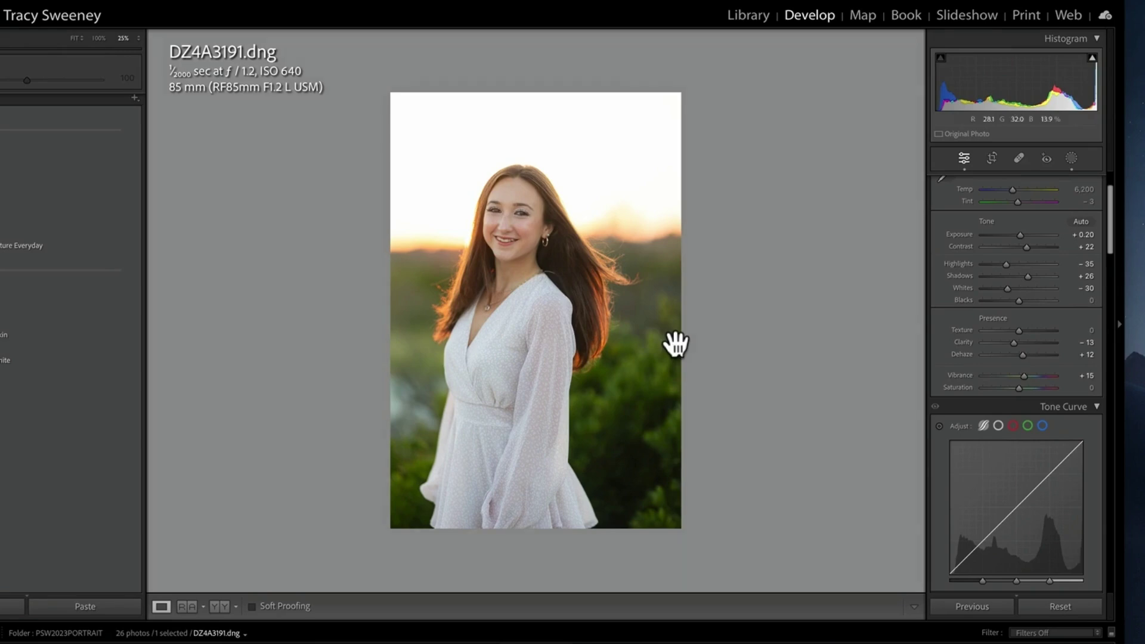
mouse_move(1023, 277)
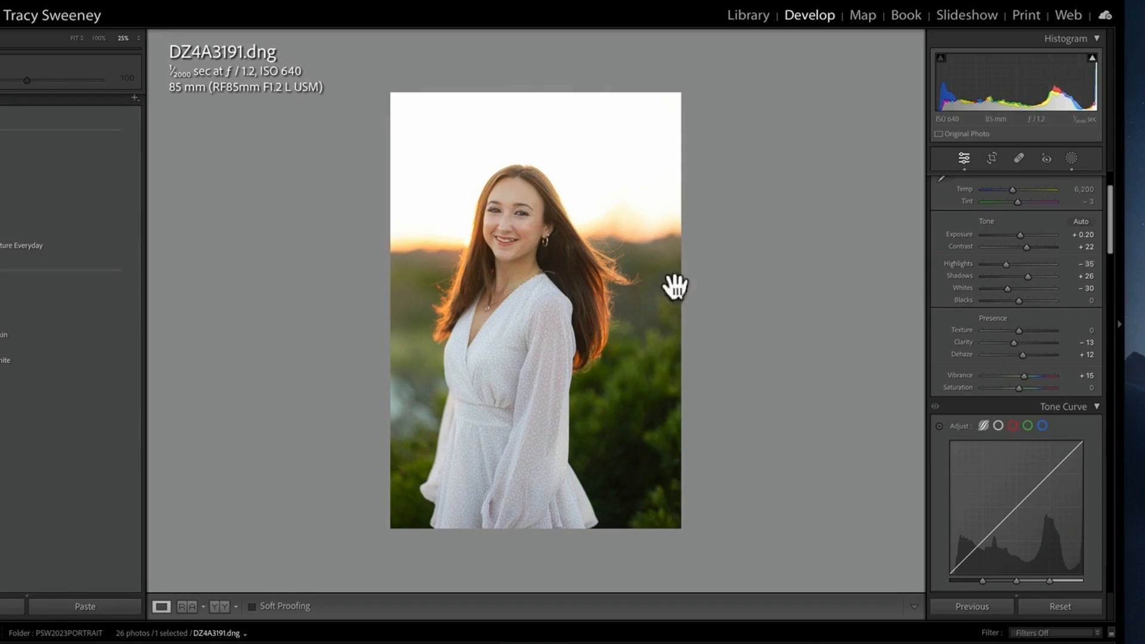
mouse_move(469, 263)
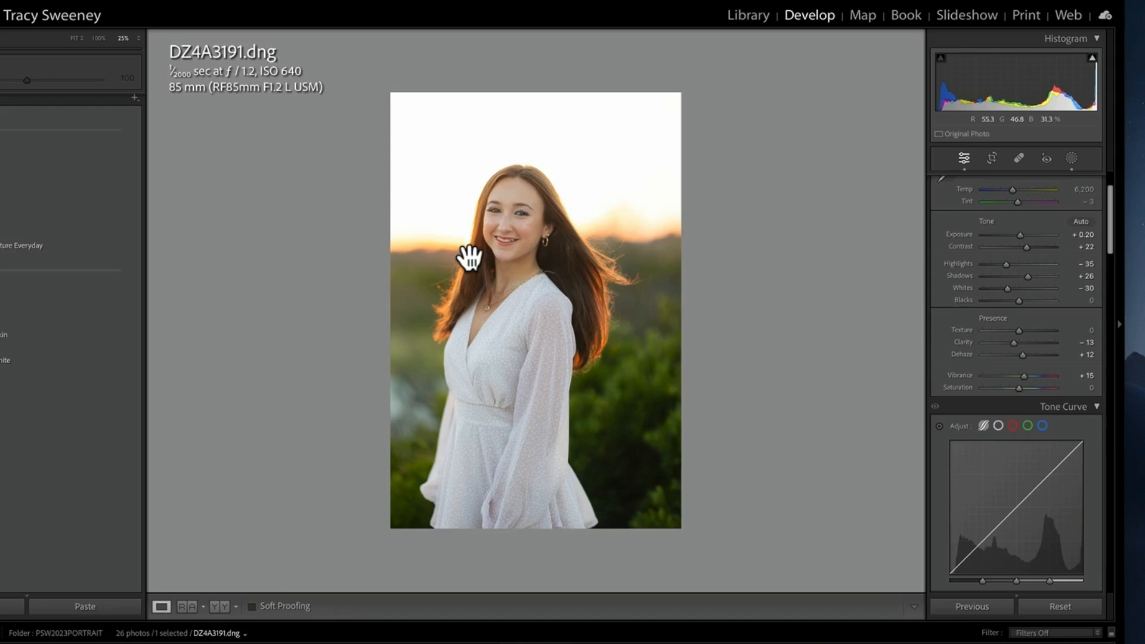
mouse_move(648, 334)
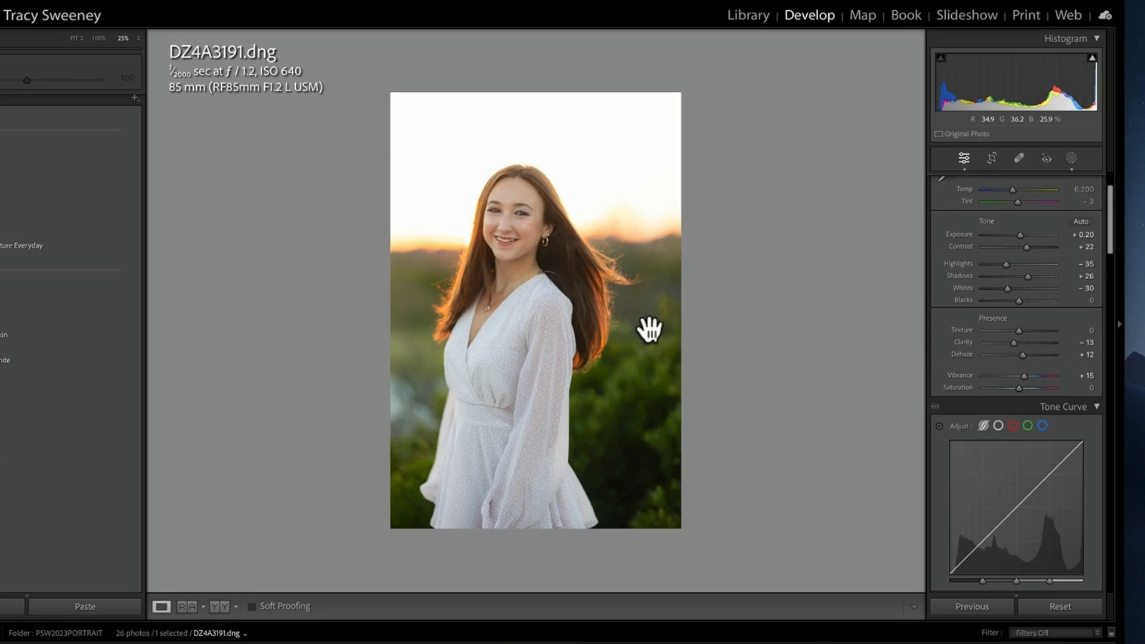
mouse_move(388, 511)
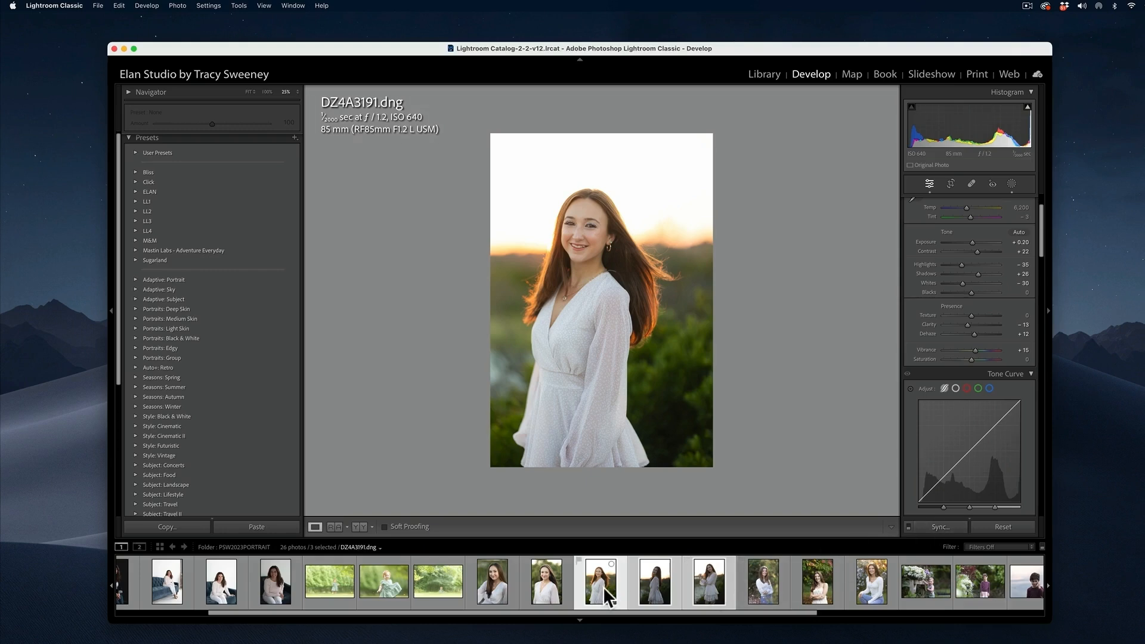
Add a similar sunset frame to the selection alongside DZ4A3191
left_click(709, 582)
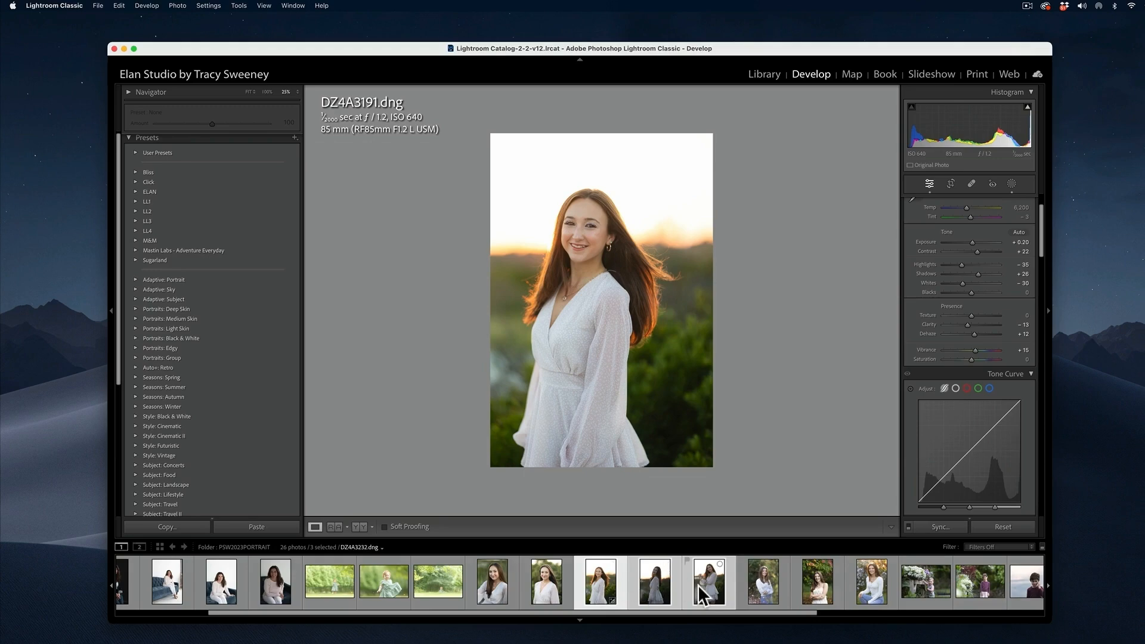
mouse_move(718, 604)
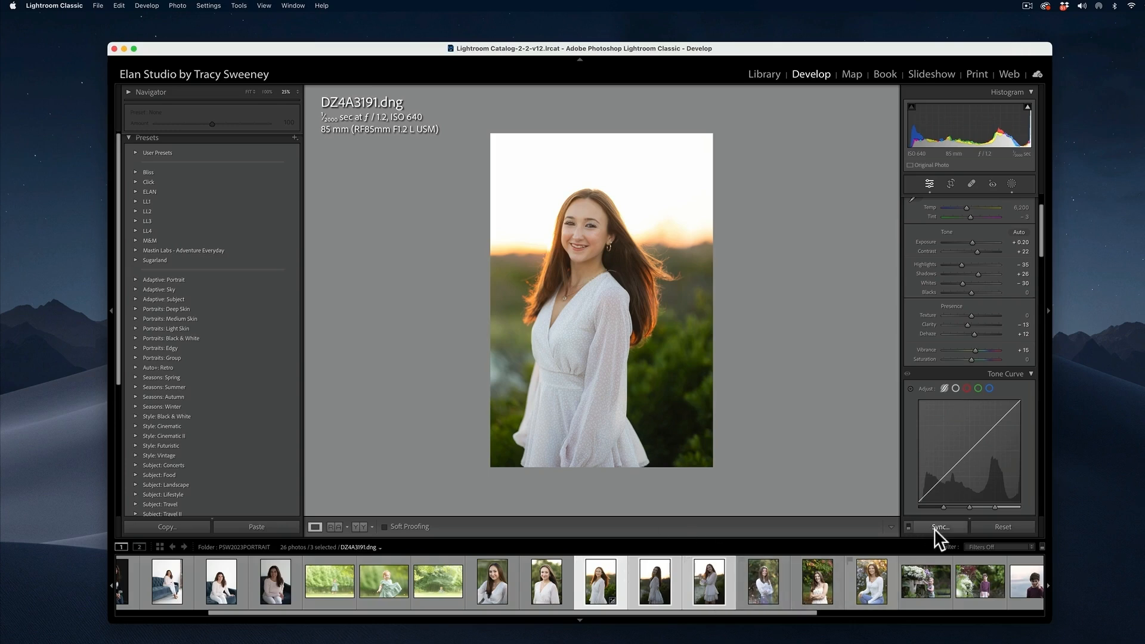
Synchronize the portrait's settings, with Masking included, to the other two selected shots
left_click(936, 527)
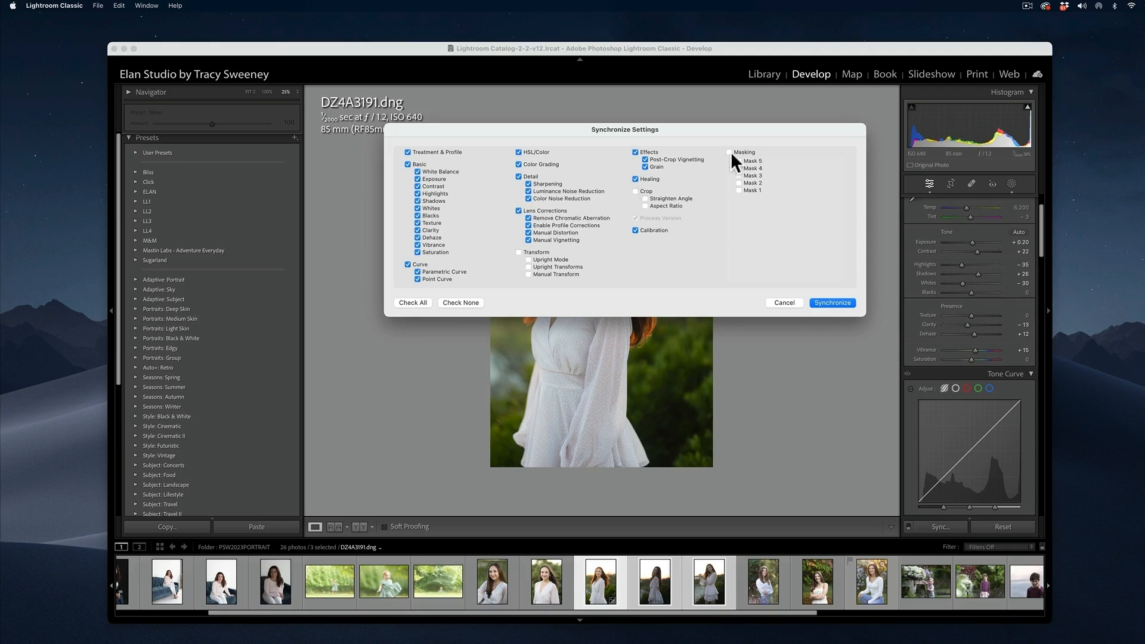
left_click(727, 153)
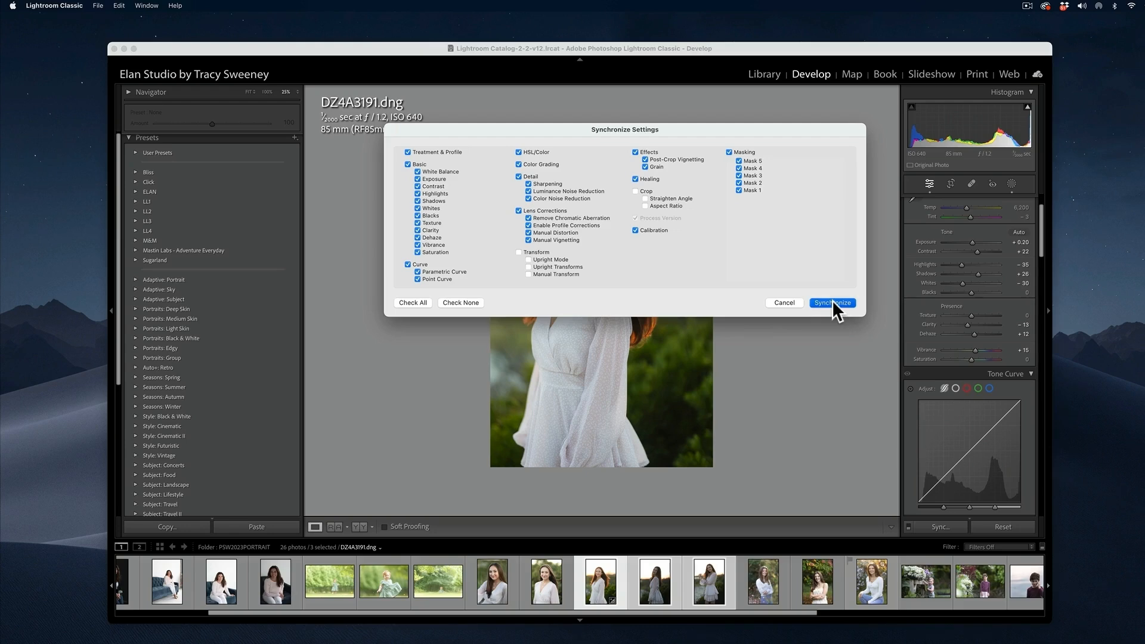
left_click(832, 303)
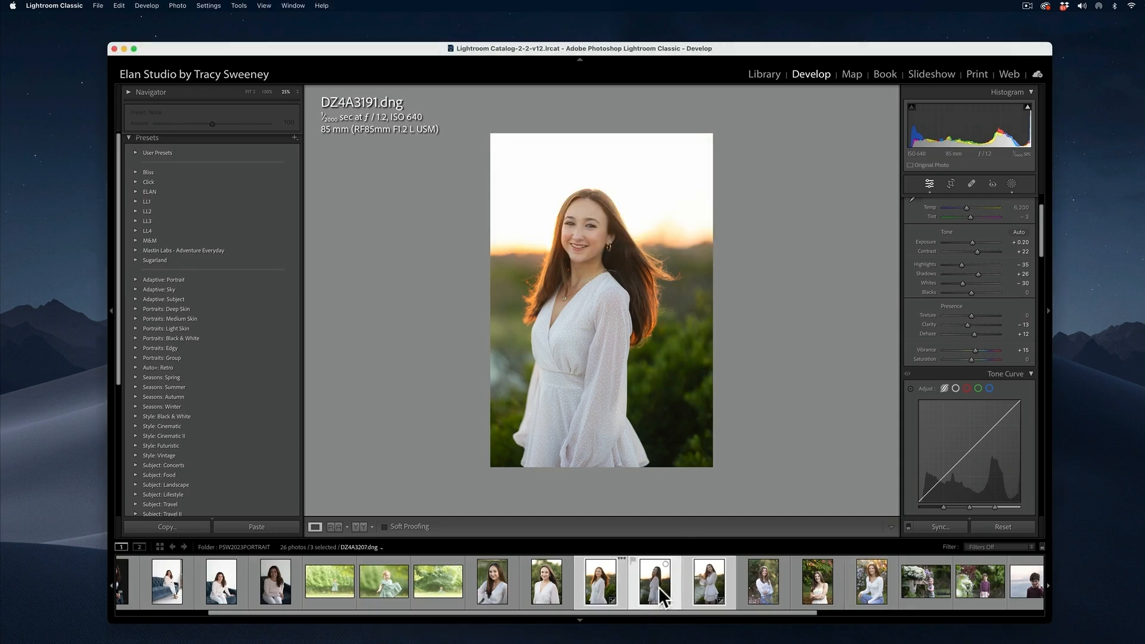
Make DZ4A3207 the active photo for individual tweaking
left_click(655, 584)
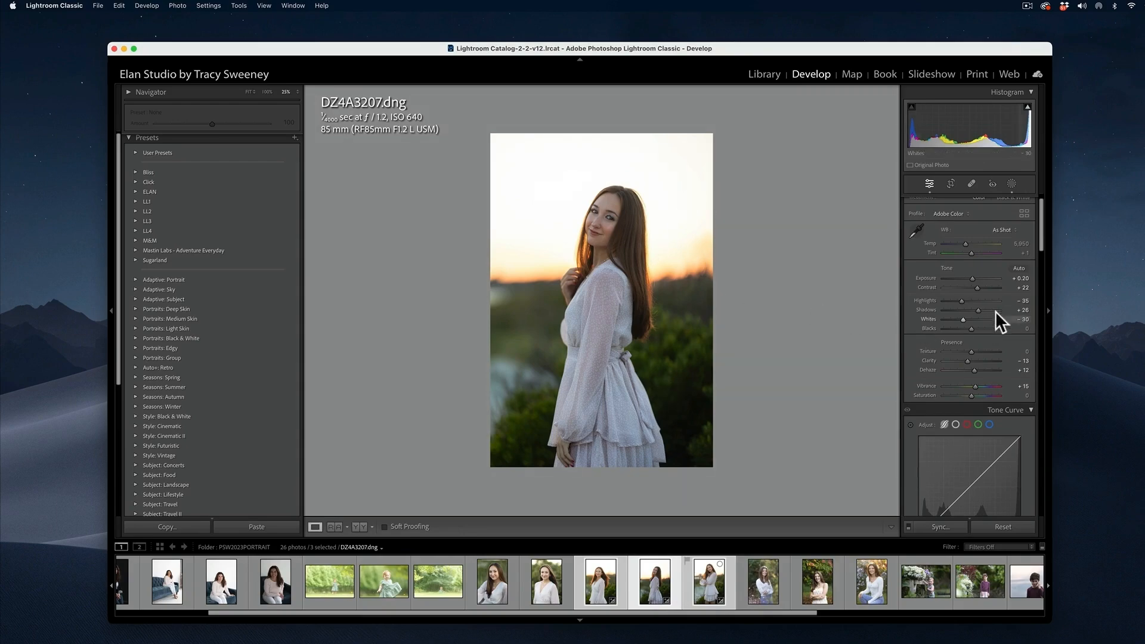
Lift the shadows on DZ4A3207 and nudge its exposure slightly
left_click_drag(955, 309, 993, 309)
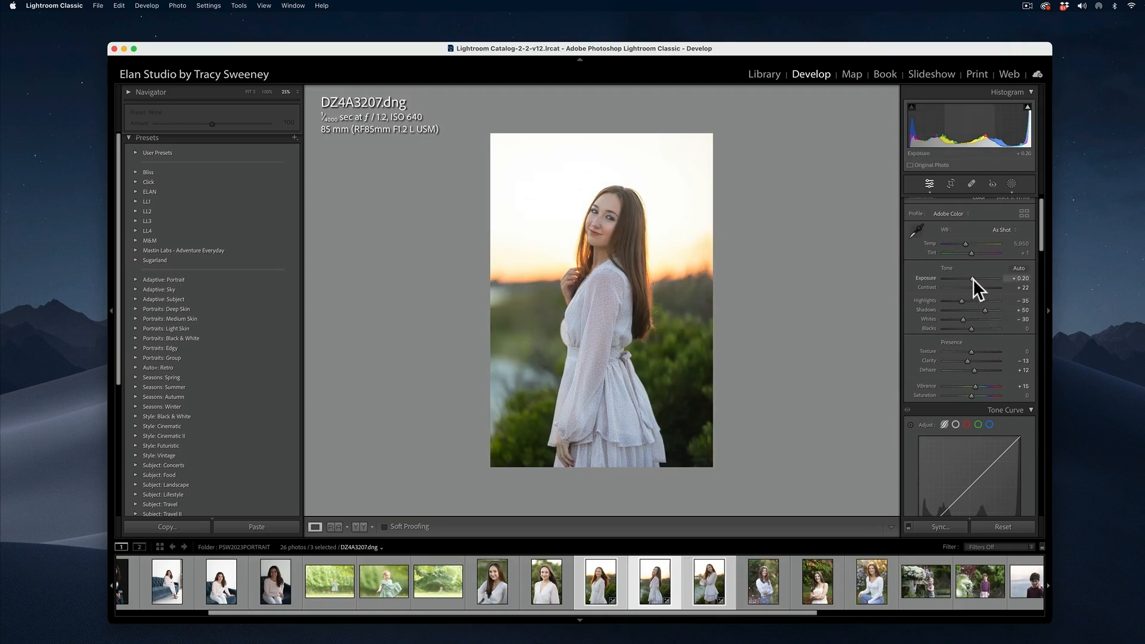
left_click_drag(953, 301, 948, 301)
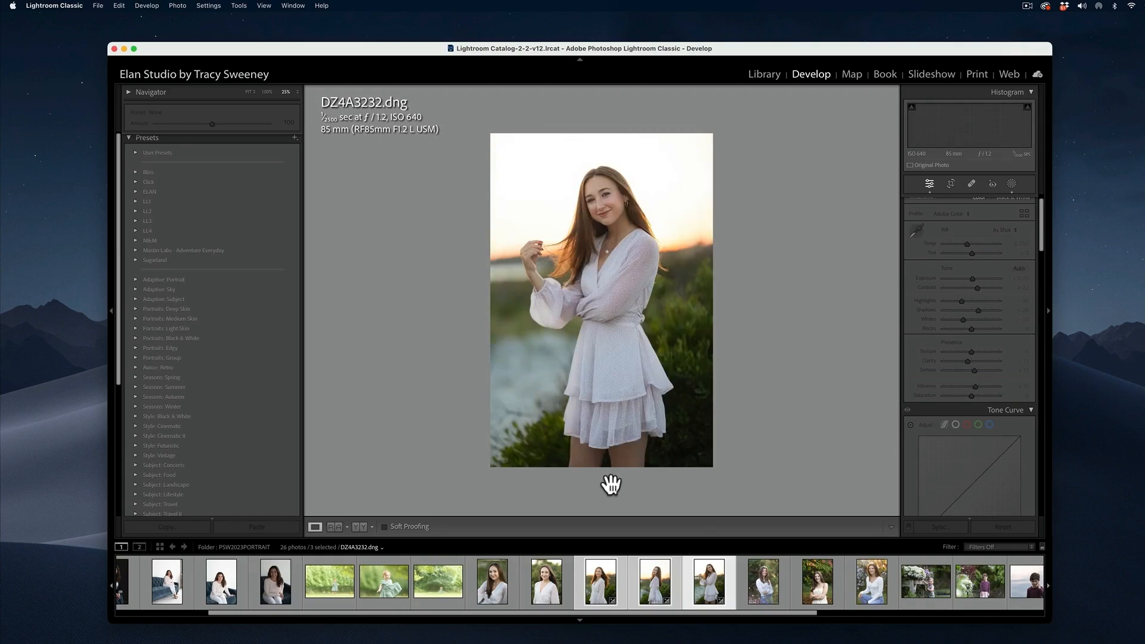
Raise DZ4A3232's exposure to +0.40
left_click(1018, 267)
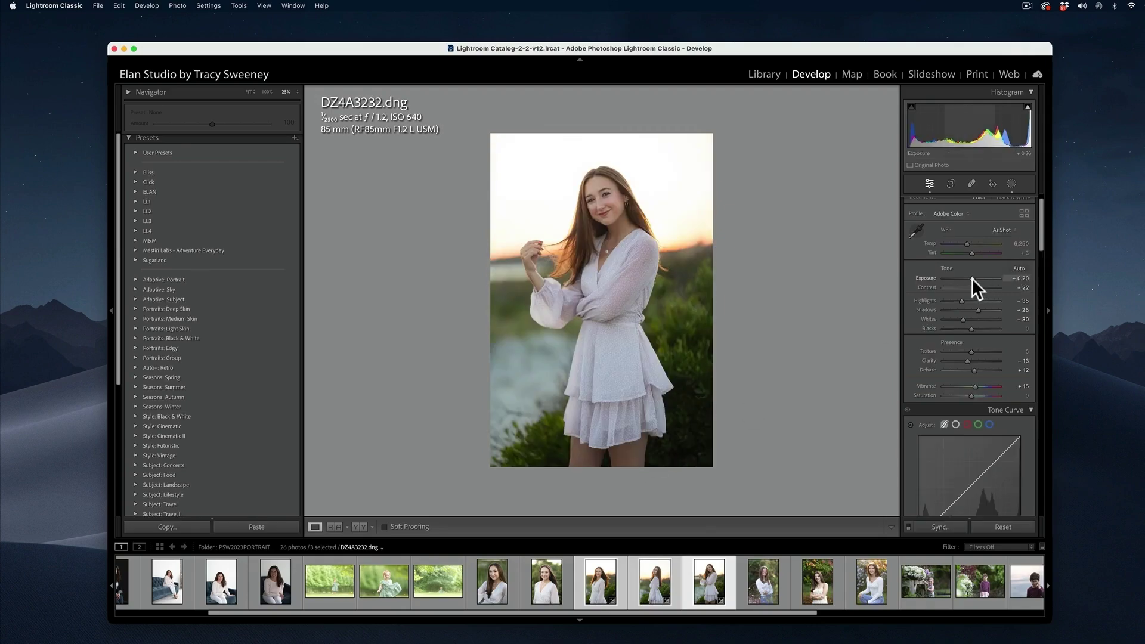
left_click_drag(970, 278, 976, 278)
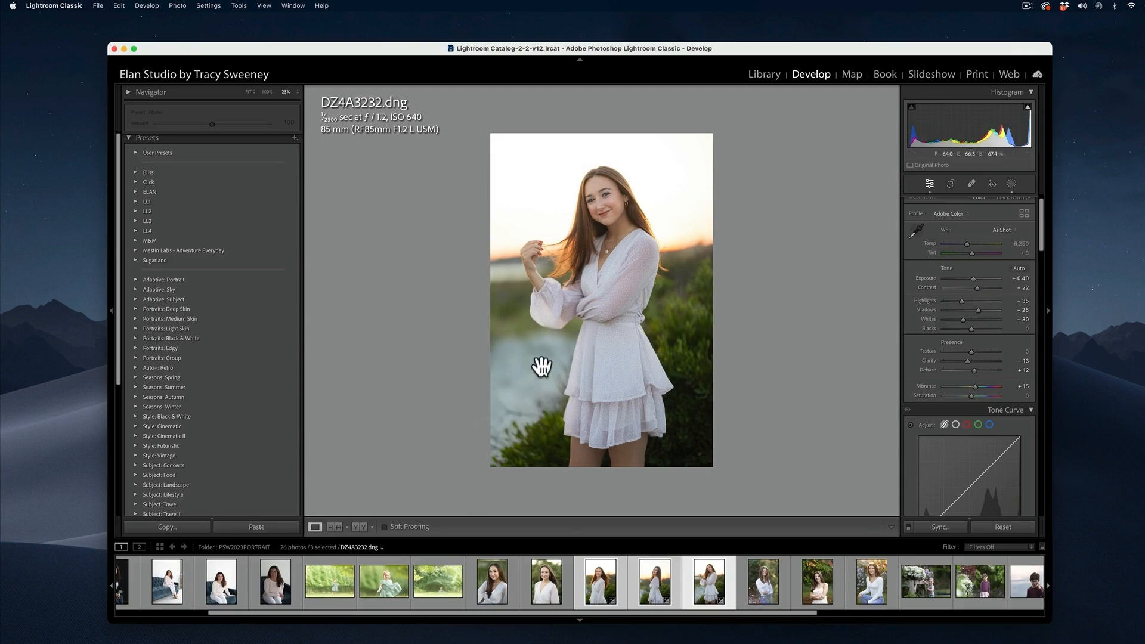
scroll("down", 3)
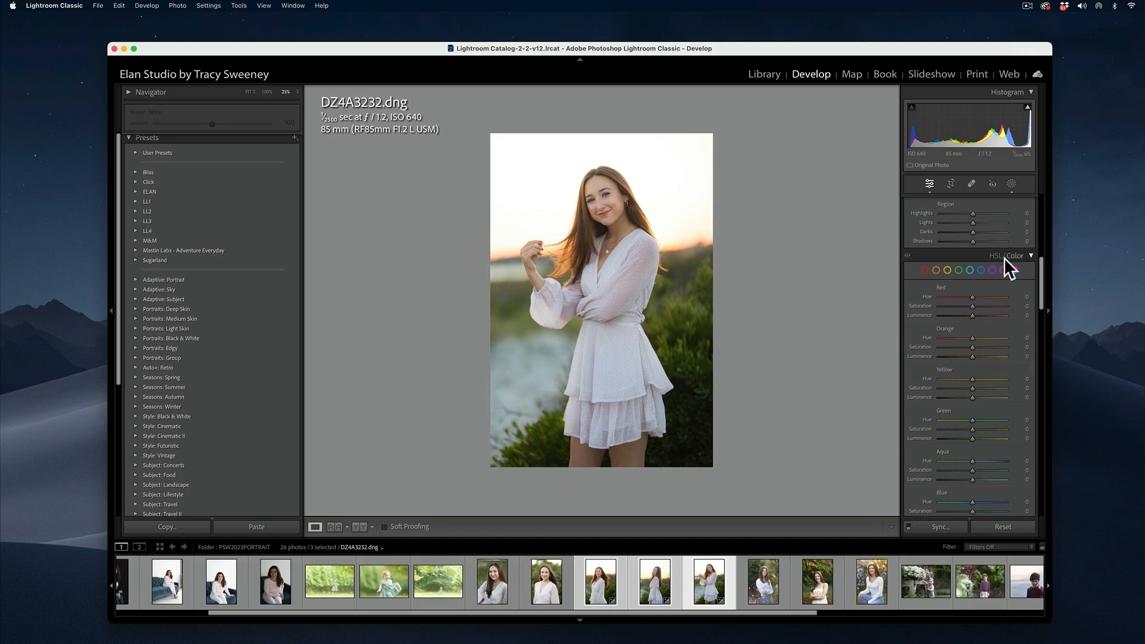
Cut aqua saturation to −71 and blue saturation to −54 to mute the water's cool tones
scroll("down", 3)
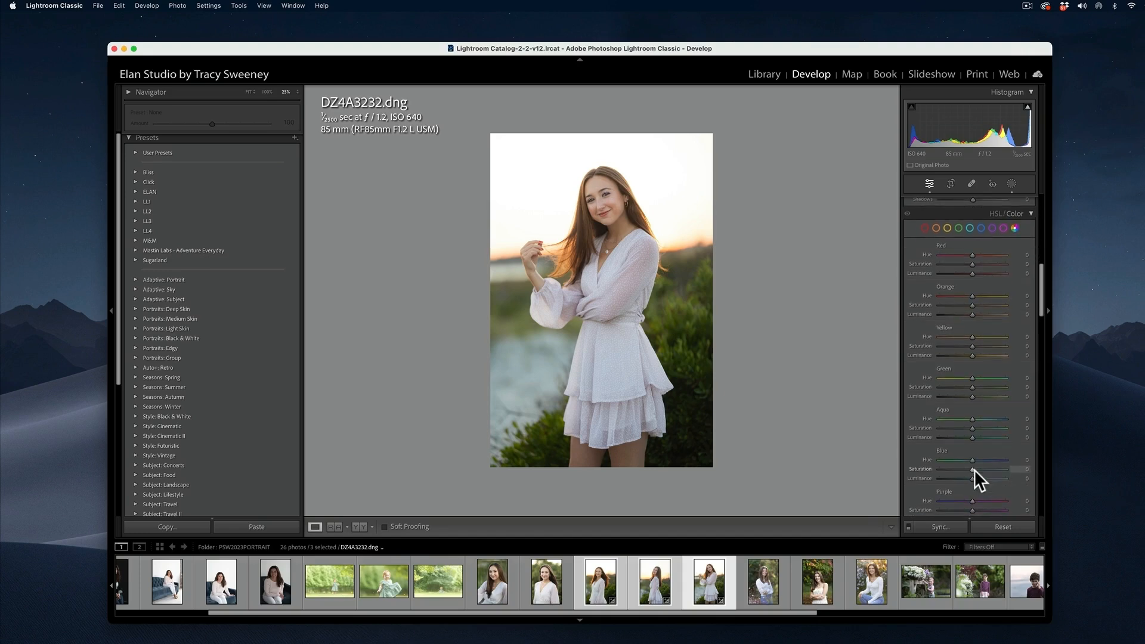
mouse_move(963, 451)
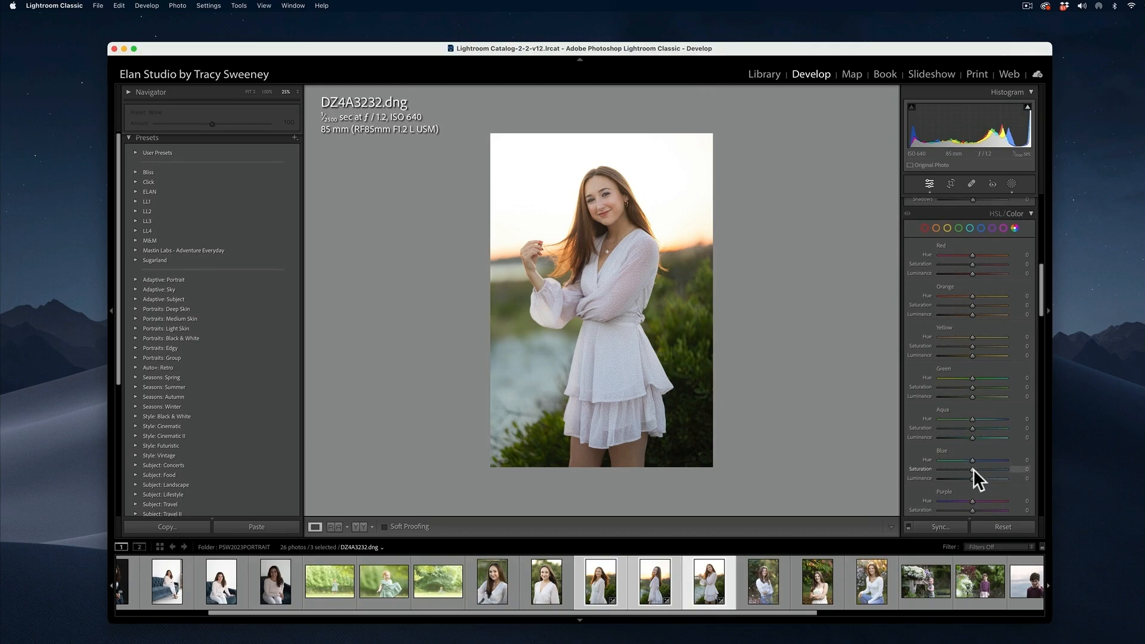
left_click_drag(973, 469, 964, 469)
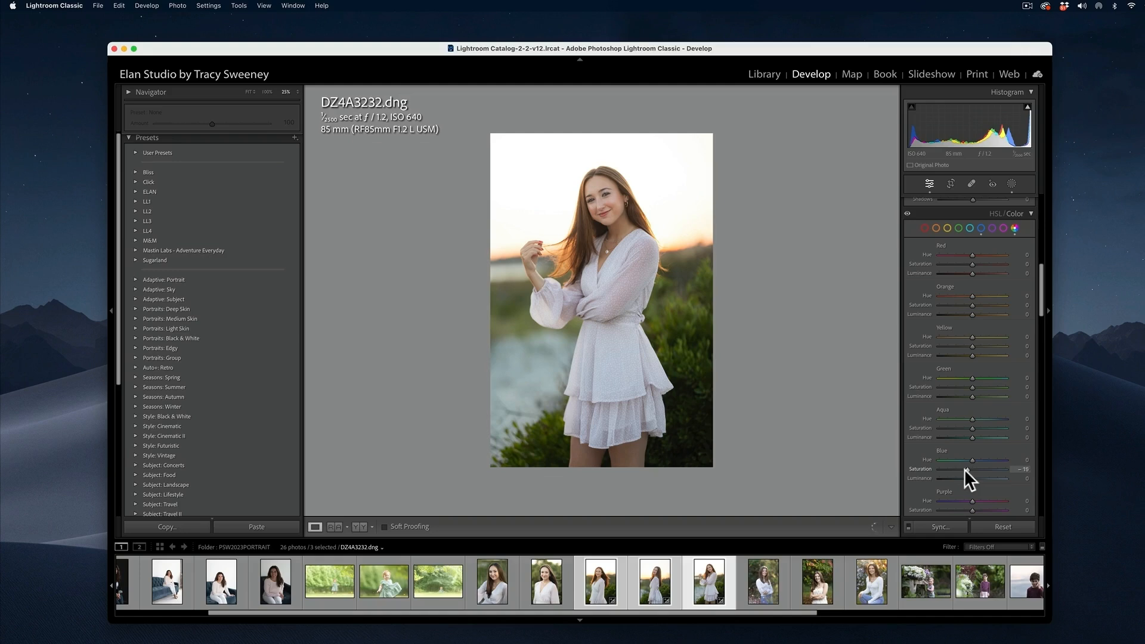
left_click_drag(966, 468, 963, 468)
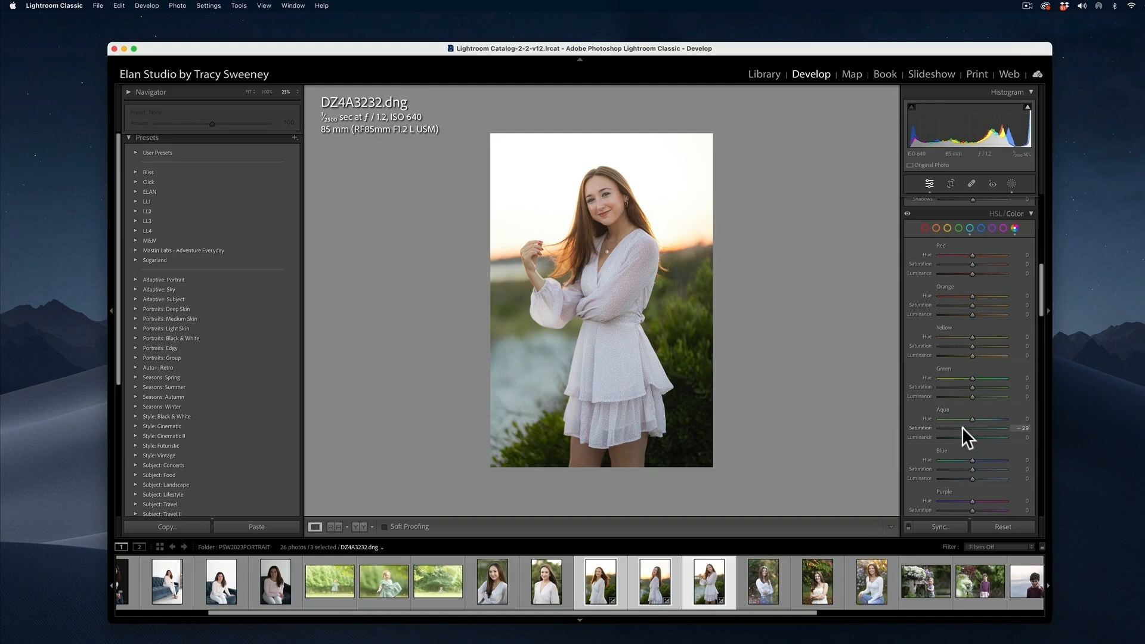
left_click_drag(973, 427, 965, 427)
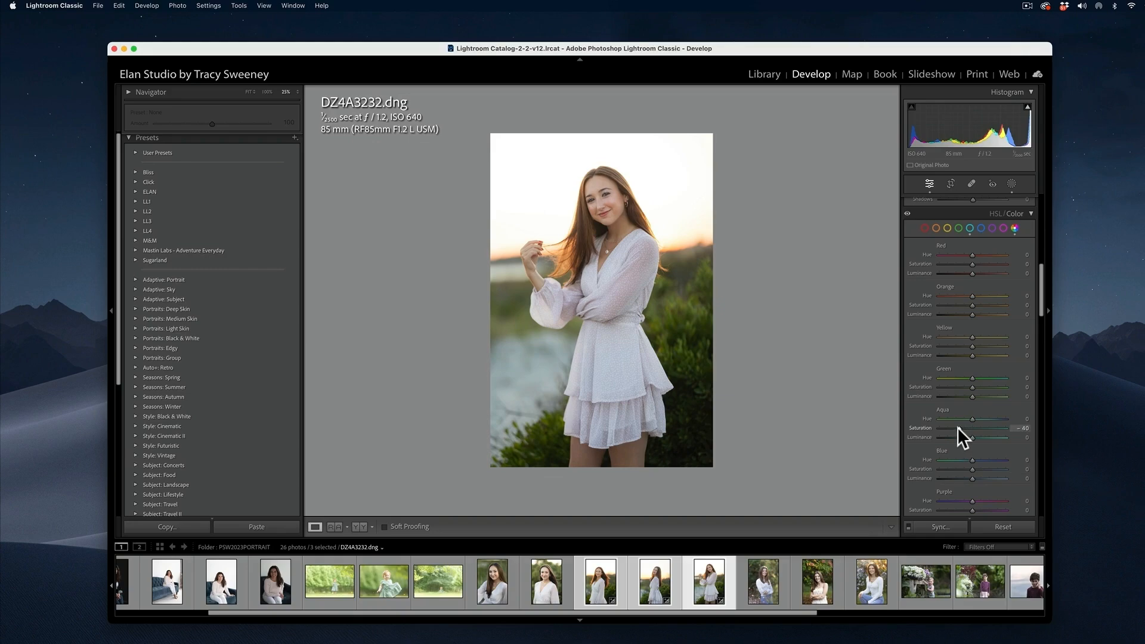
left_click_drag(973, 428, 962, 428)
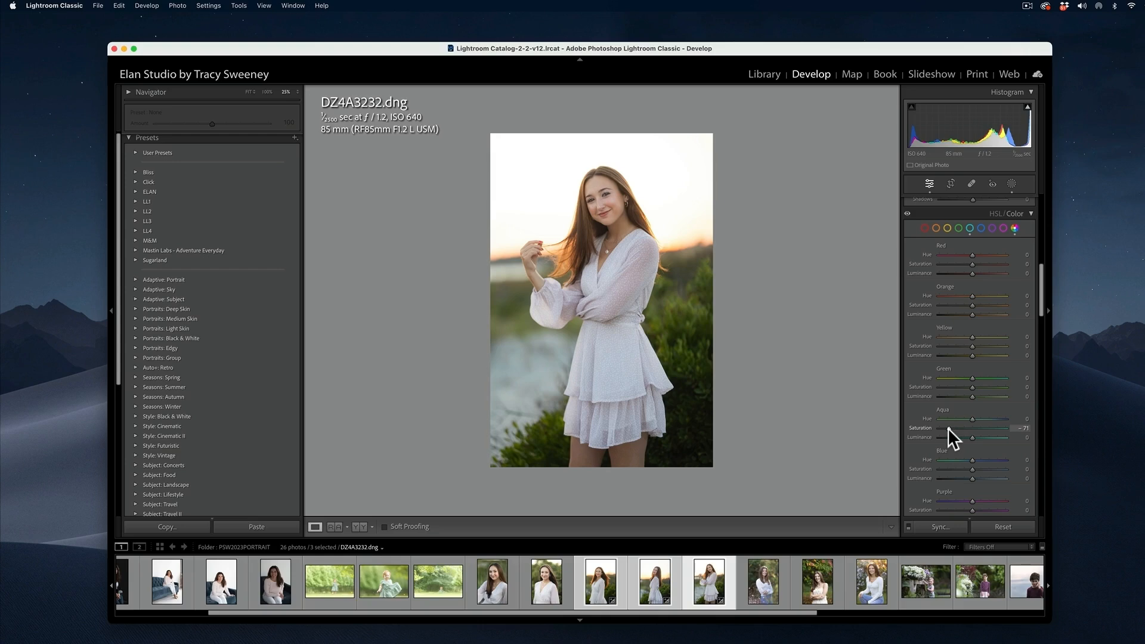
mouse_move(960, 455)
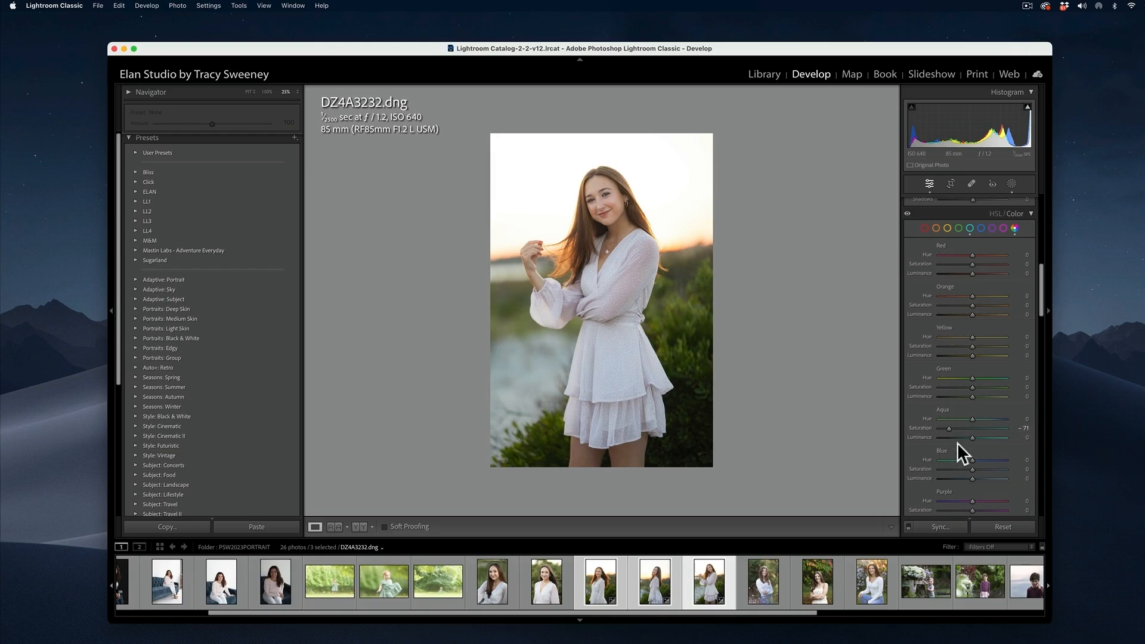
left_click_drag(973, 469, 949, 468)
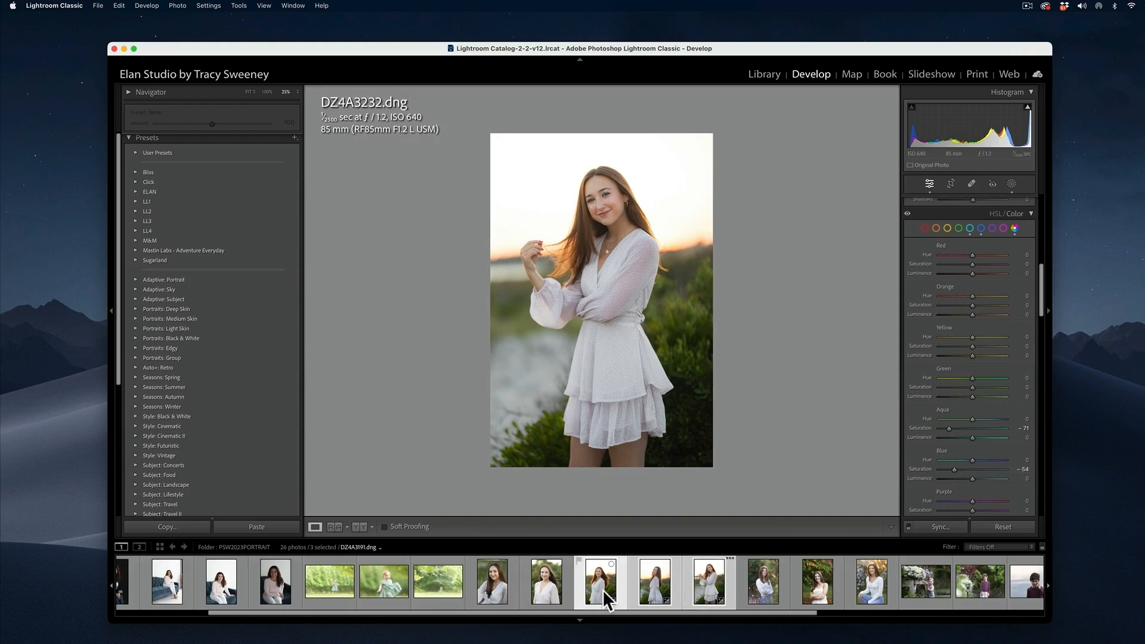
Switch back to the original portrait DZ4A3191
left_click(599, 582)
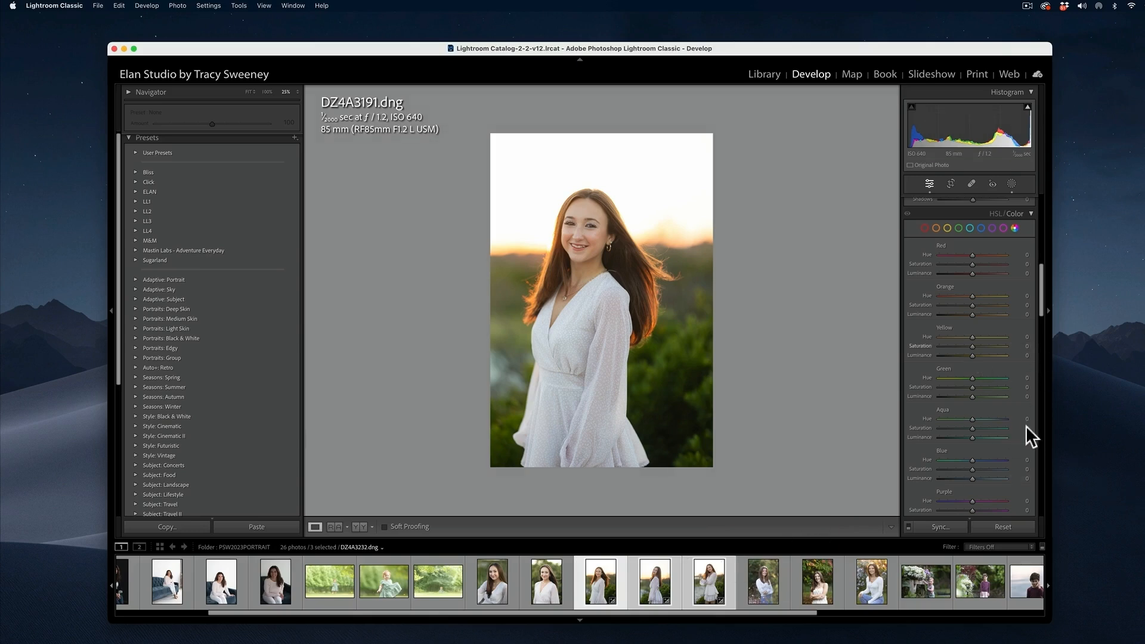
mouse_move(982, 415)
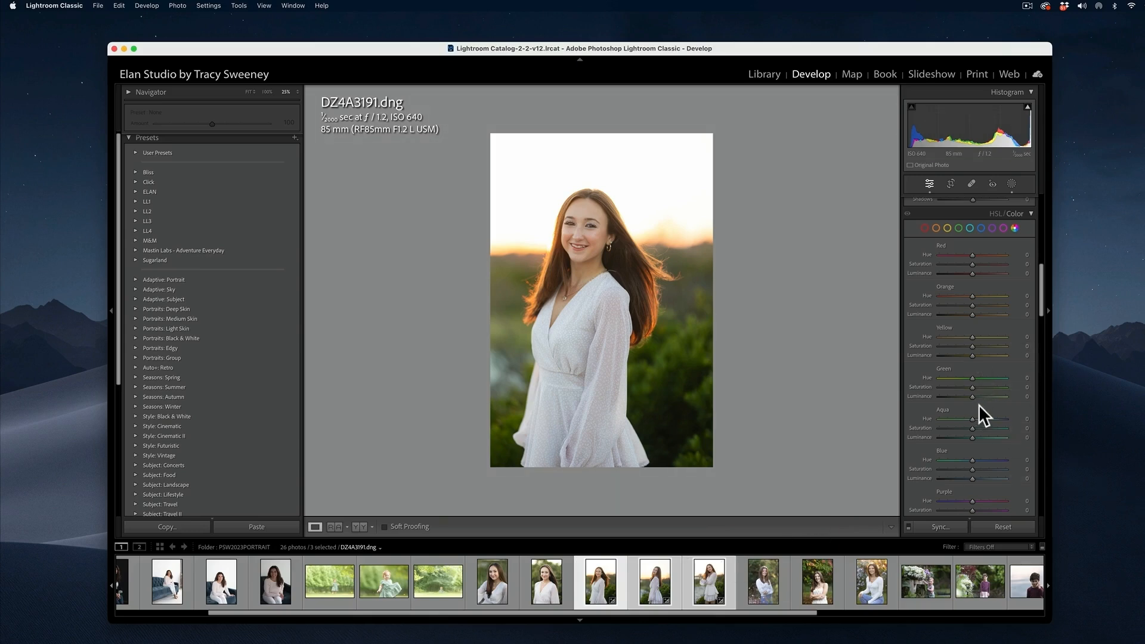
mouse_move(978, 406)
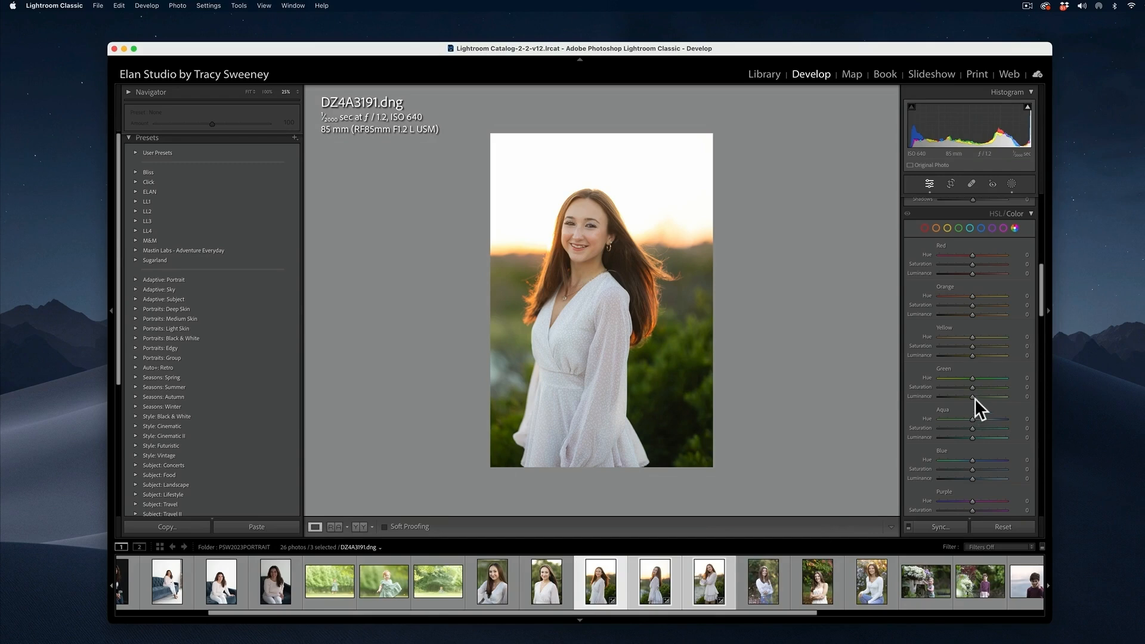